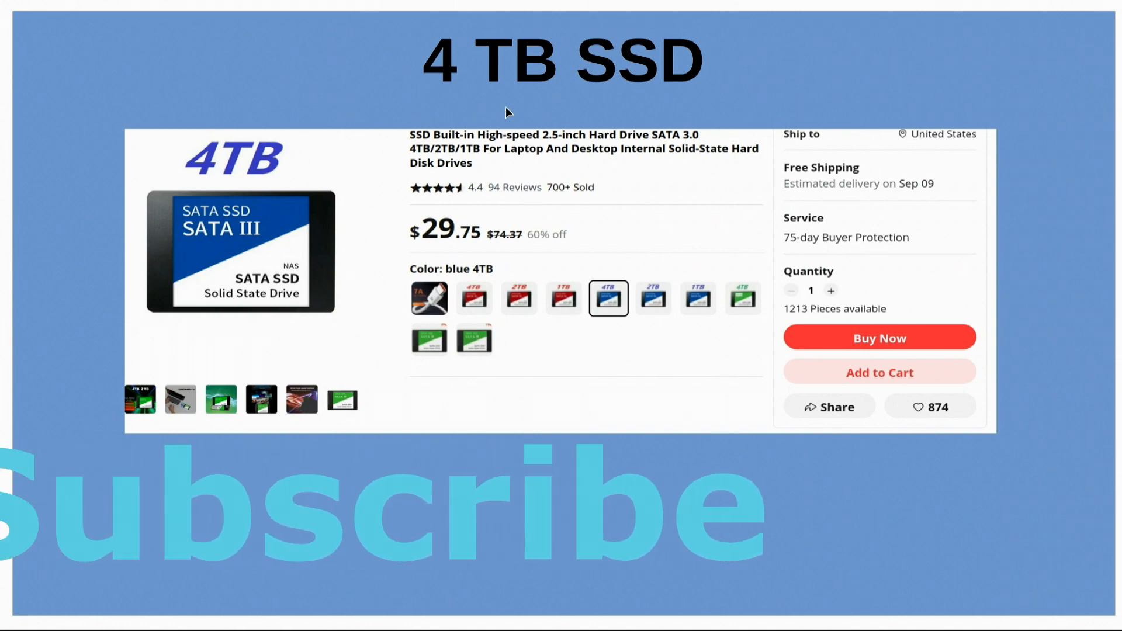
mouse_move(521, 117)
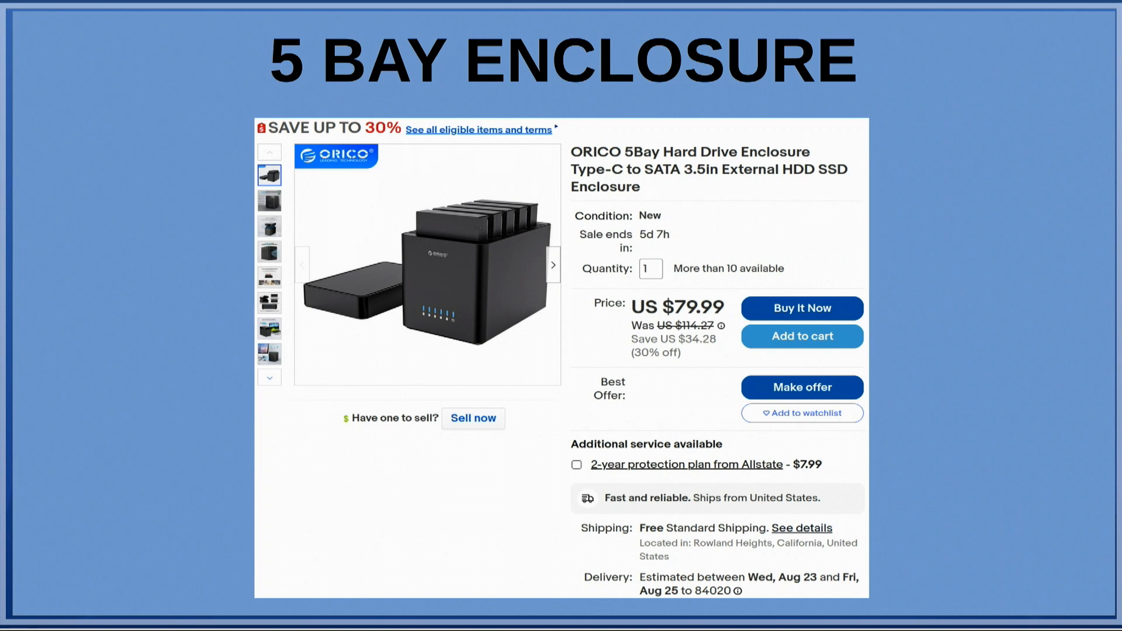
mouse_move(891, 256)
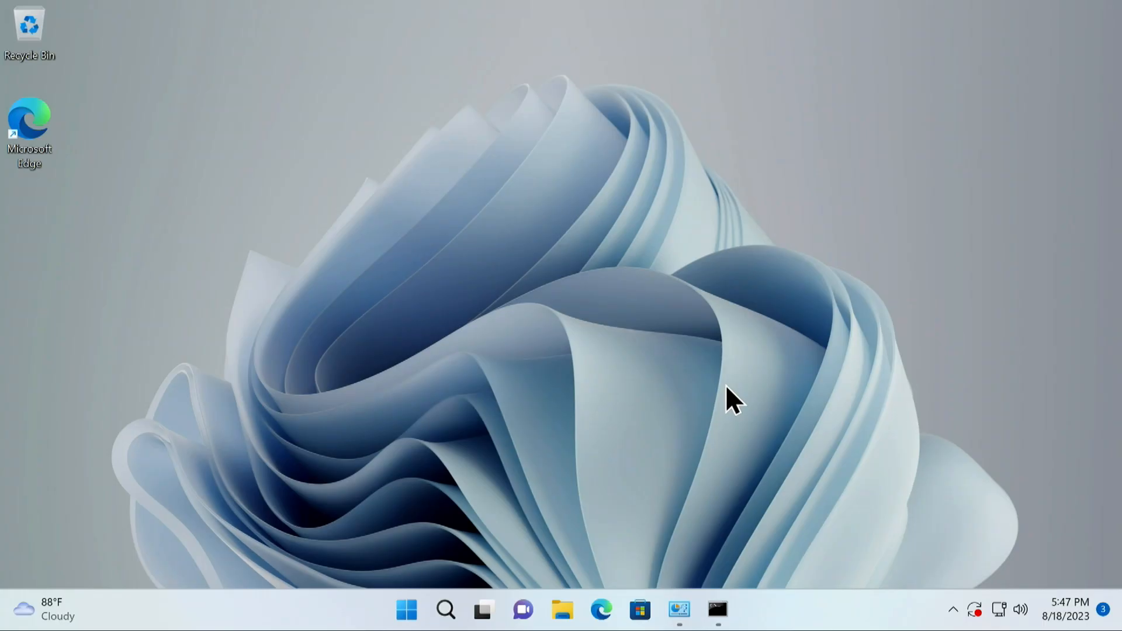
mouse_move(737, 387)
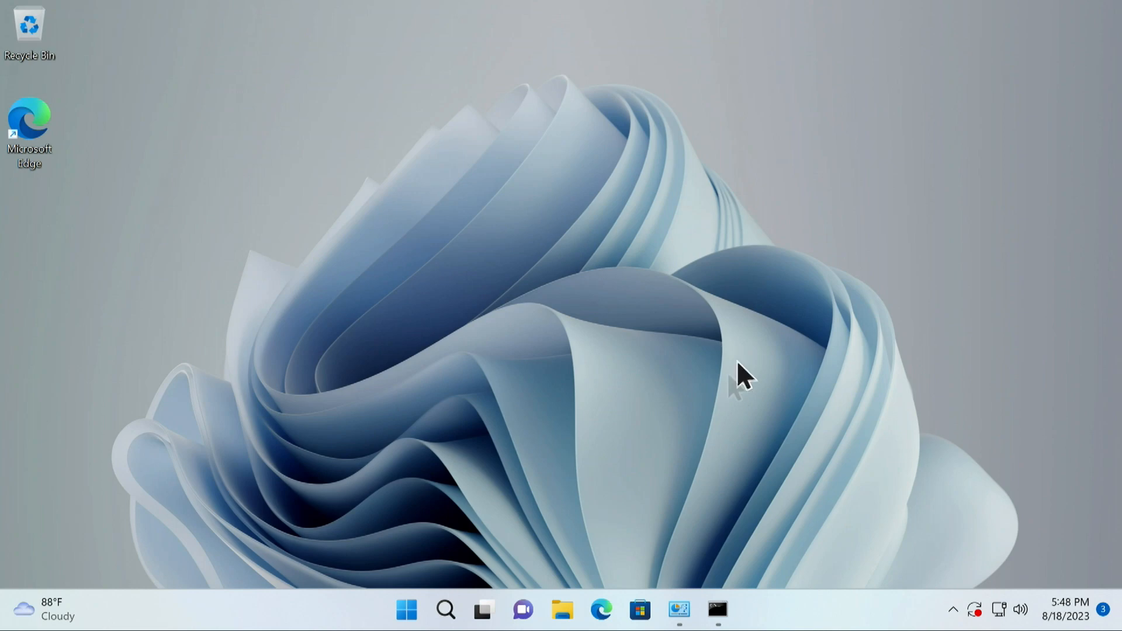
mouse_move(505, 172)
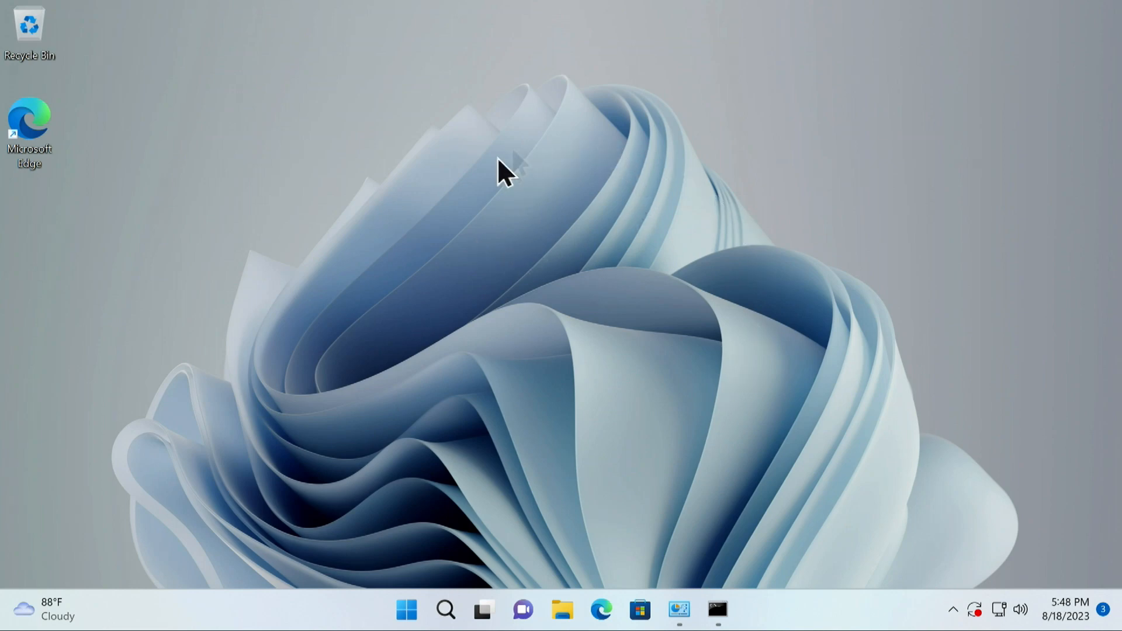
mouse_move(533, 257)
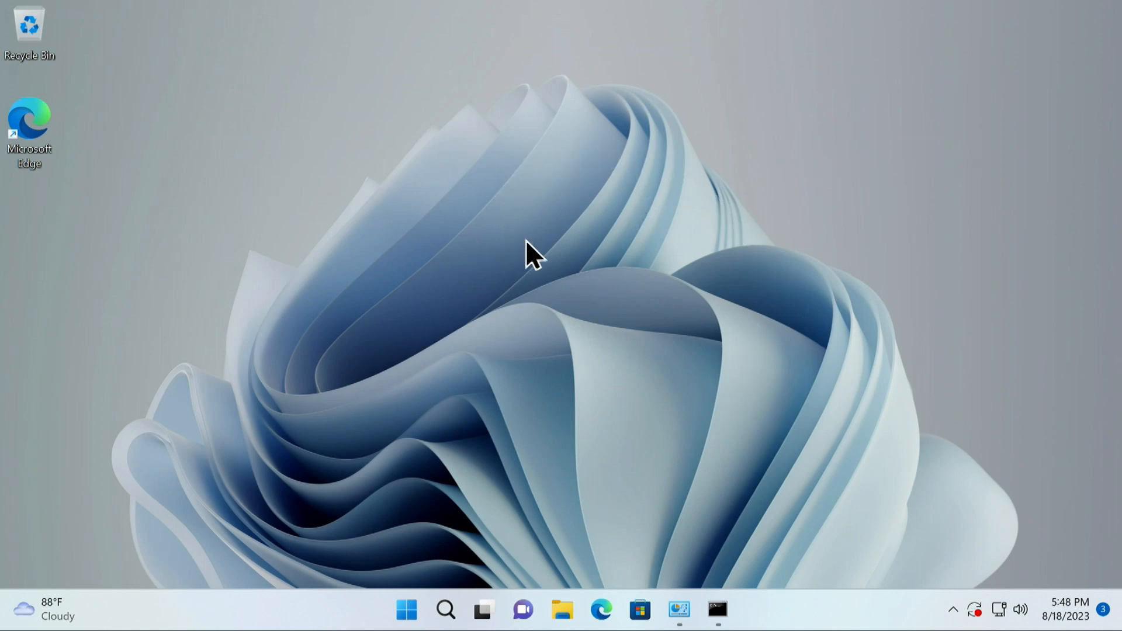
mouse_move(559, 340)
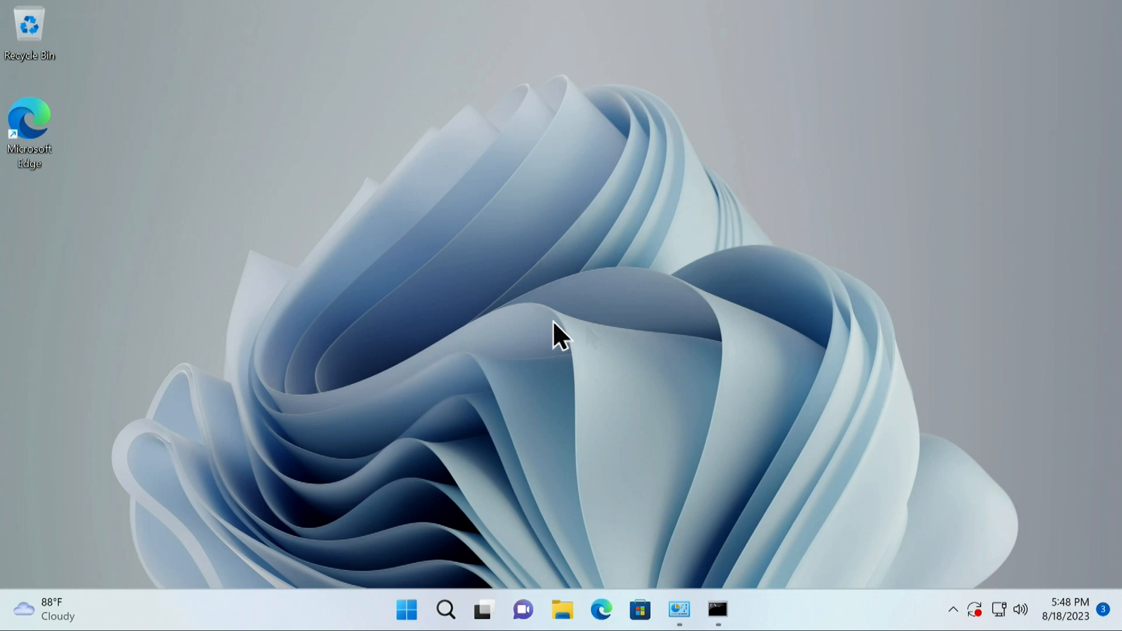
mouse_move(637, 323)
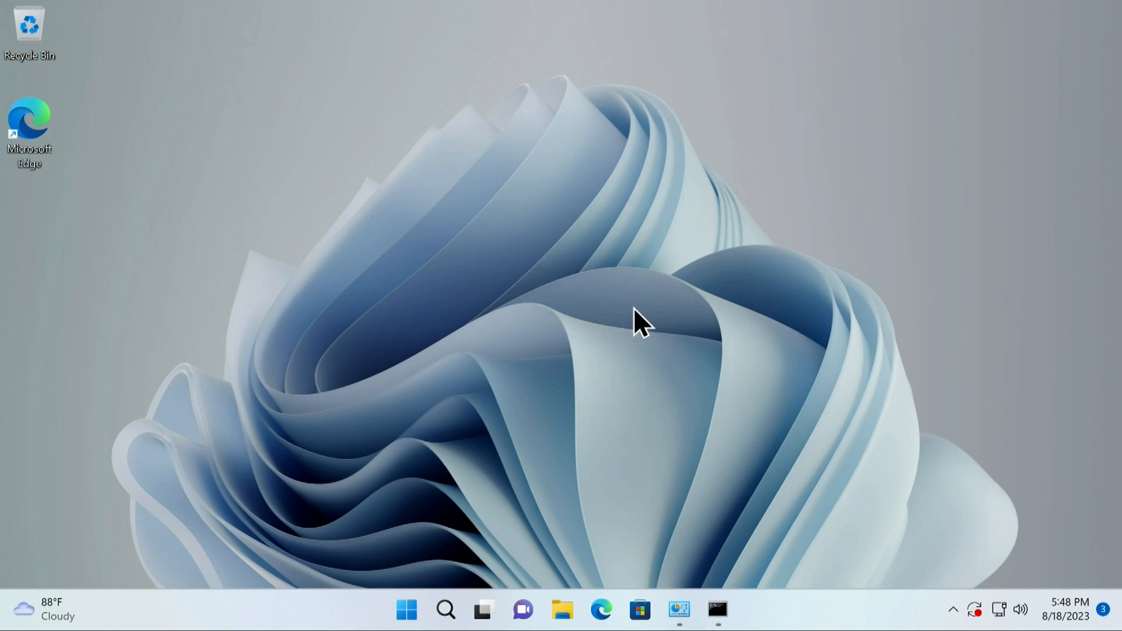
mouse_move(676, 314)
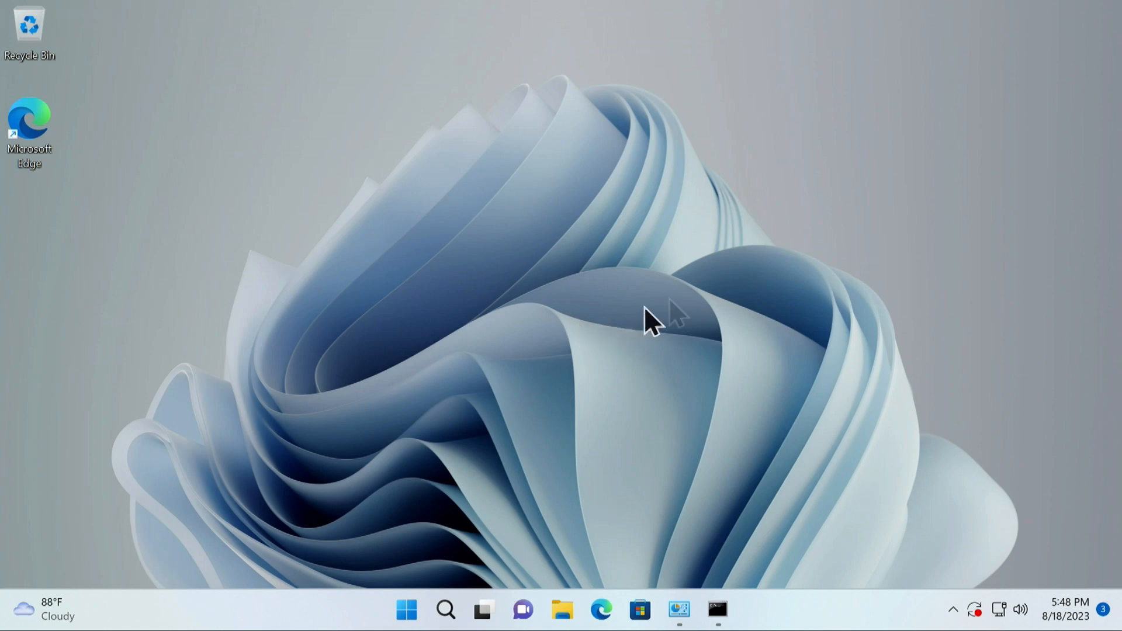
mouse_move(726, 244)
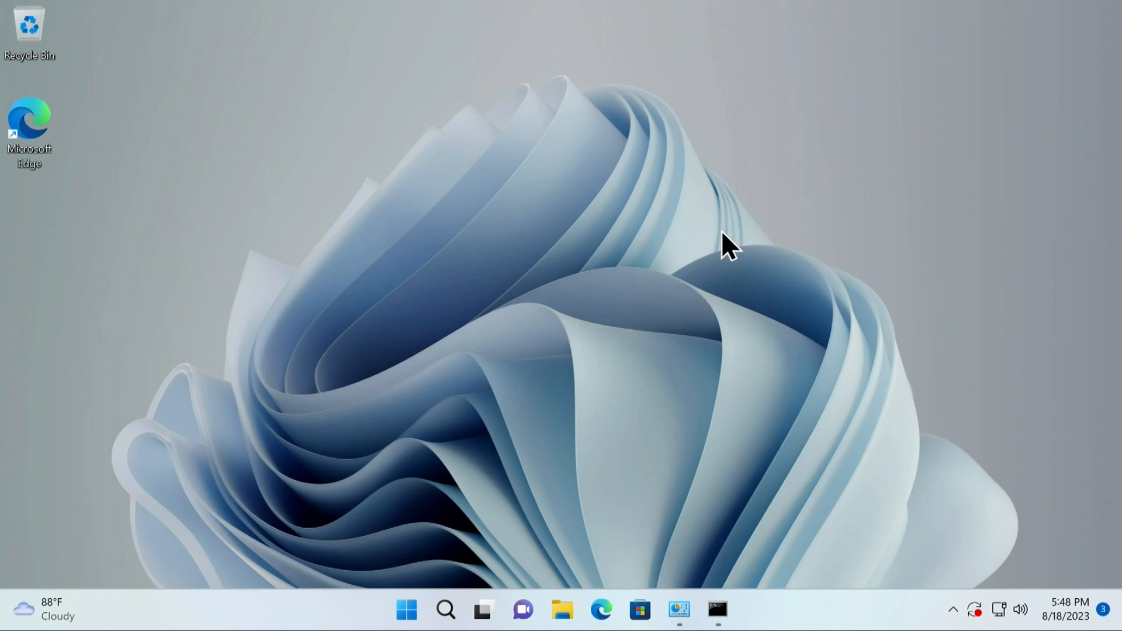
mouse_move(674, 304)
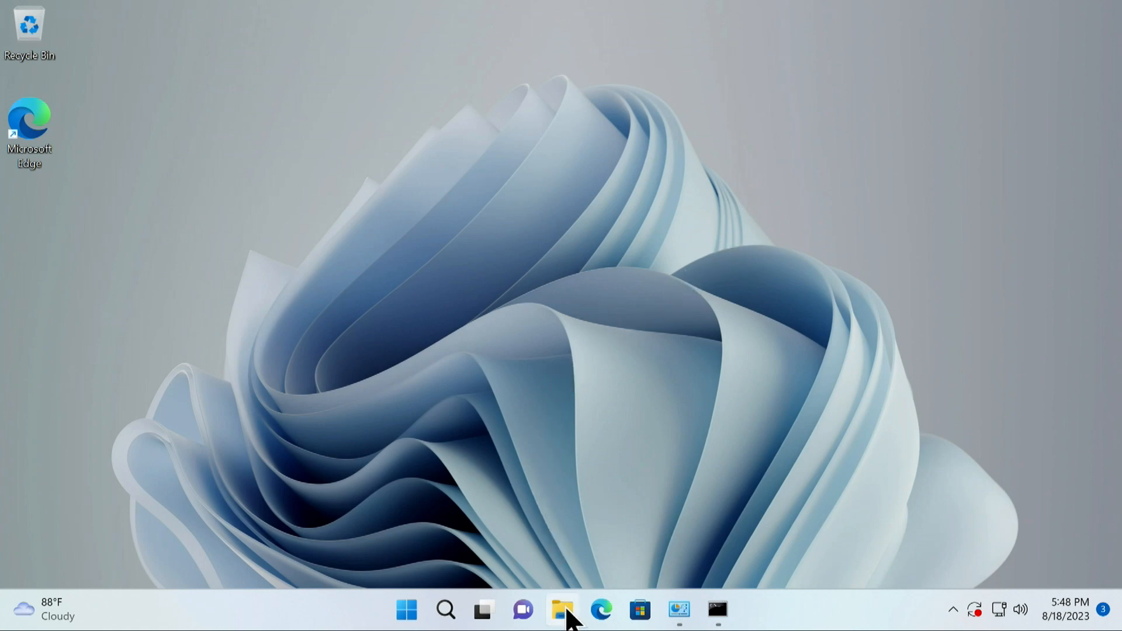
Browse drives D: through H: in File Explorer, finding two videos in E:\TEST, then close it
click(562, 611)
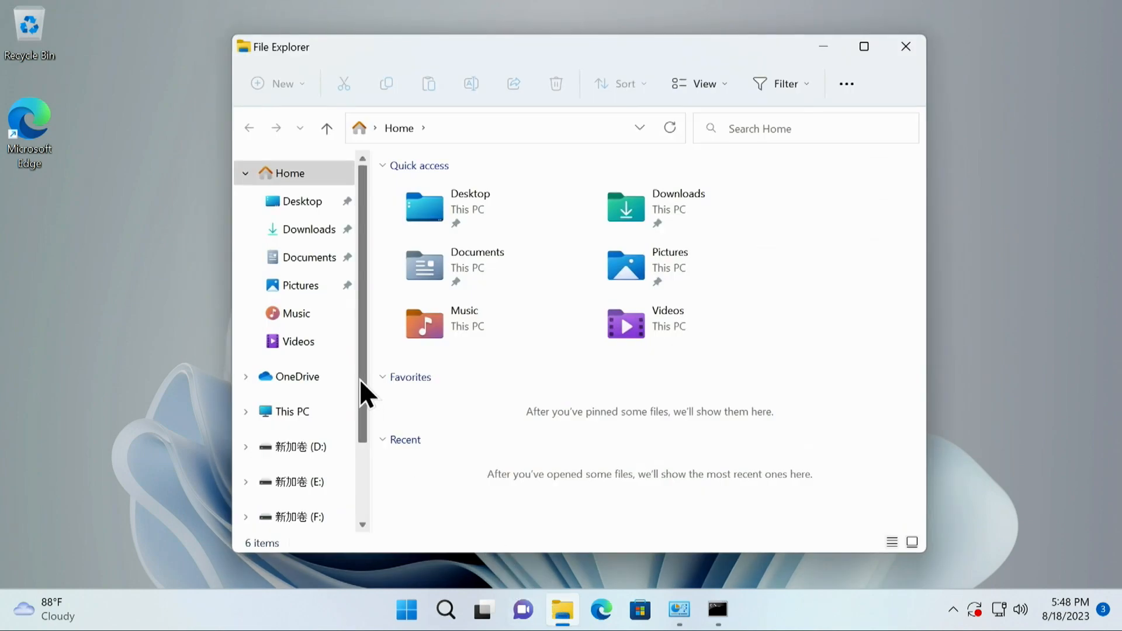
scroll(down, 3)
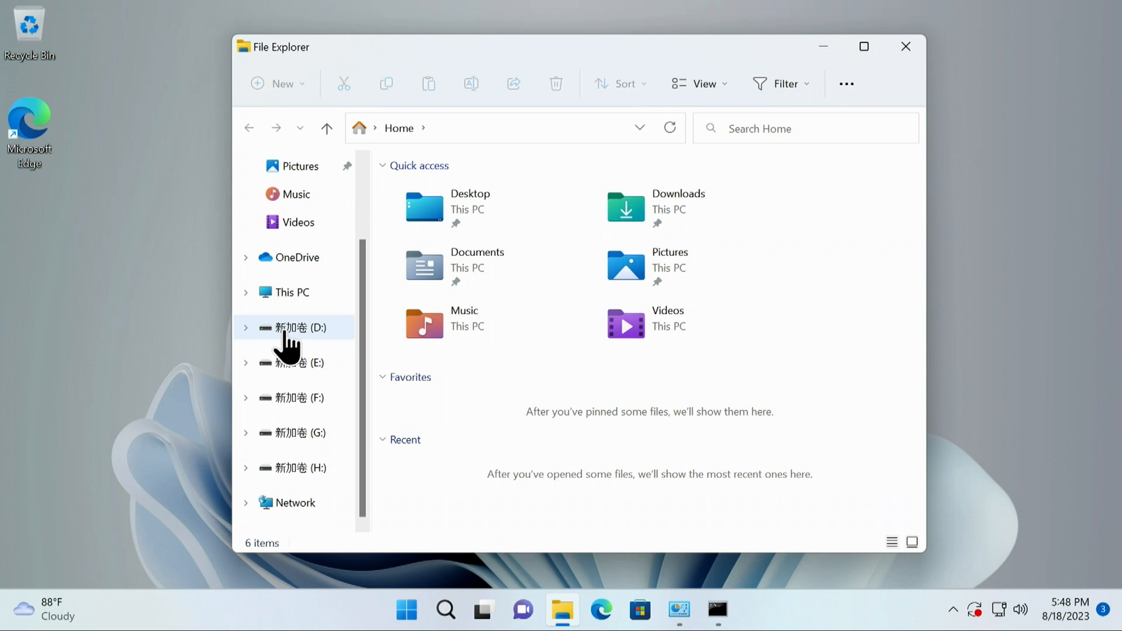
mouse_move(308, 476)
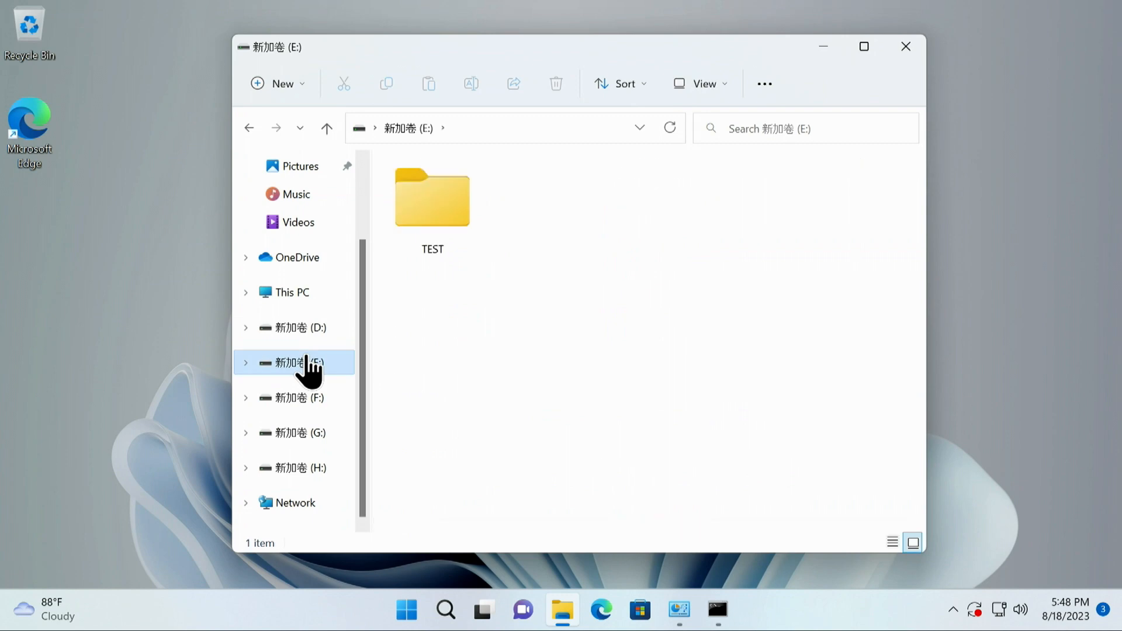
double_click(433, 198)
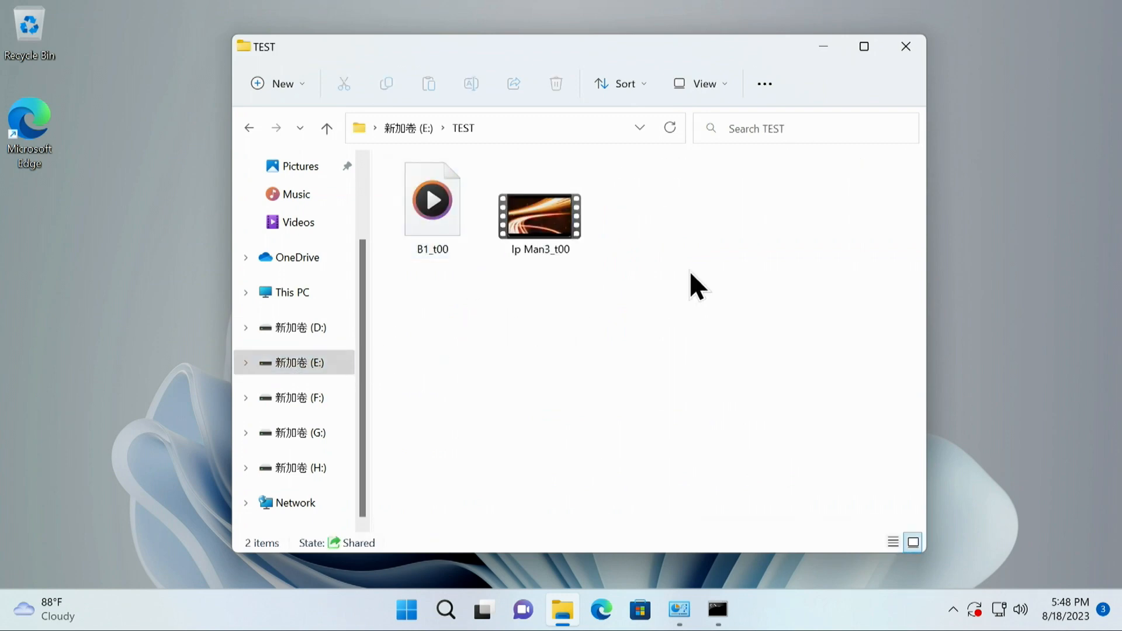
click(248, 129)
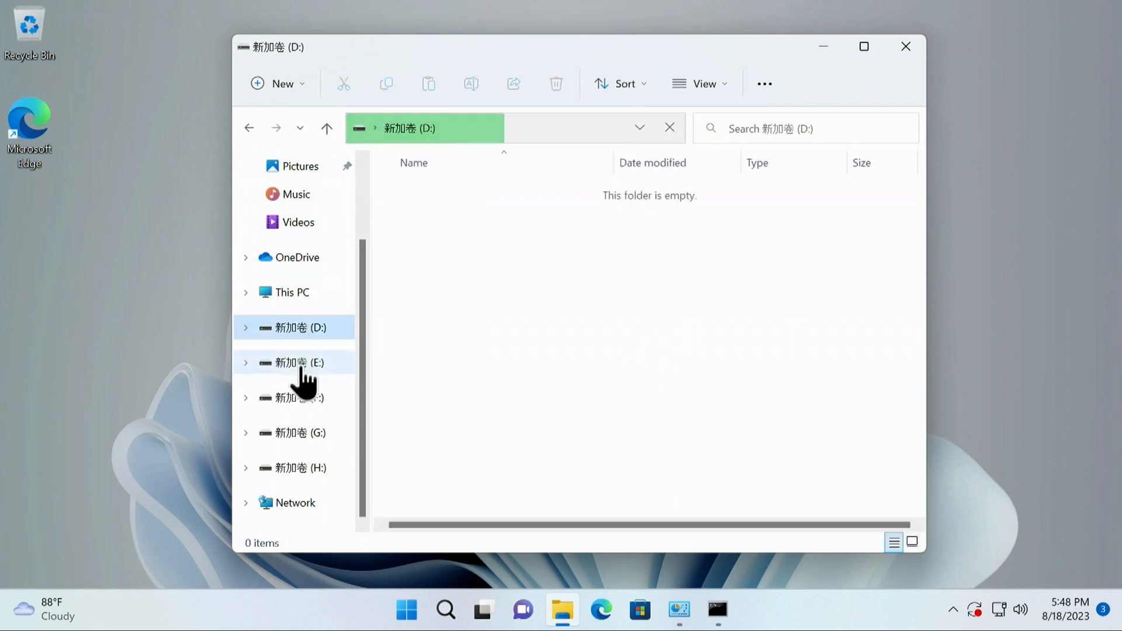
click(297, 397)
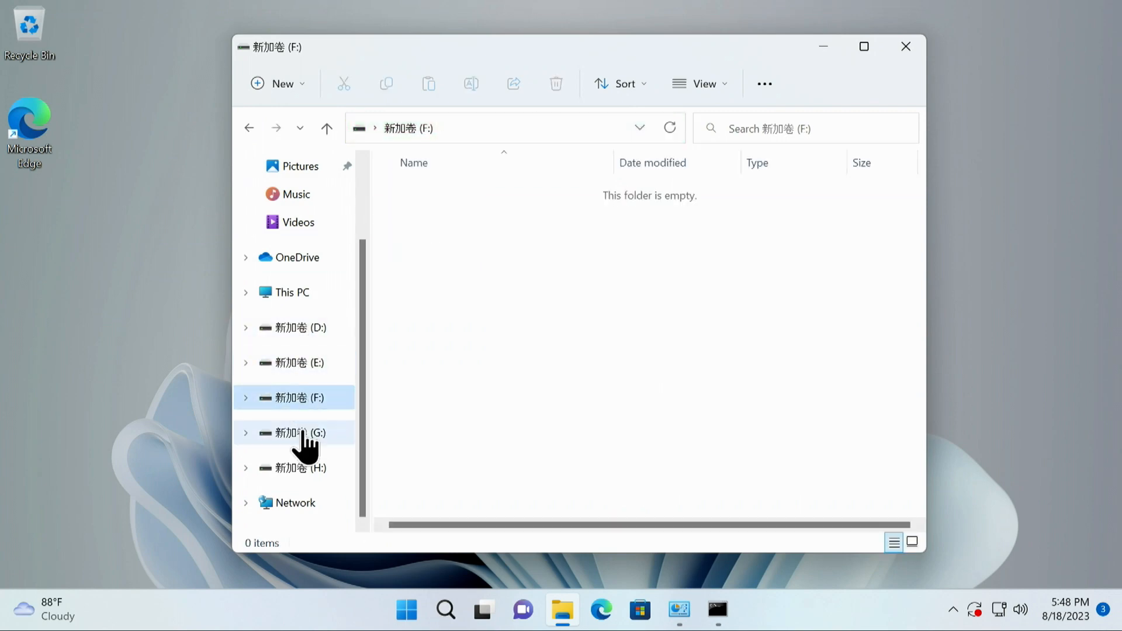
click(298, 467)
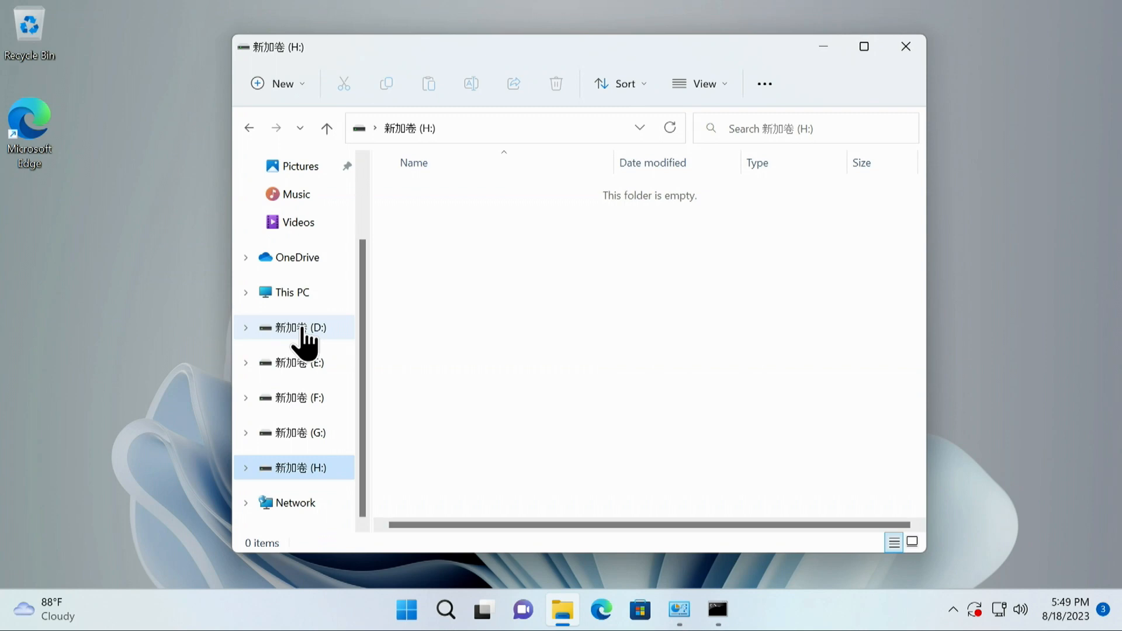
mouse_move(819, 28)
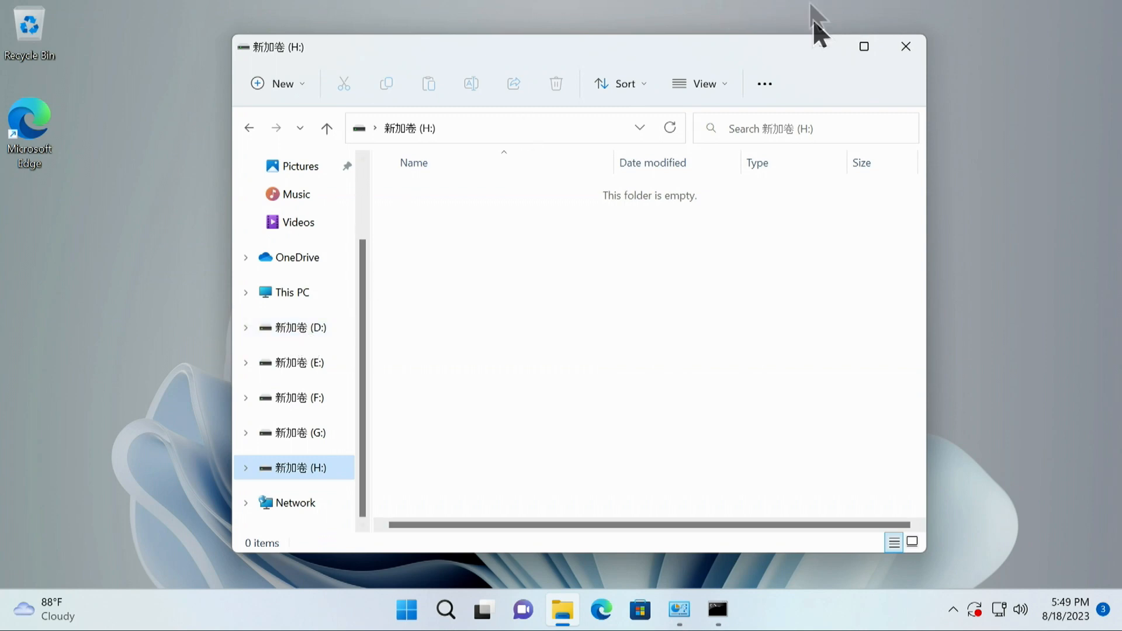
click(904, 46)
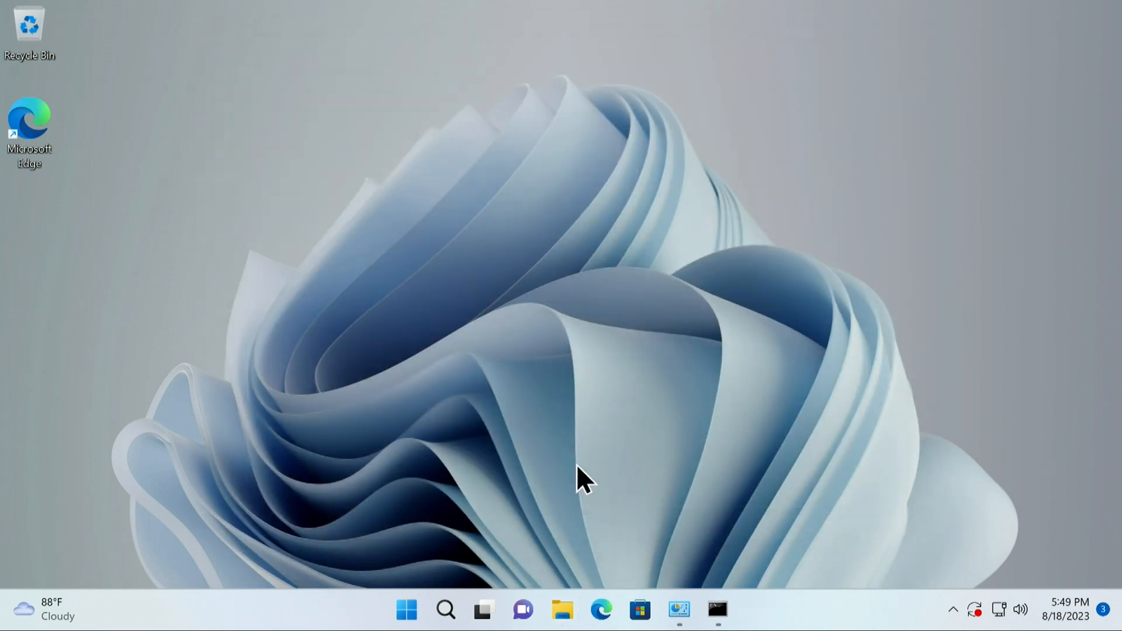
mouse_move(566, 597)
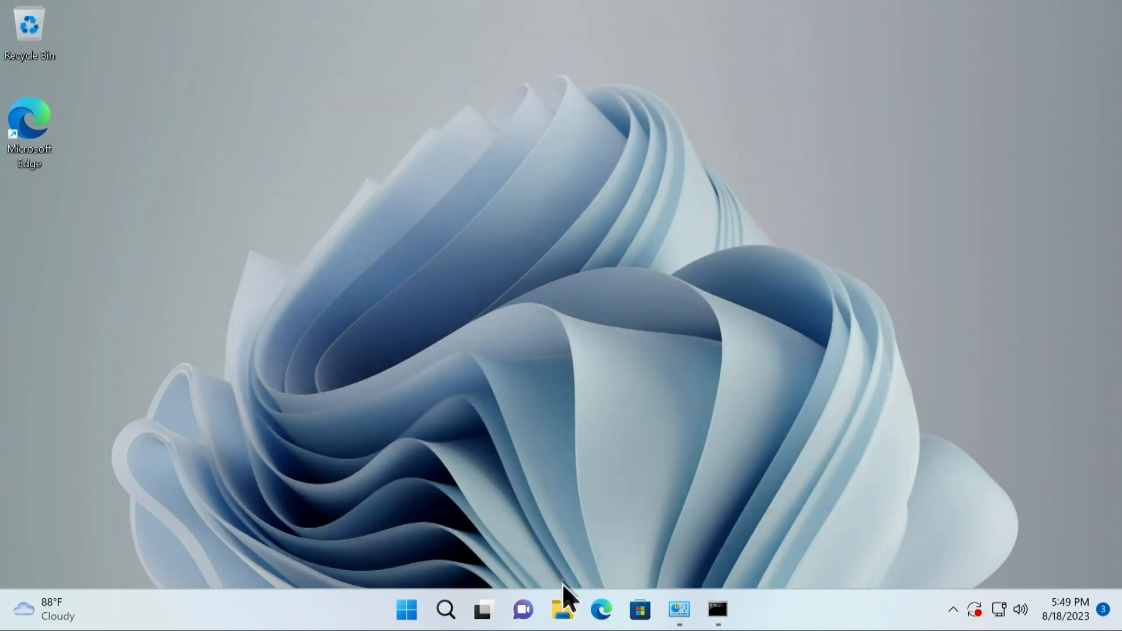
mouse_move(562, 610)
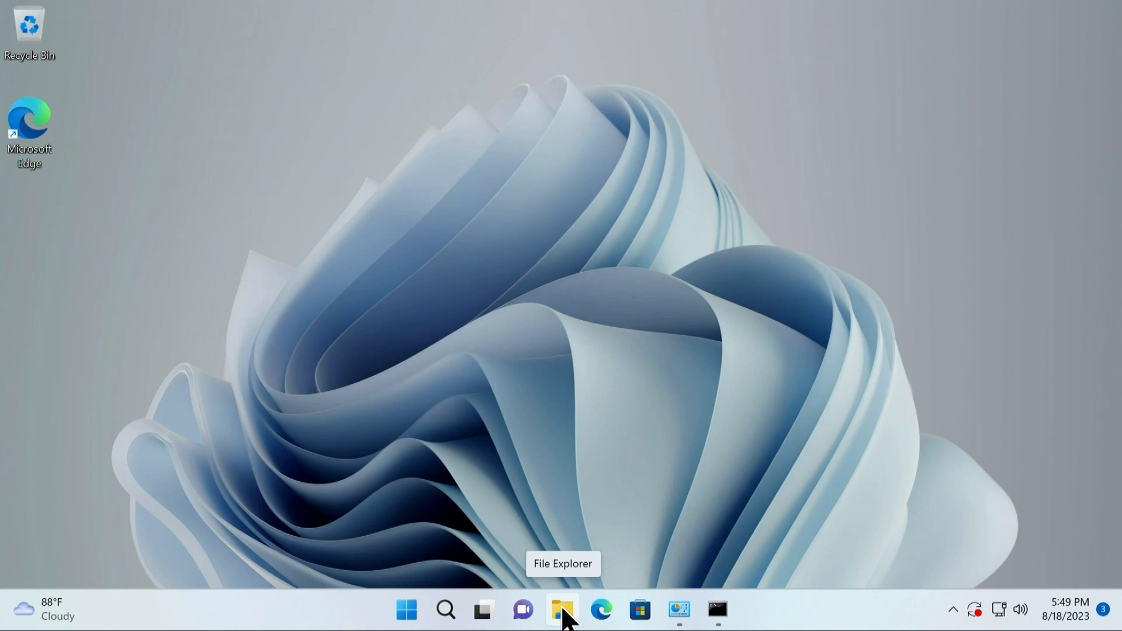
mouse_move(446, 610)
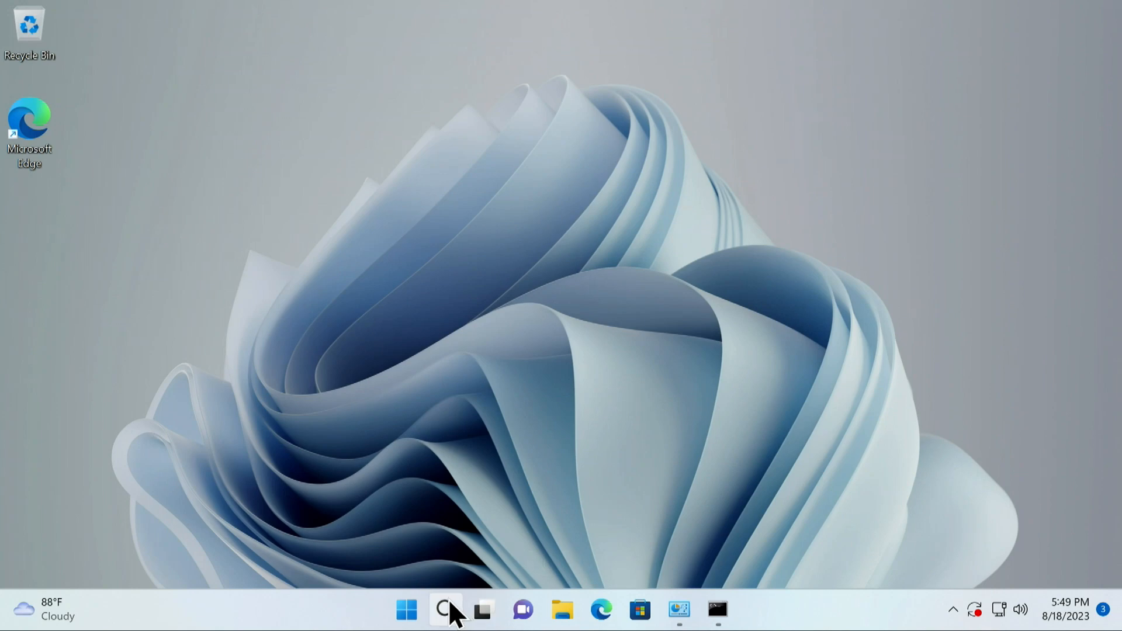
Search for Storage Spaces and start creating a new pool with administrator approval
click(445, 610)
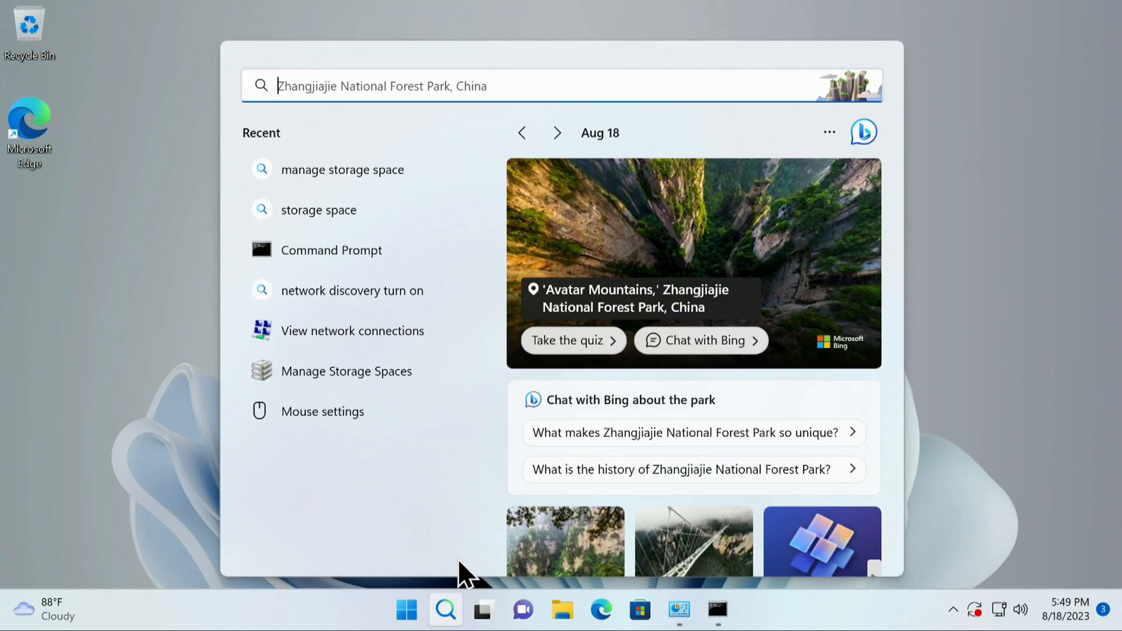
text(STORAGE SP)
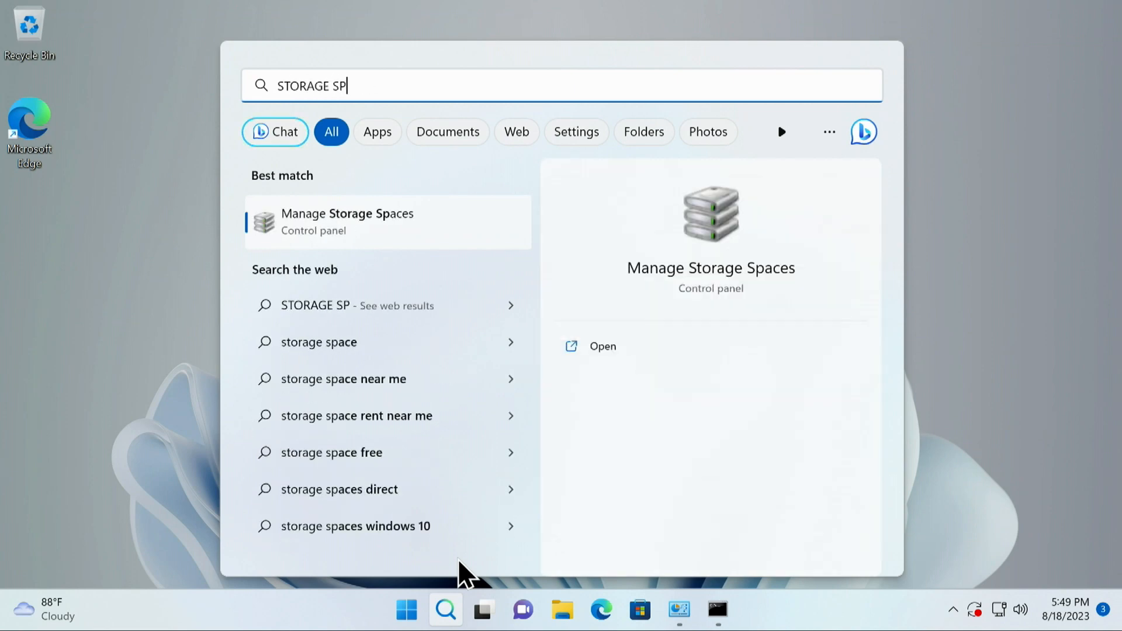
mouse_move(364, 212)
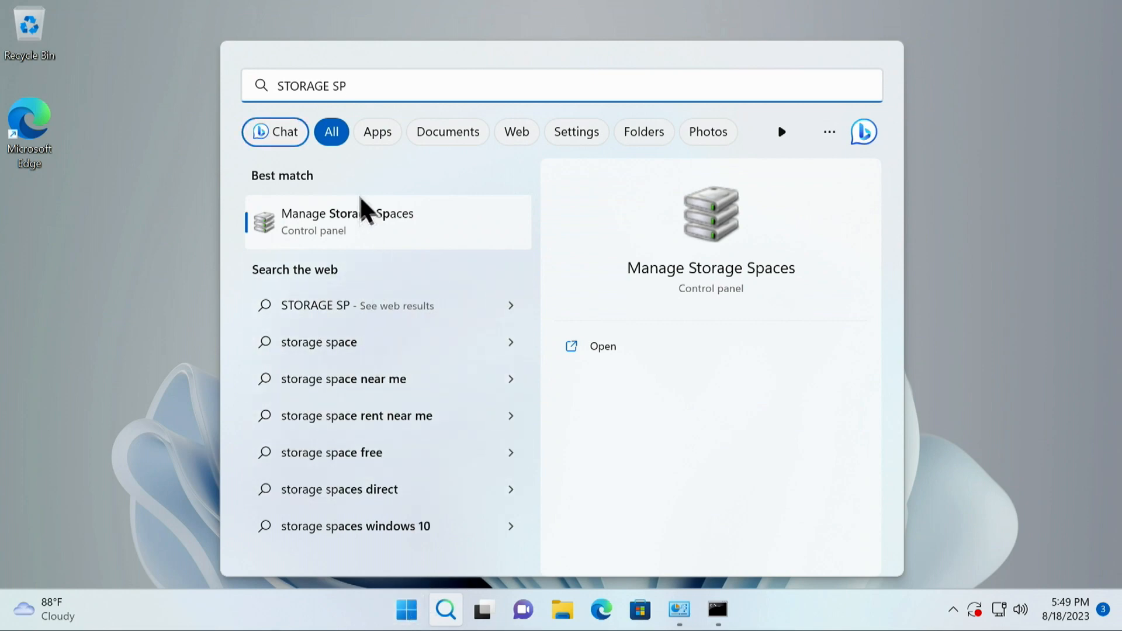
mouse_move(347, 246)
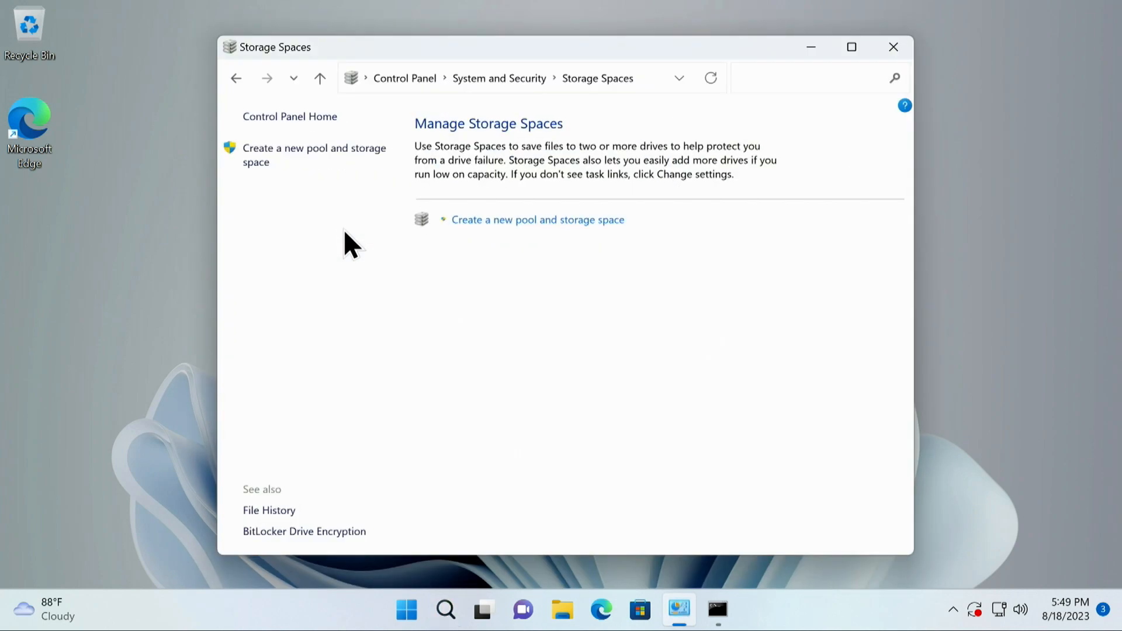
mouse_move(514, 230)
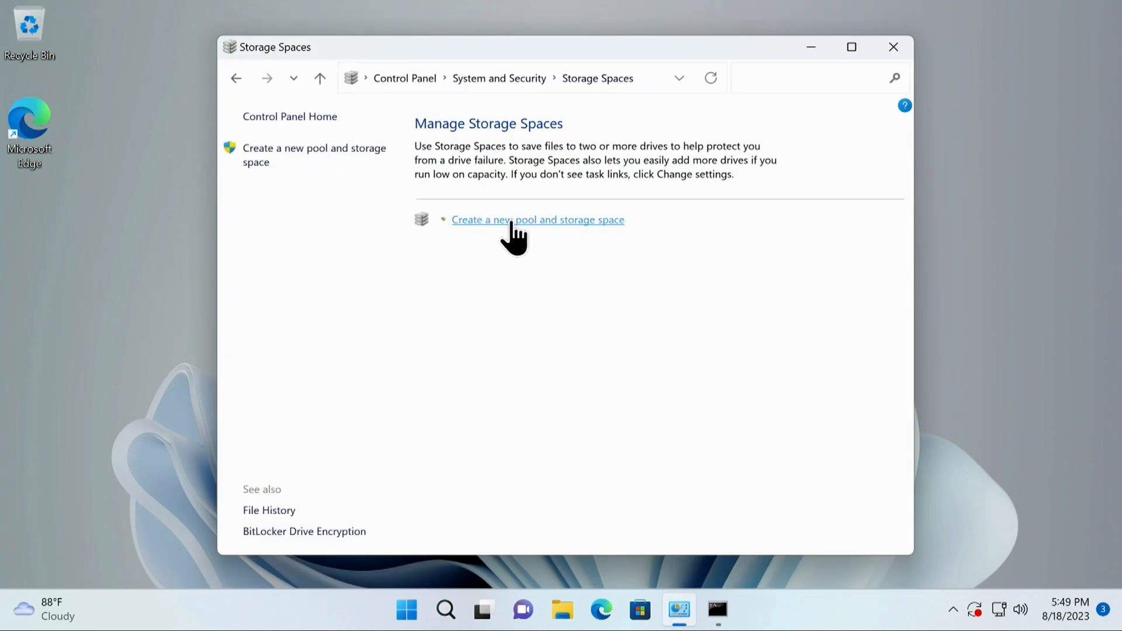
click(538, 219)
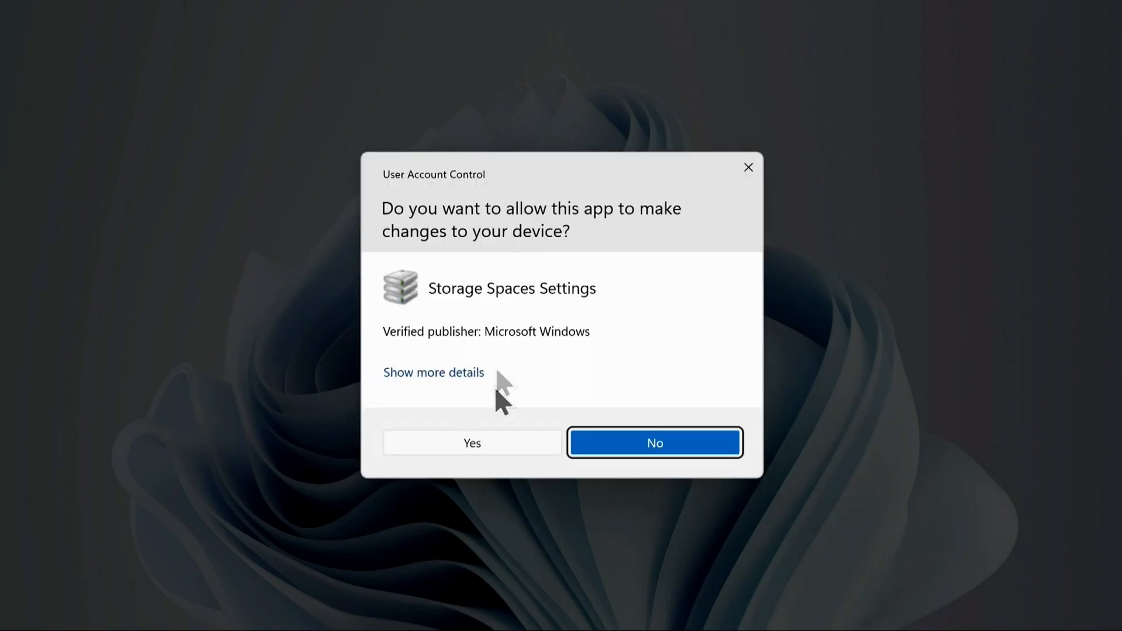
click(472, 441)
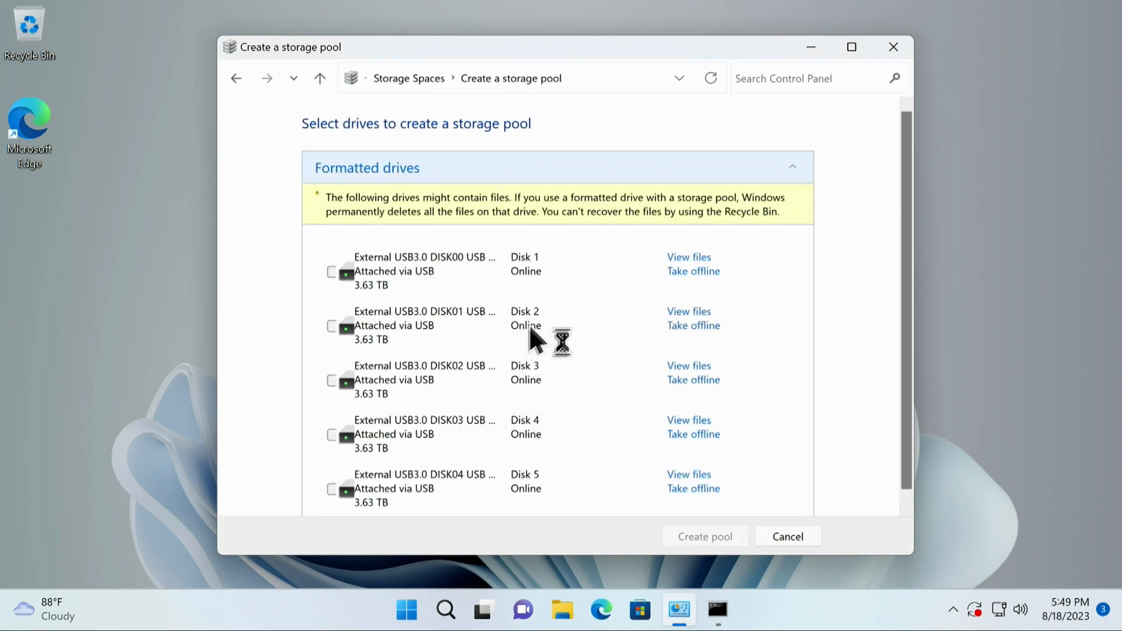
Select Disk 1 through Disk 5 and create an 18.1 TB storage pool from them
click(331, 273)
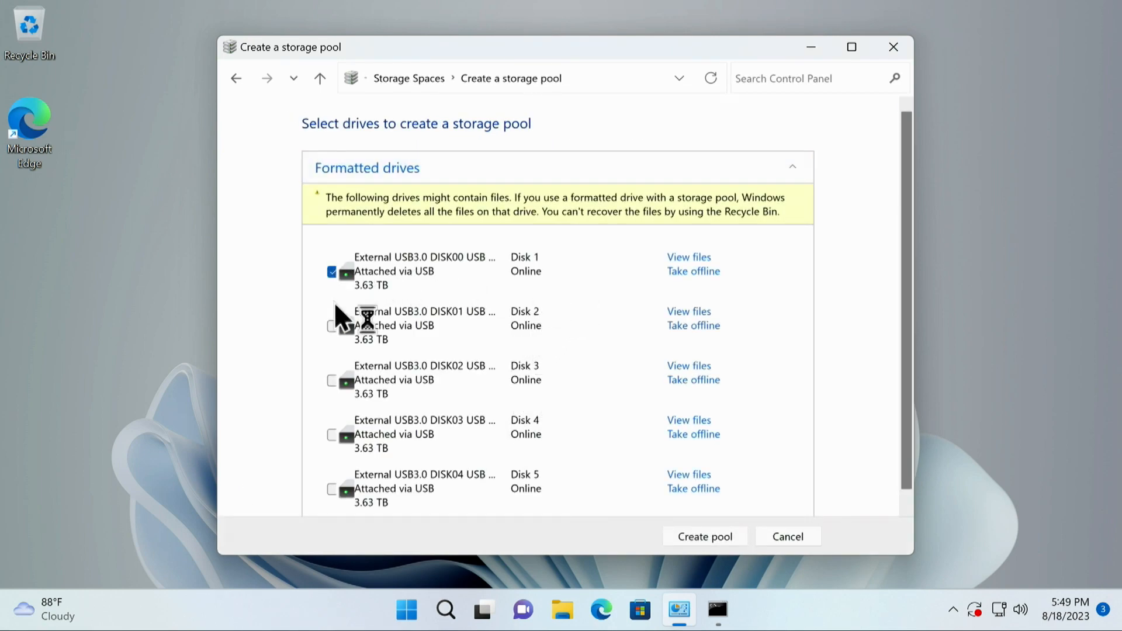
click(331, 326)
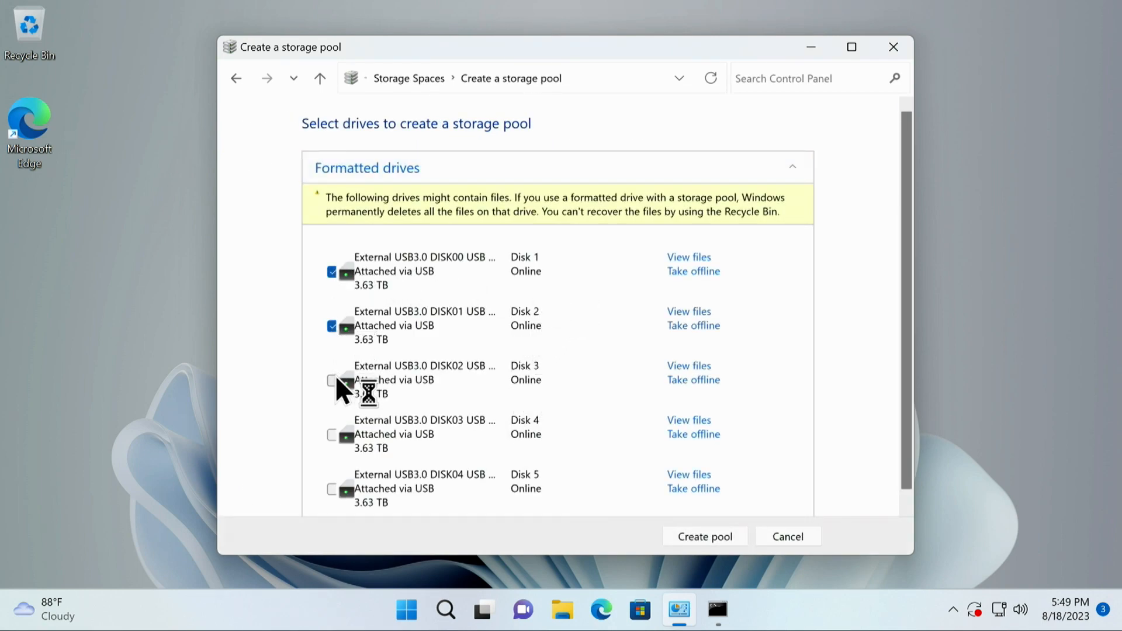
click(331, 380)
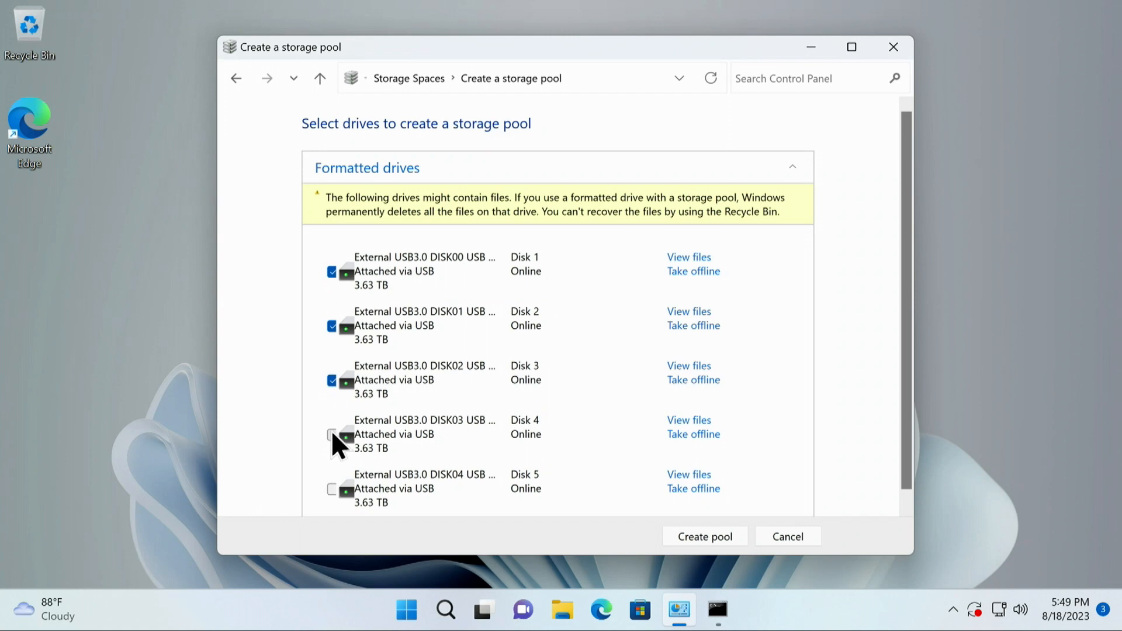
click(331, 435)
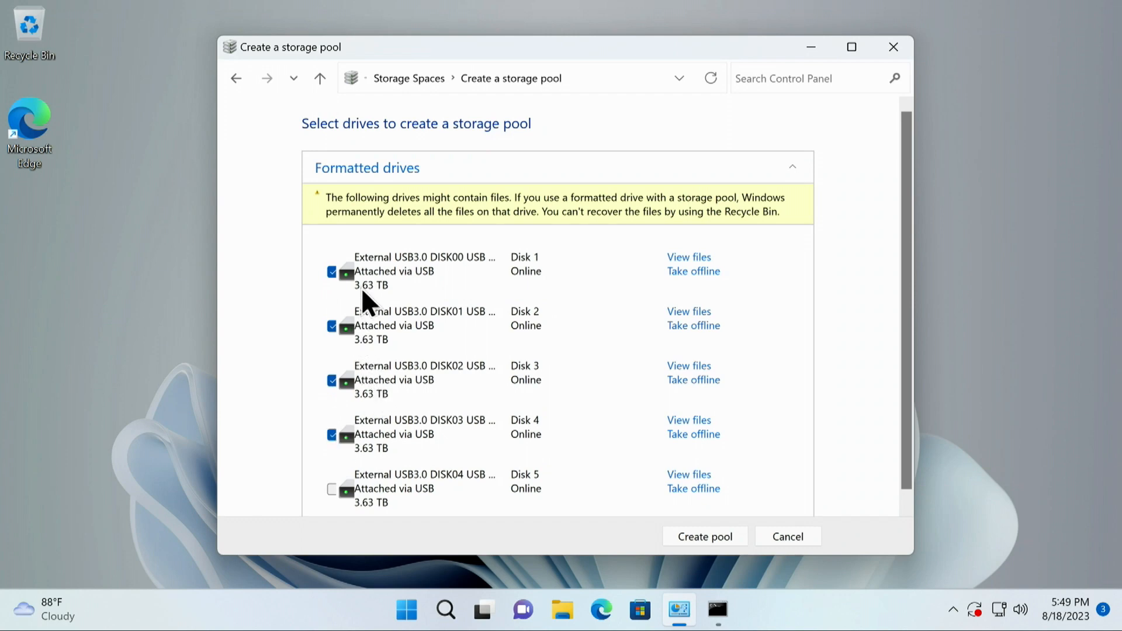
scroll(down, 3)
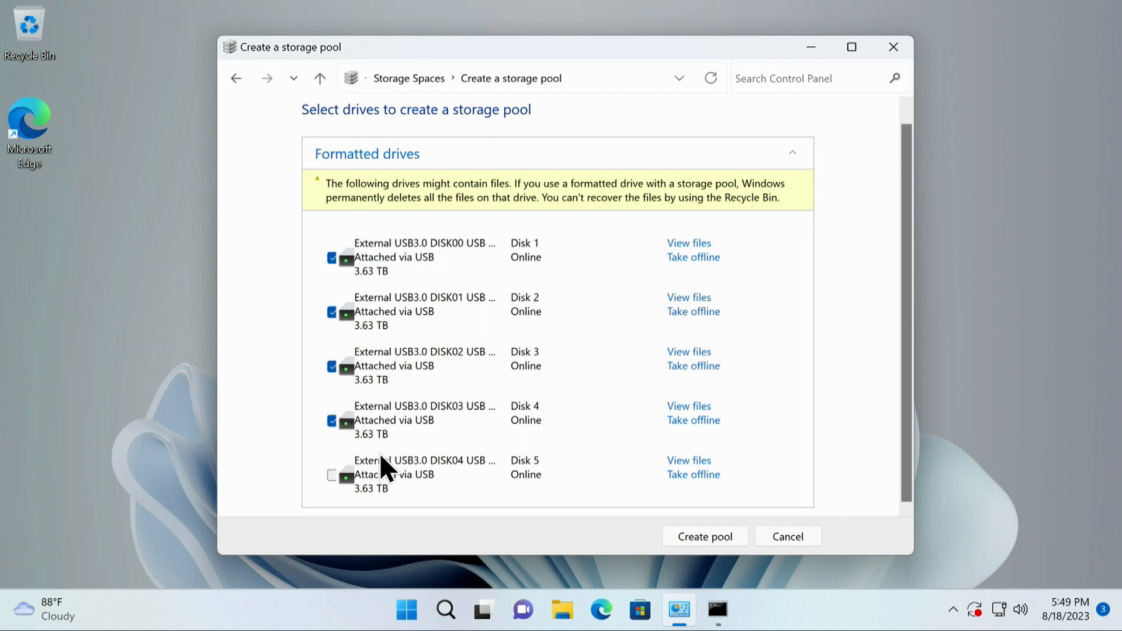
click(331, 474)
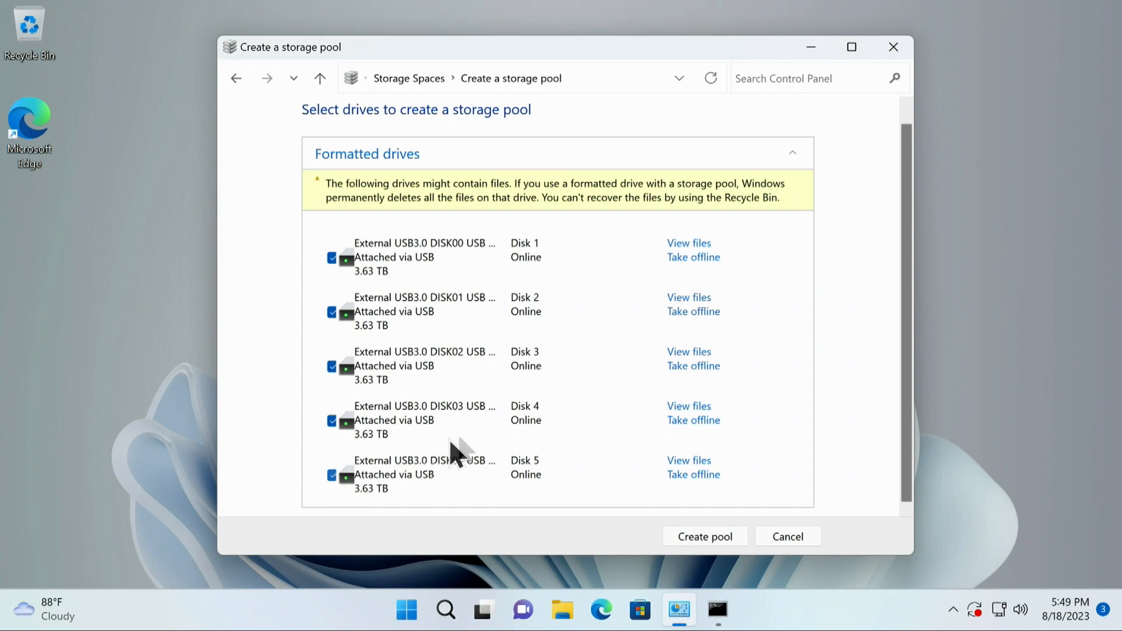
mouse_move(600, 360)
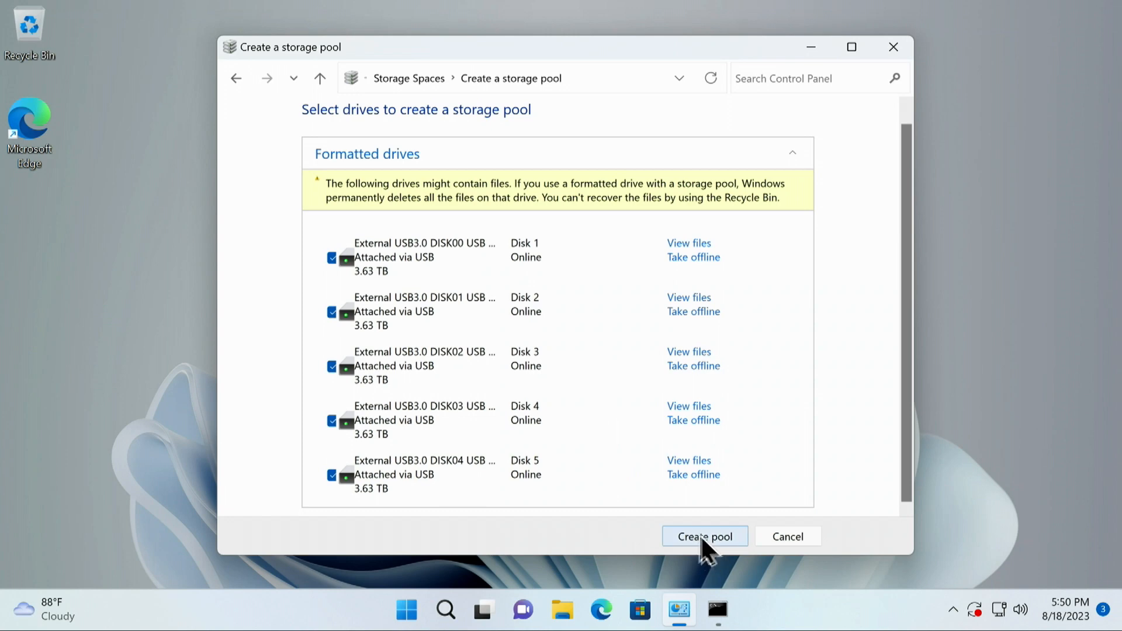
click(704, 537)
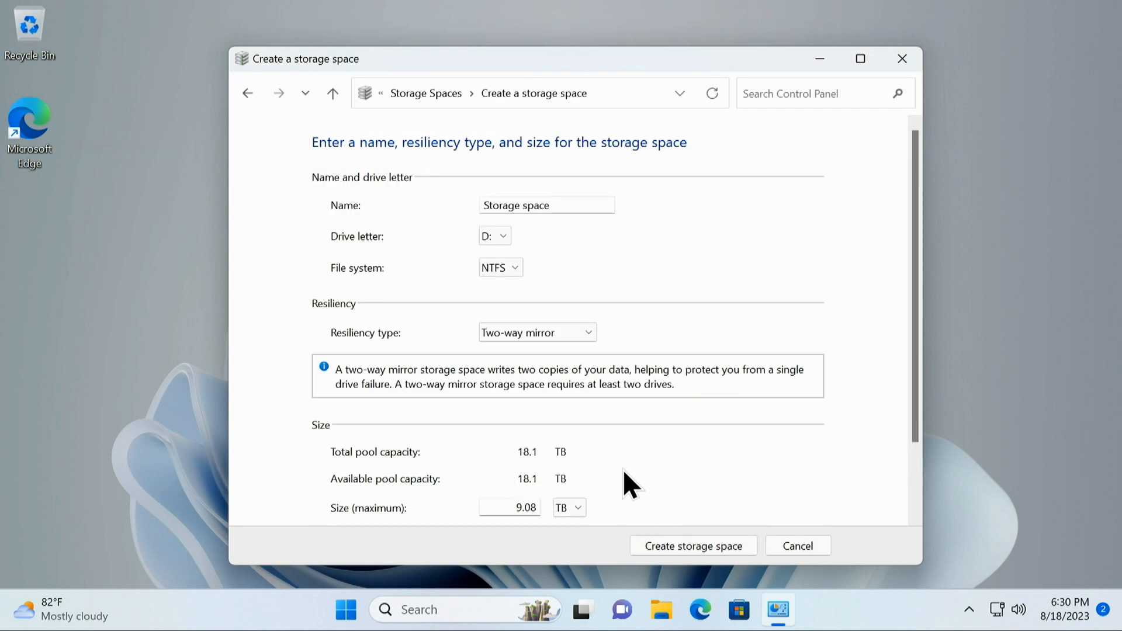
mouse_move(563, 233)
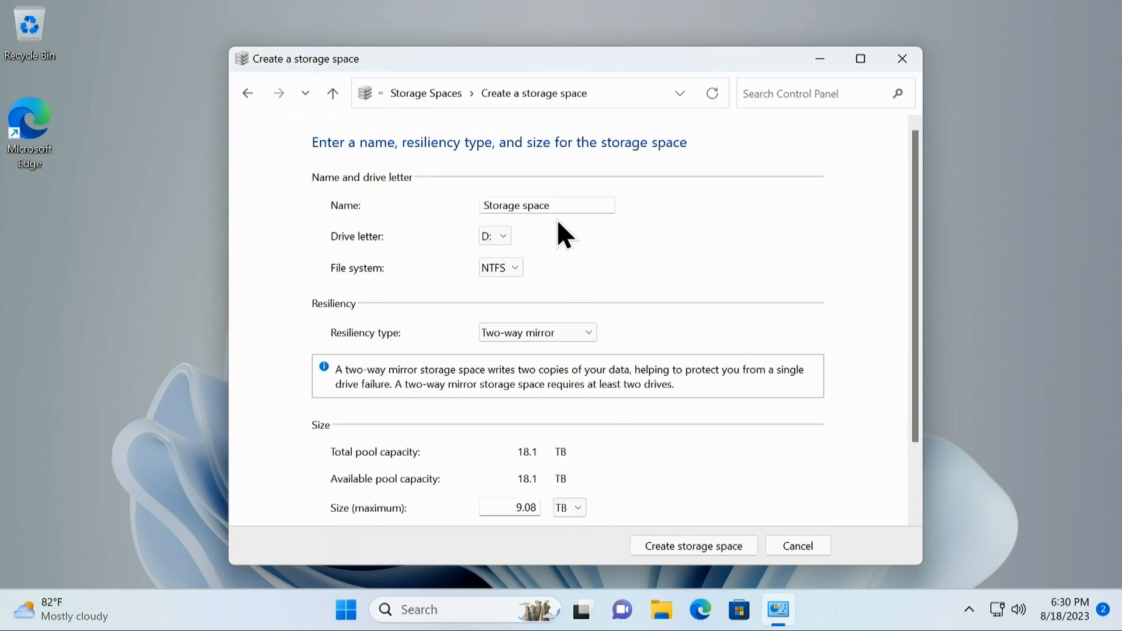
Create a 14.0 TB storage space on D: with Parity resiliency
click(493, 236)
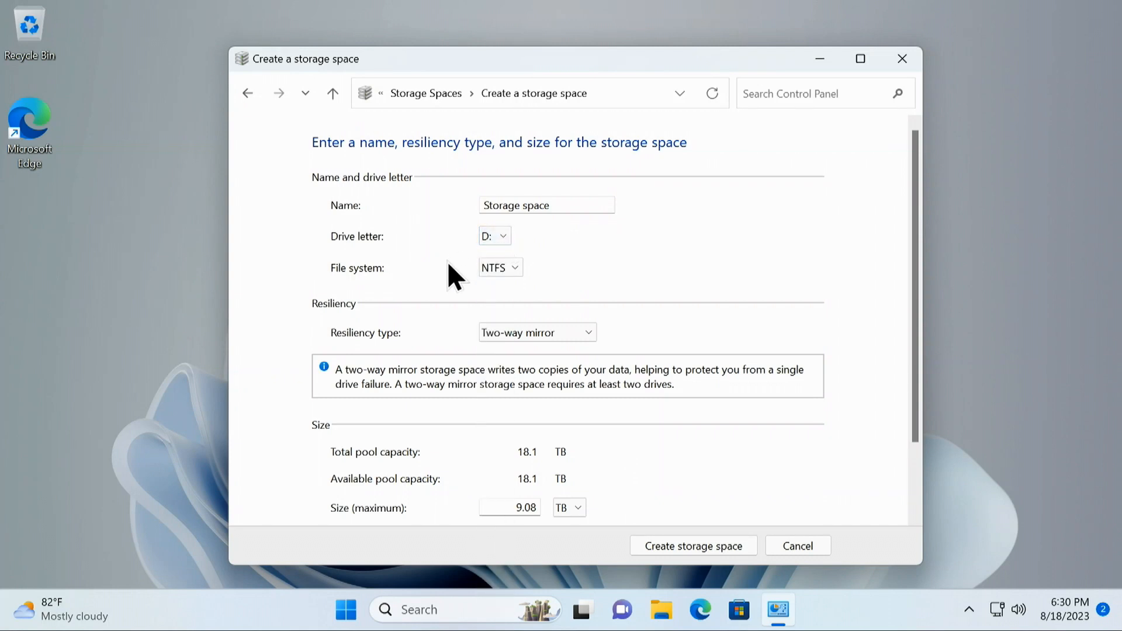
click(536, 331)
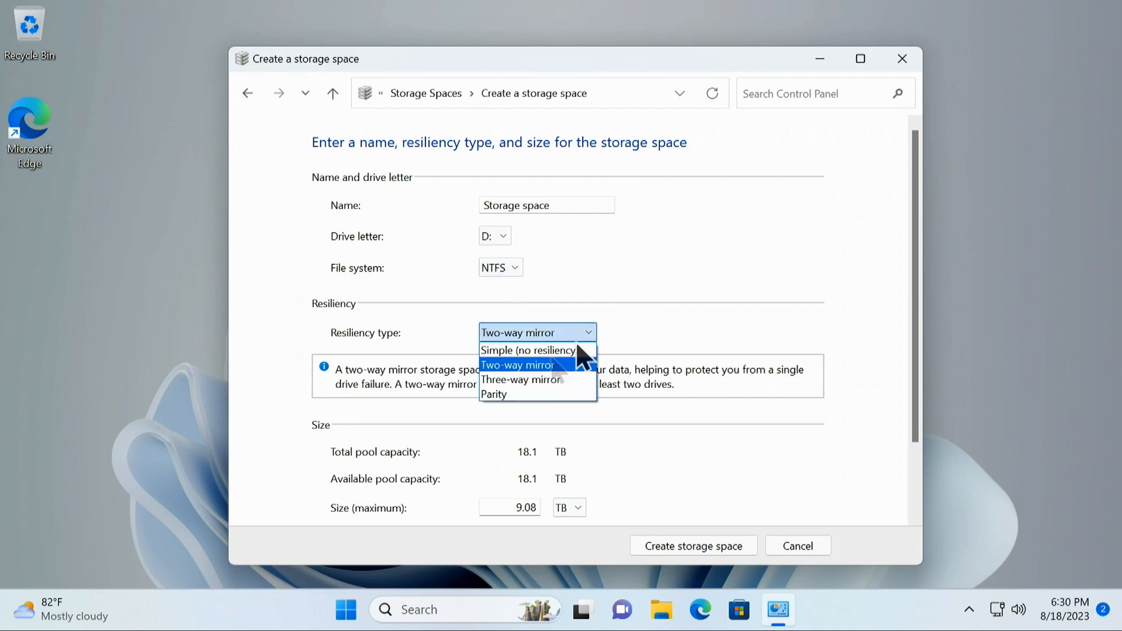
click(494, 394)
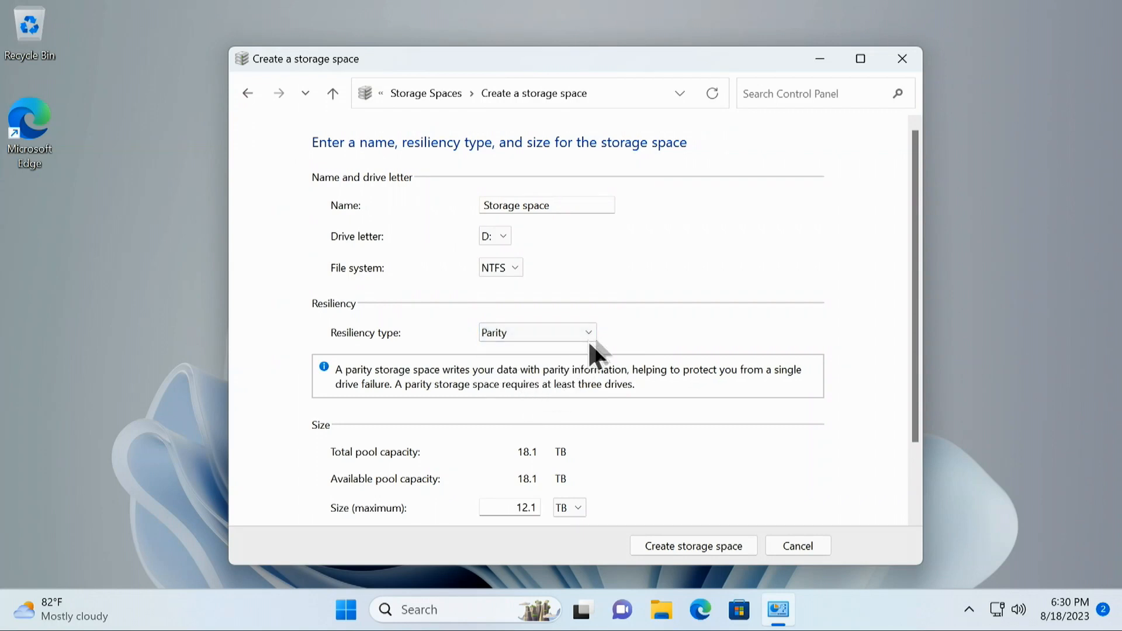
mouse_move(648, 333)
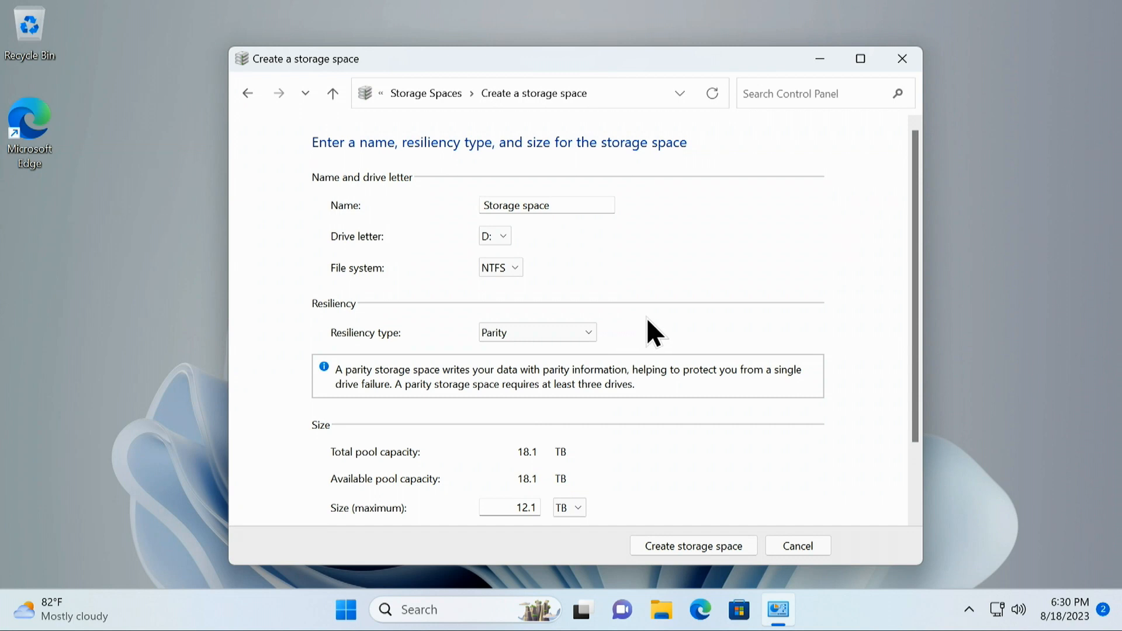
mouse_move(510, 461)
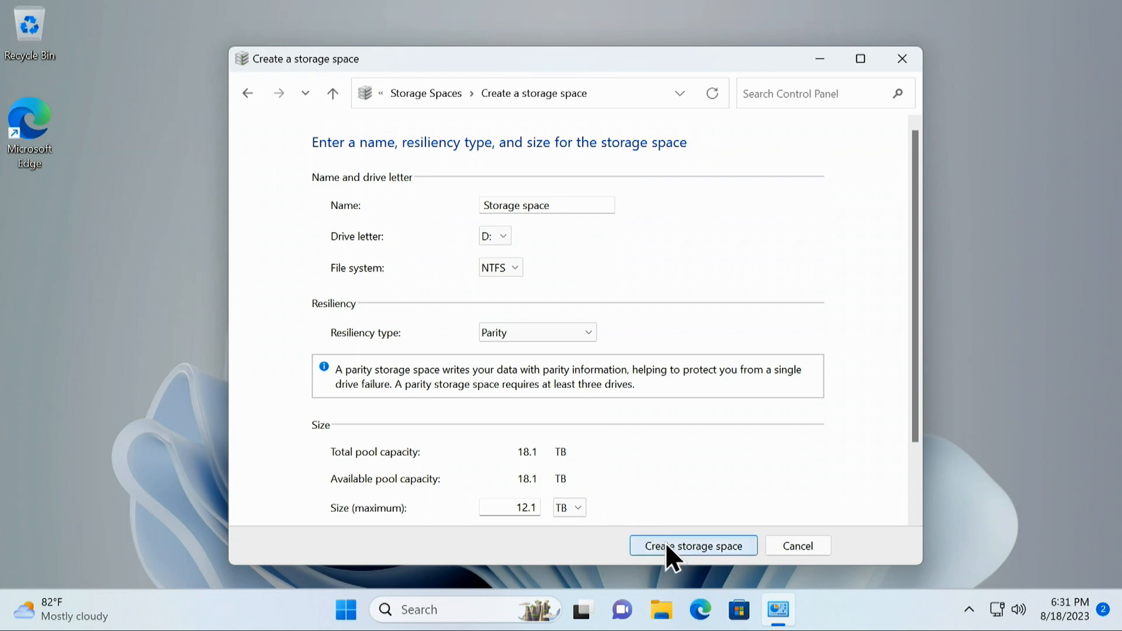
click(691, 546)
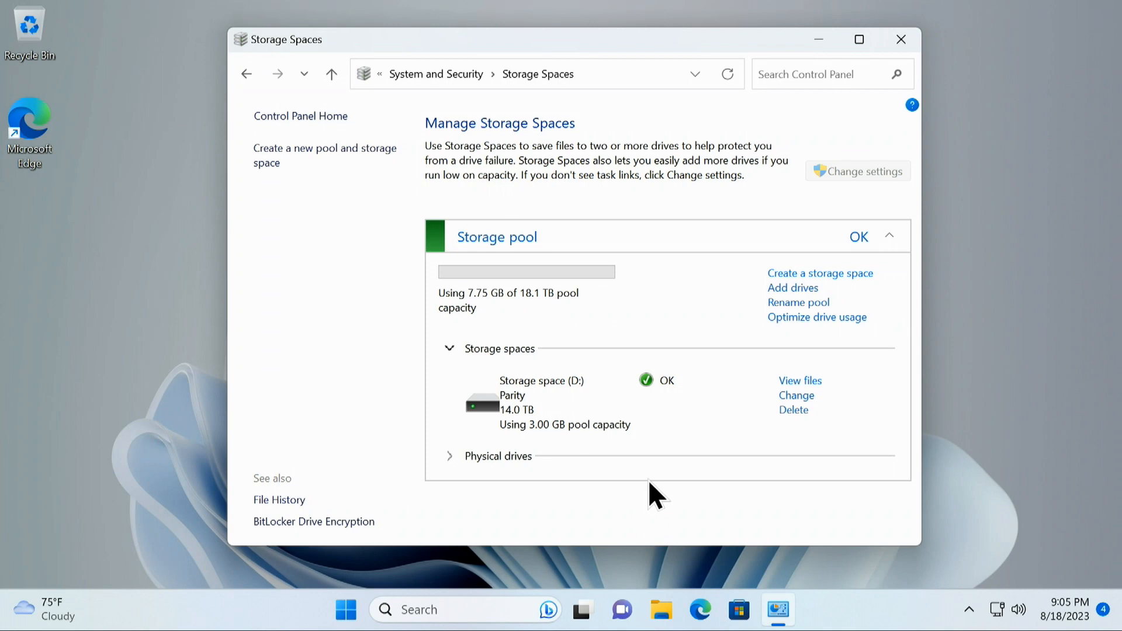
mouse_move(769, 415)
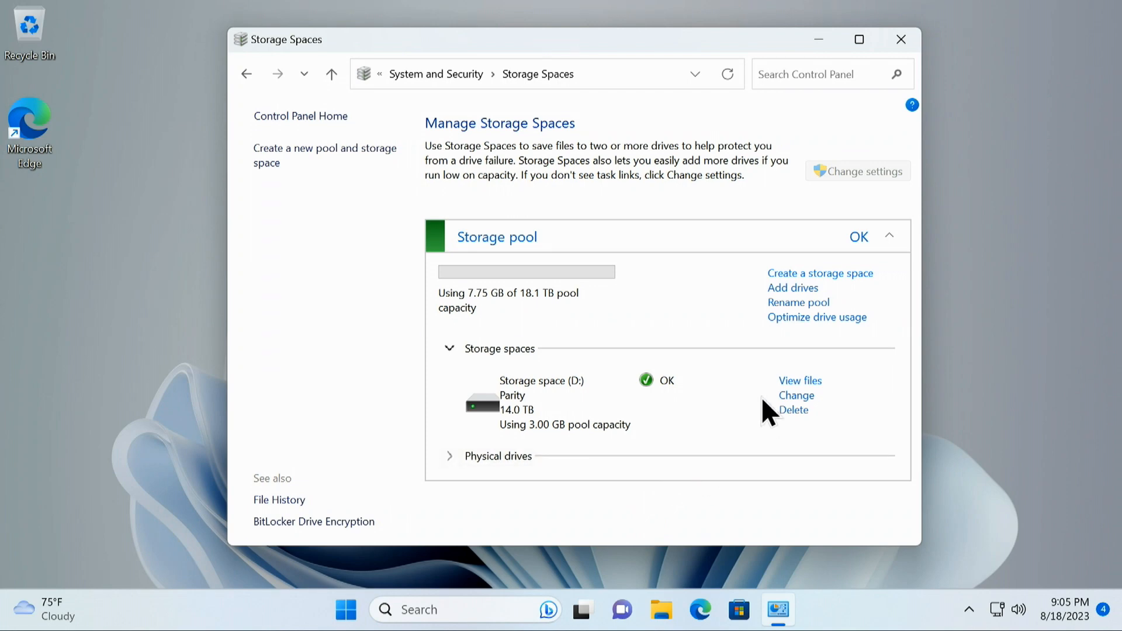
Show the Change a storage space page for Storage space (D:)
click(796, 395)
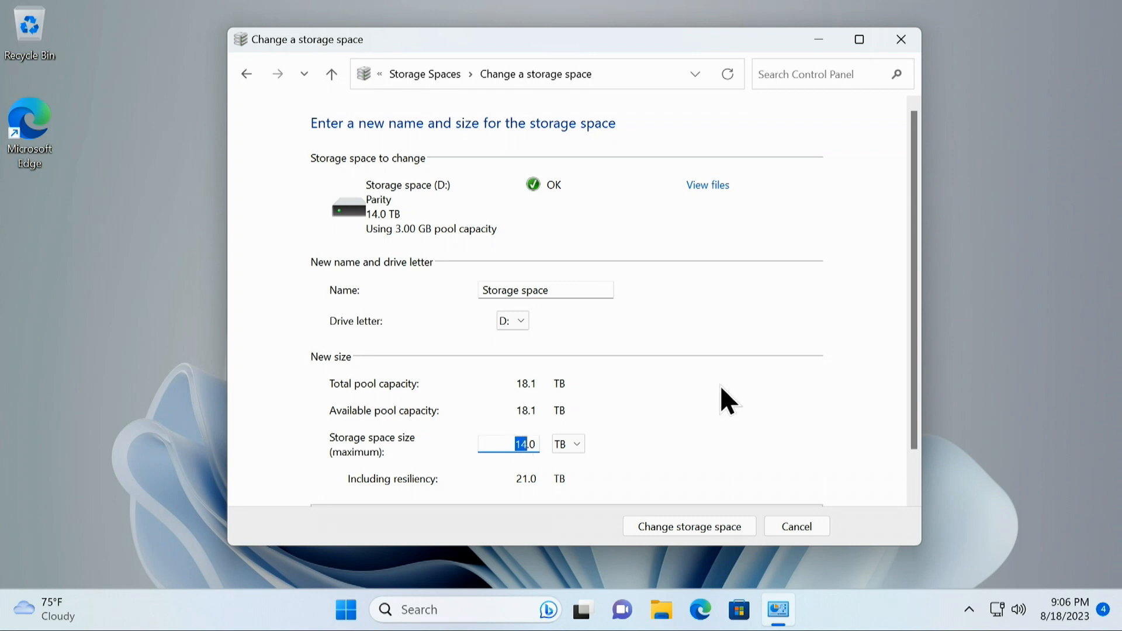
mouse_move(701, 415)
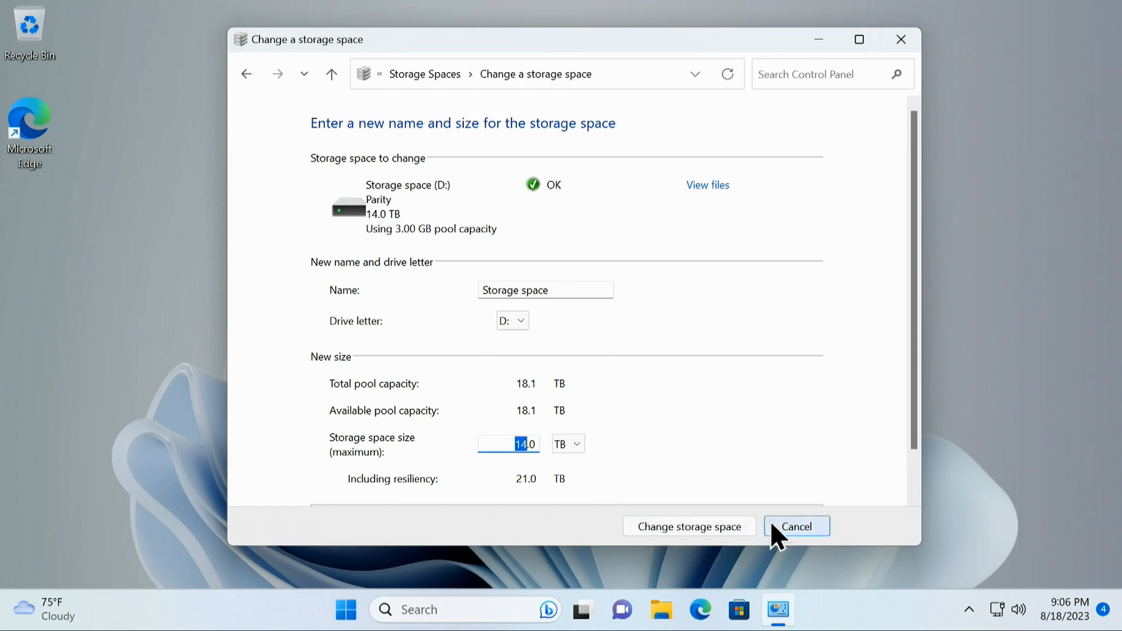
Cancel the change and return to Manage Storage Spaces once D: finishes formatting at 12.0 TB
click(691, 546)
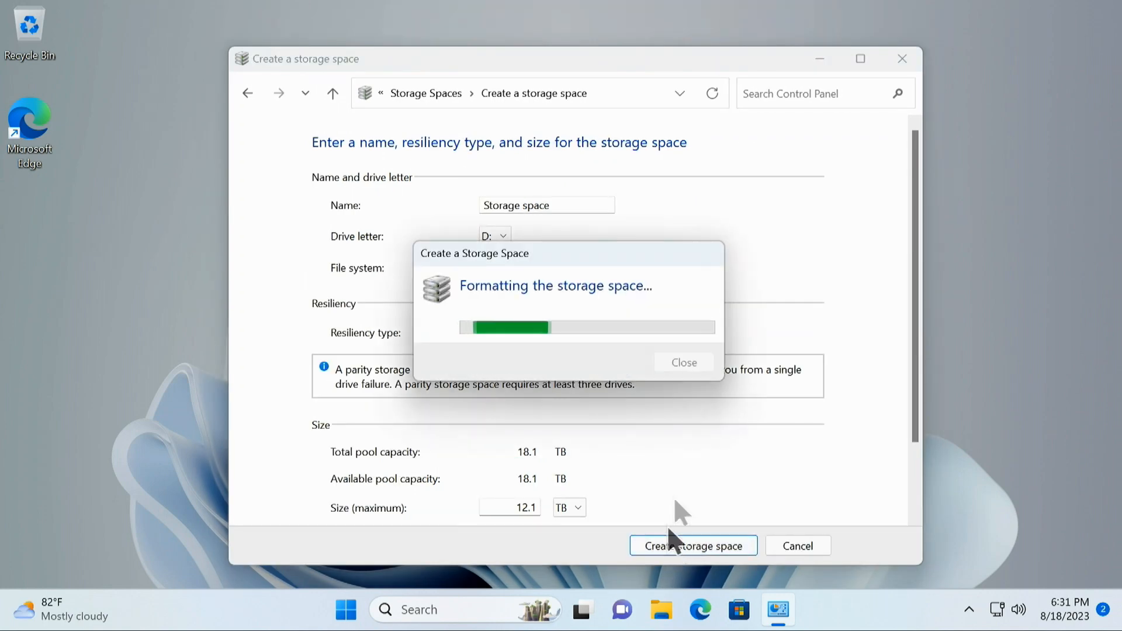
mouse_move(670, 458)
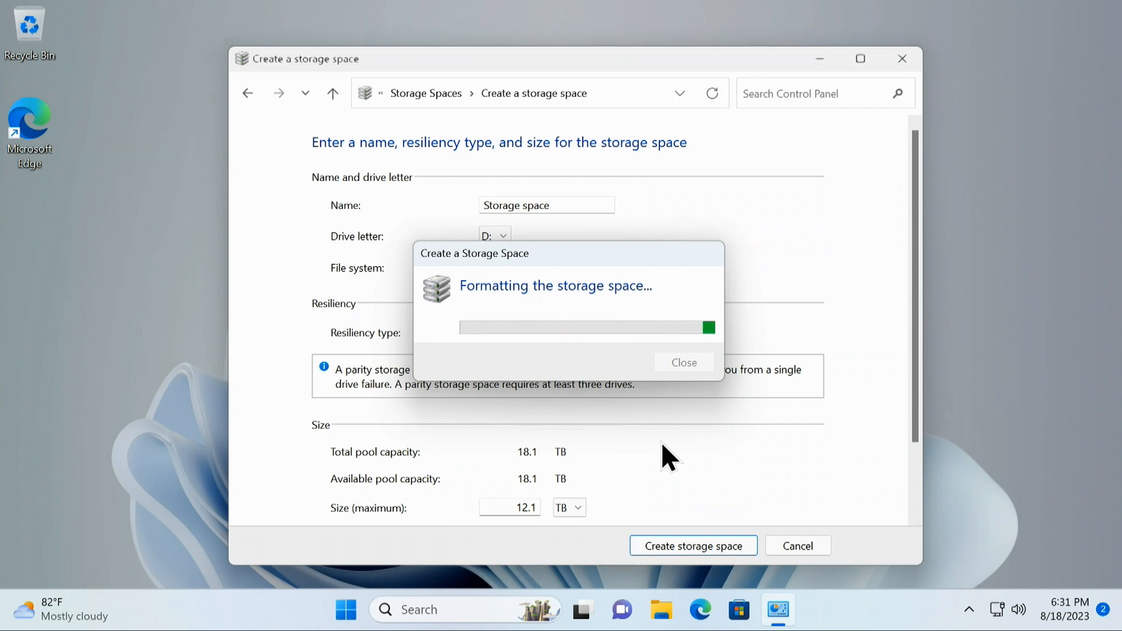
click(682, 362)
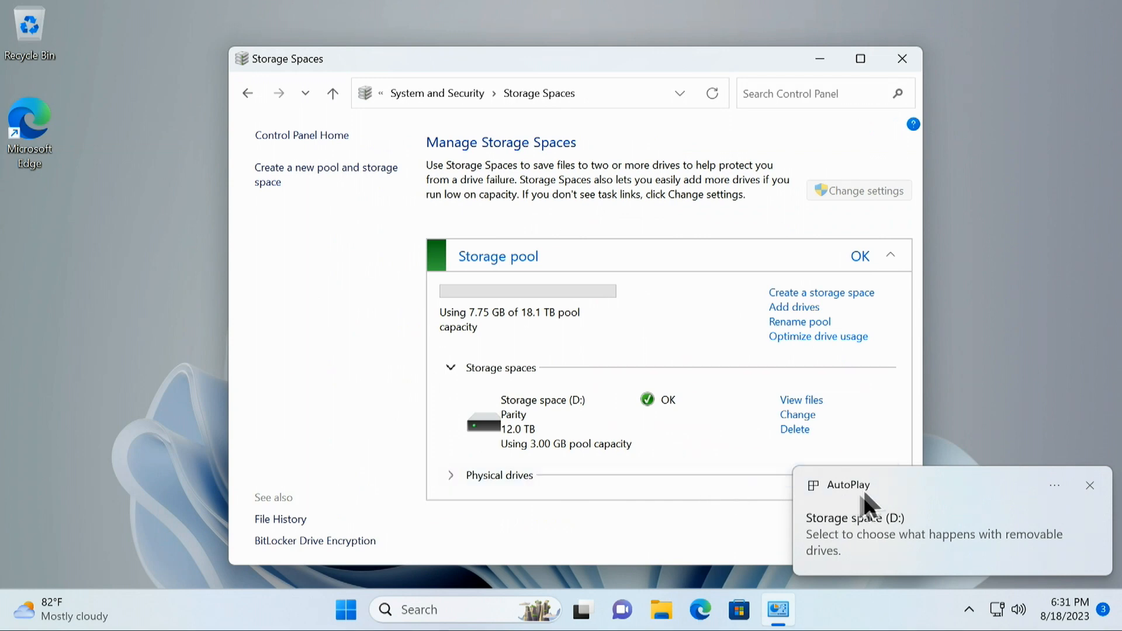
mouse_move(644, 342)
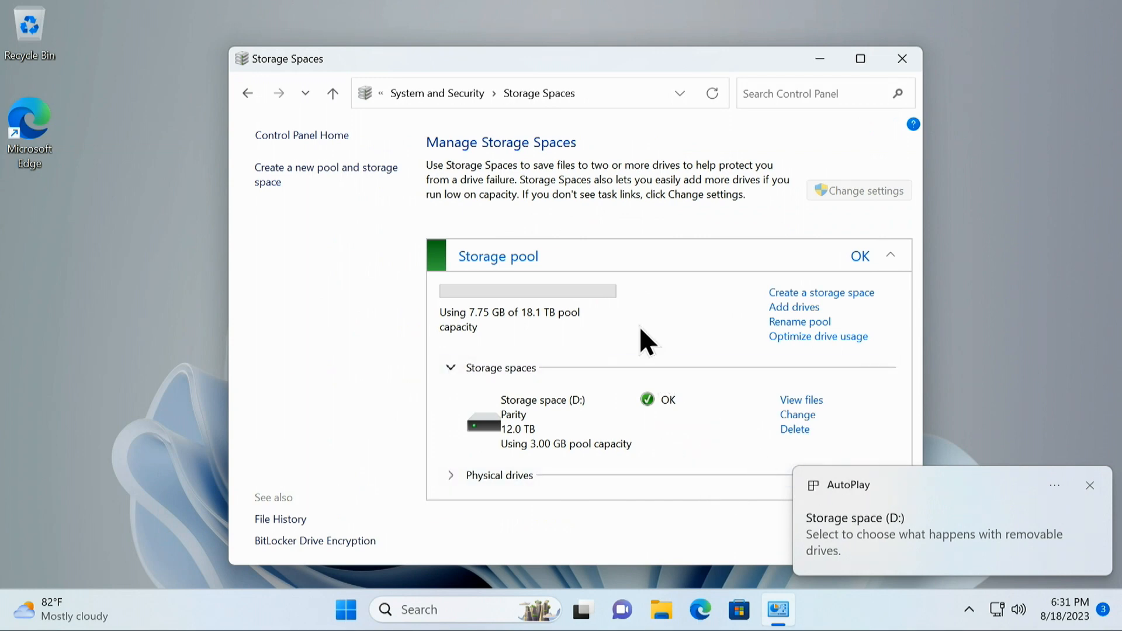
mouse_move(901, 59)
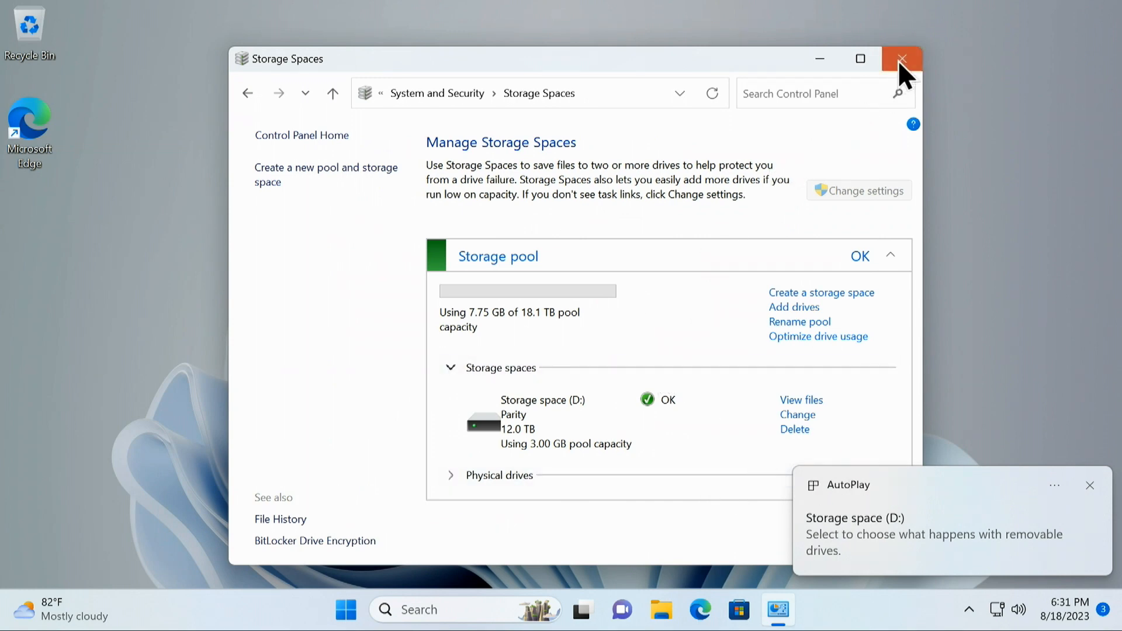
Close Storage Spaces and view the empty Storage space (D:) drive in File Explorer
click(901, 58)
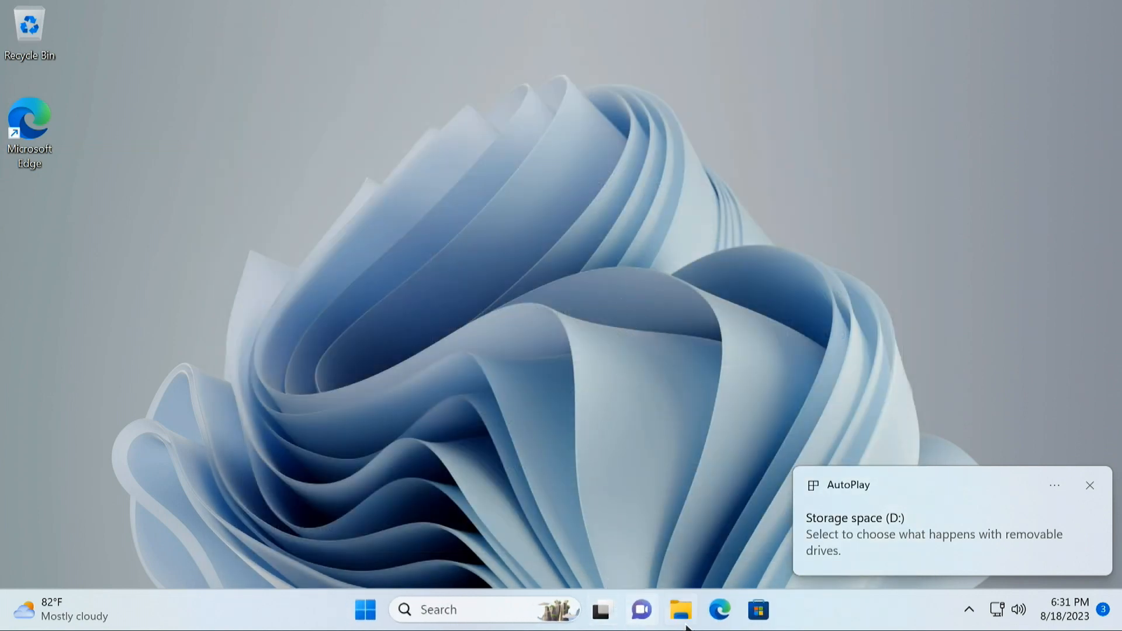
click(1089, 485)
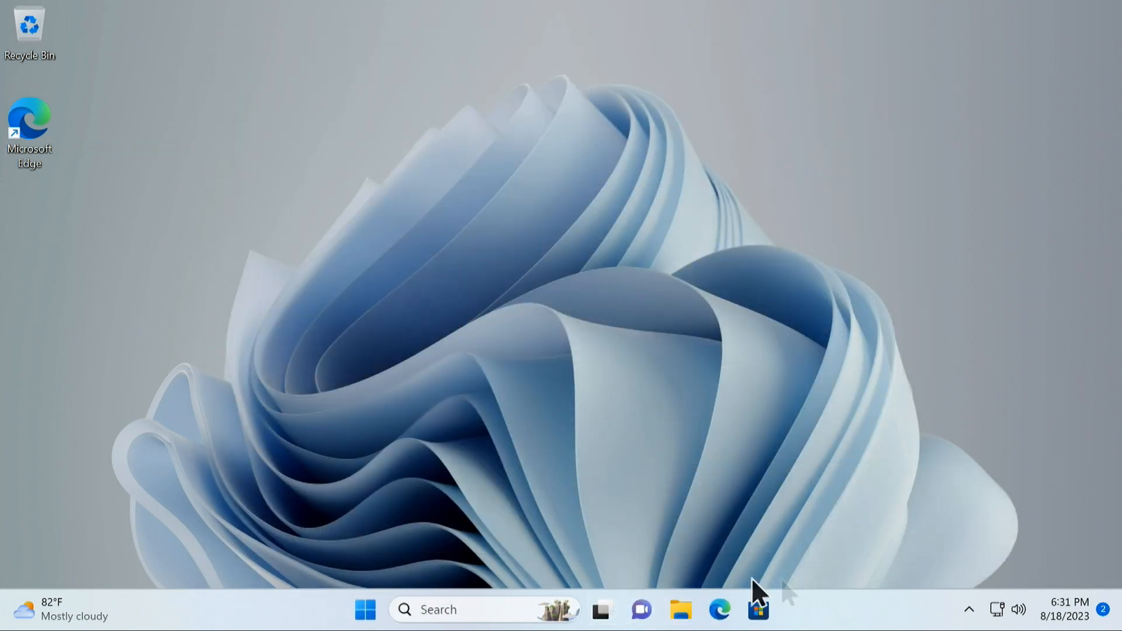
click(679, 610)
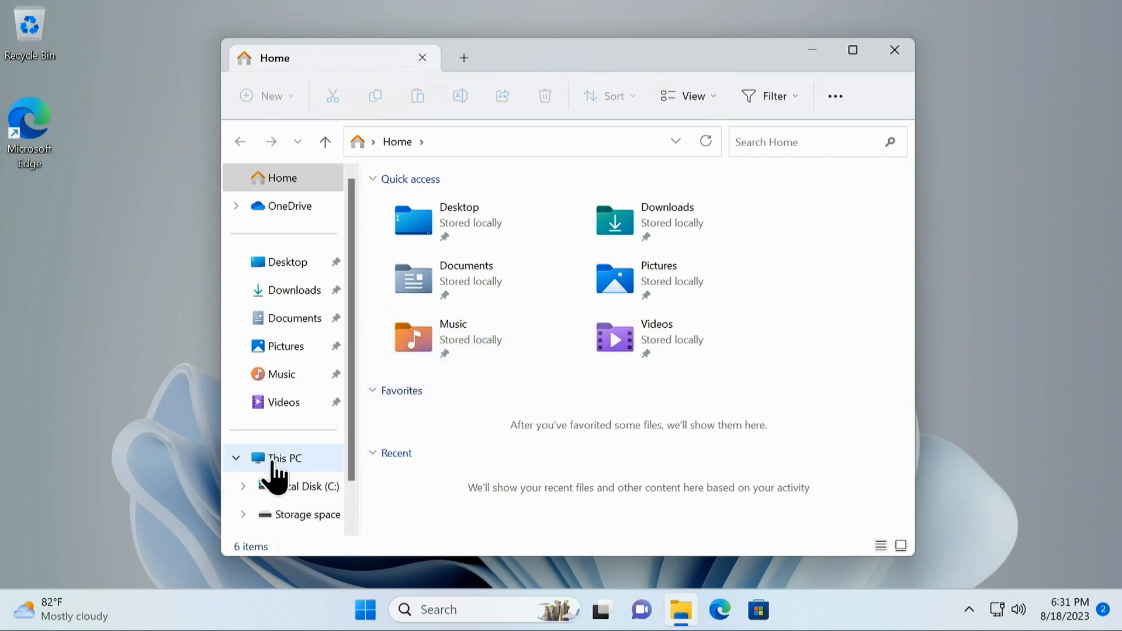
click(283, 458)
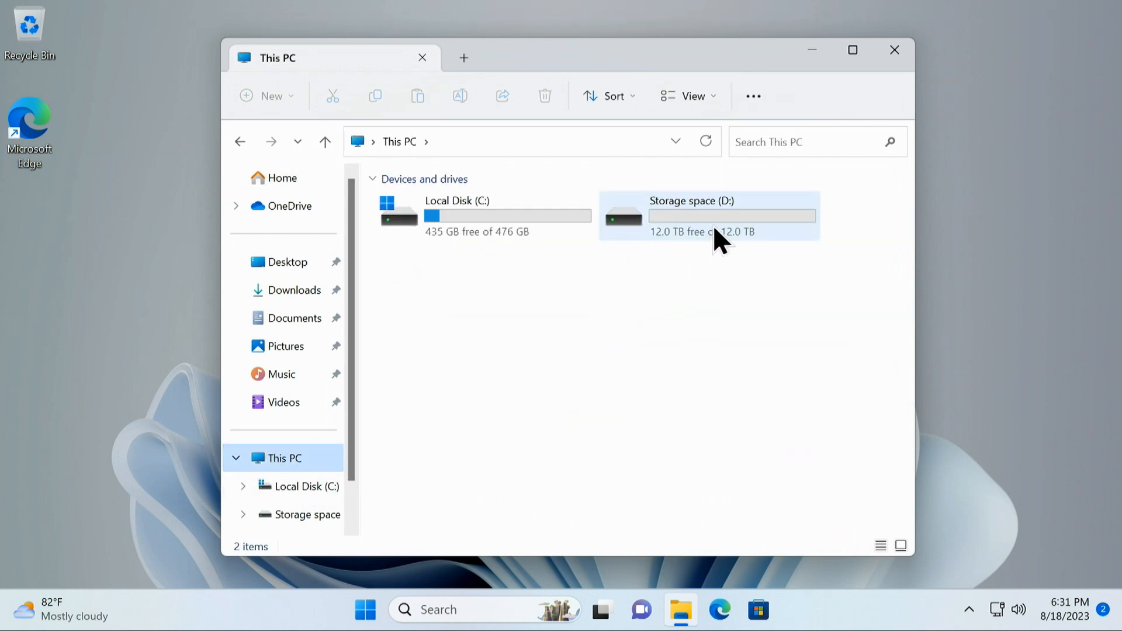
double_click(691, 215)
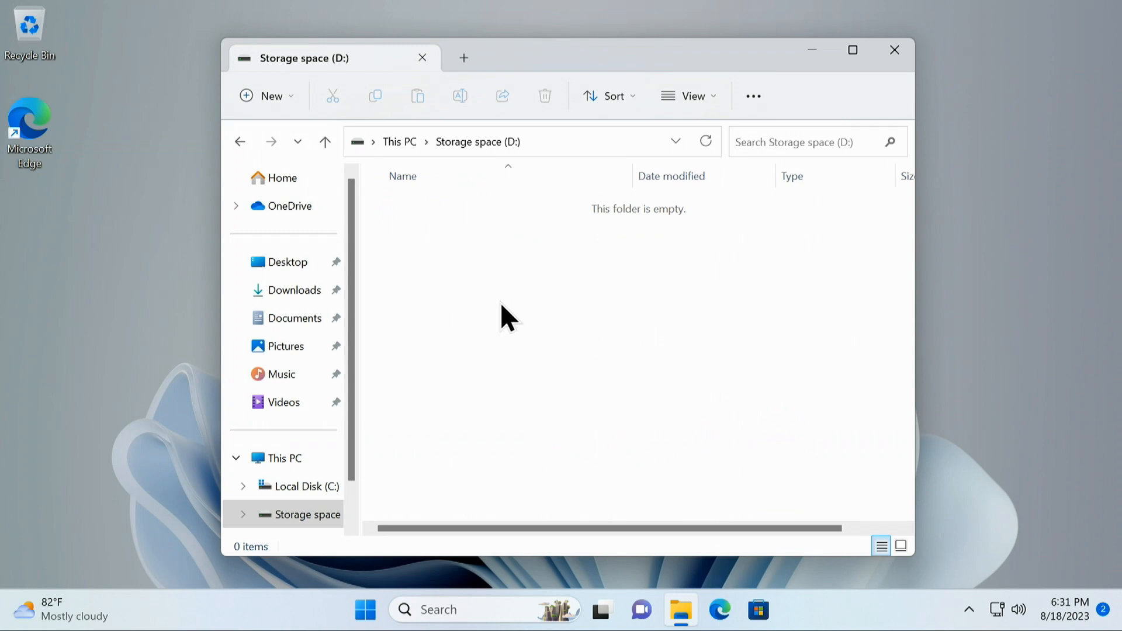
mouse_move(566, 291)
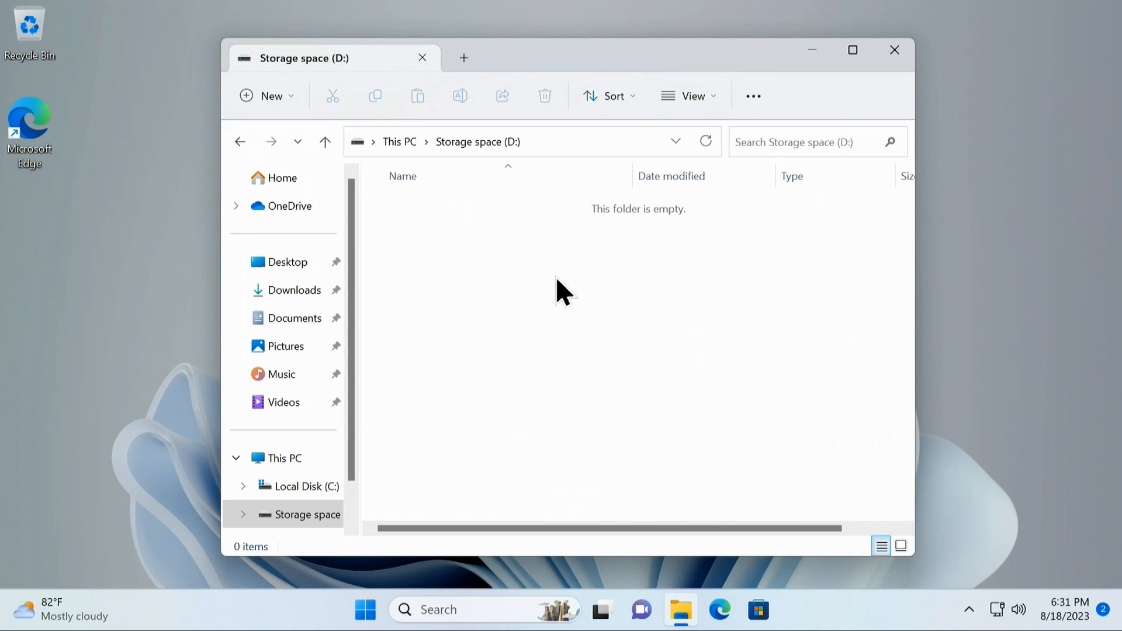
mouse_move(546, 304)
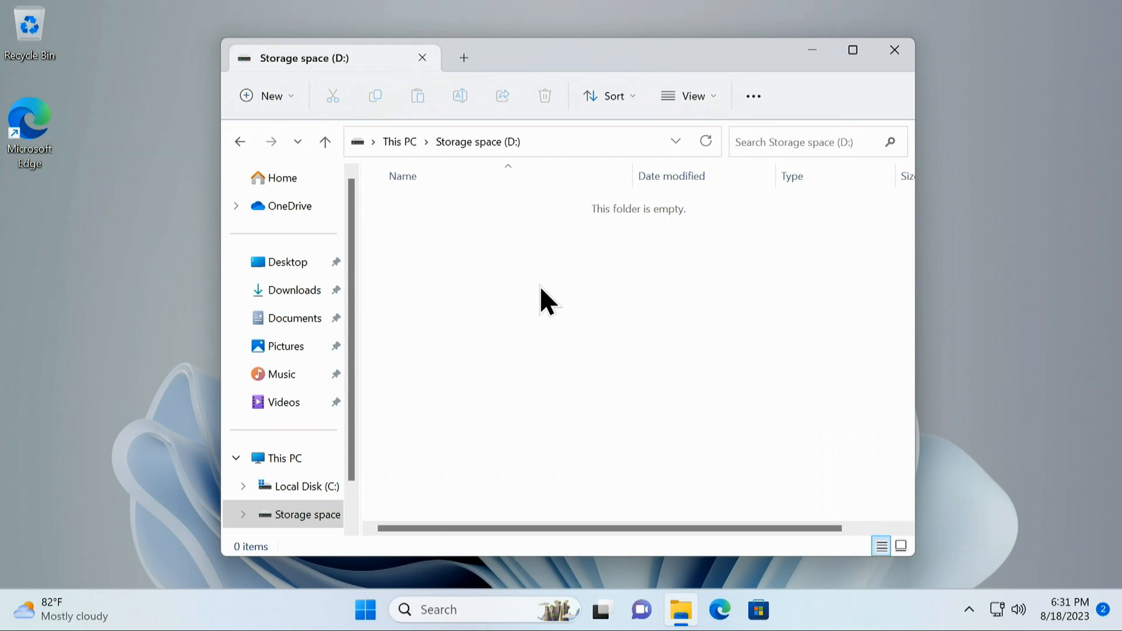
mouse_move(473, 313)
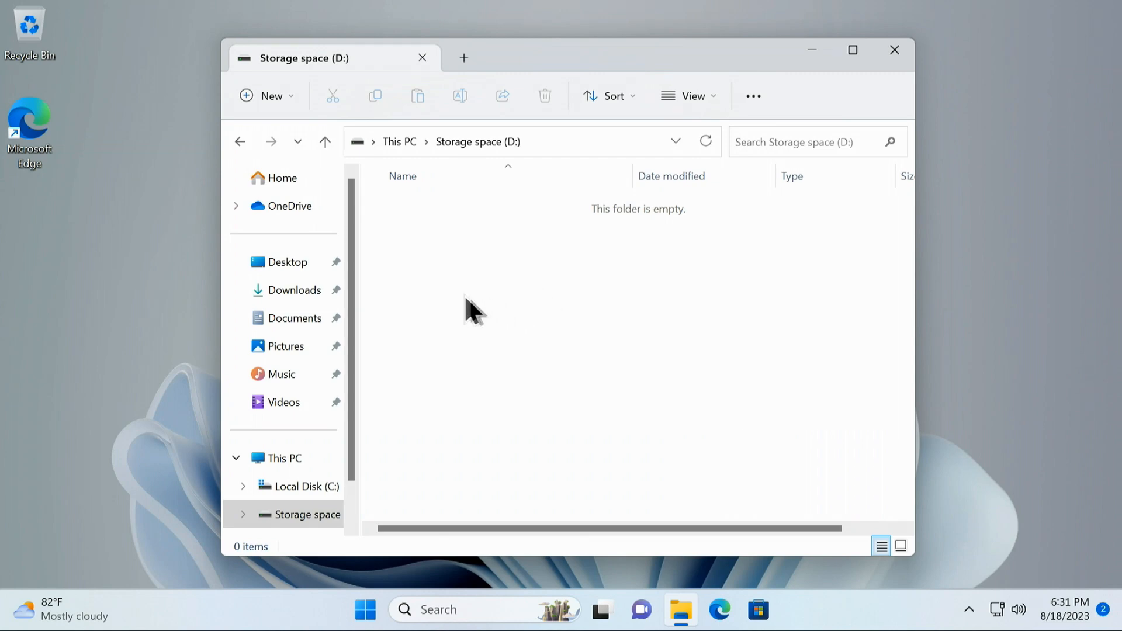
mouse_move(429, 257)
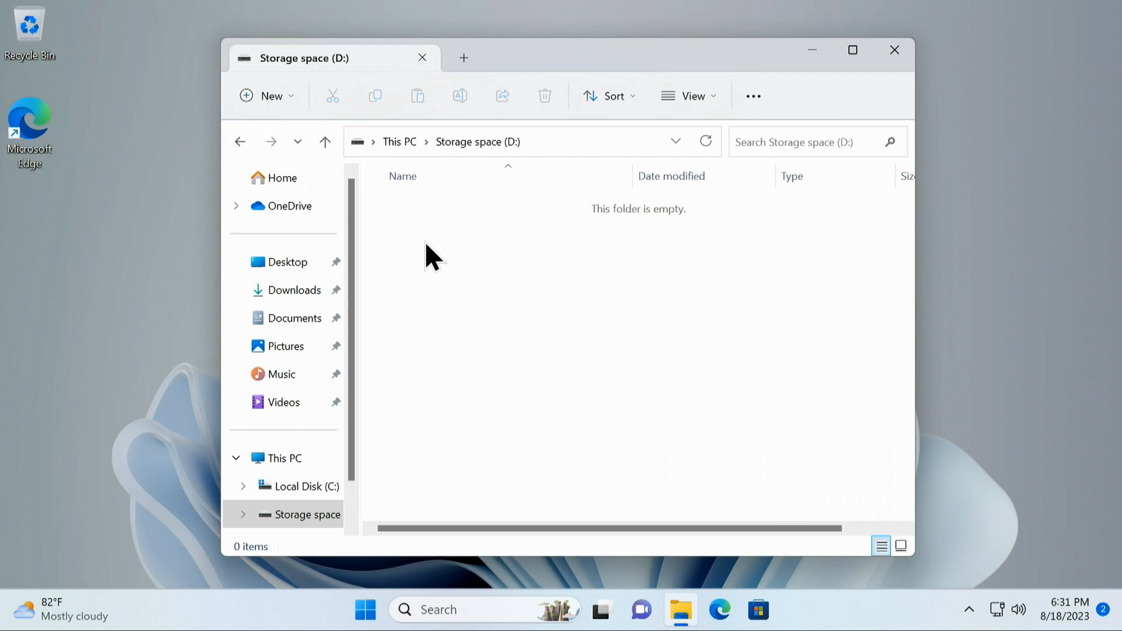
Create a new folder named Stor on Storage space (D:)
right_click(429, 257)
text(Stor)
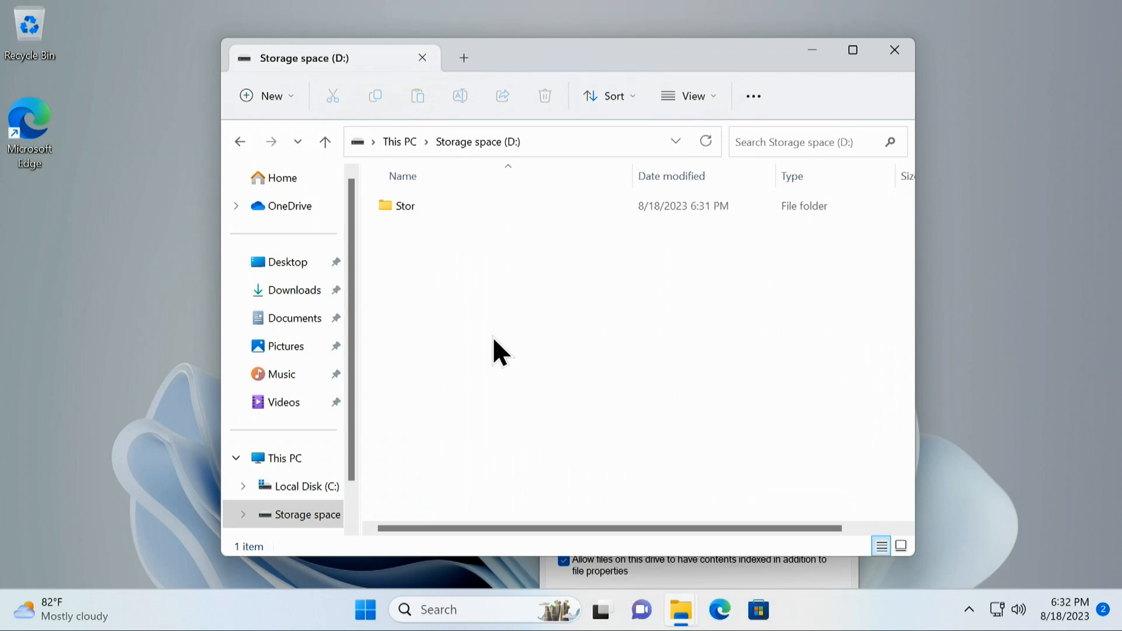
mouse_move(457, 324)
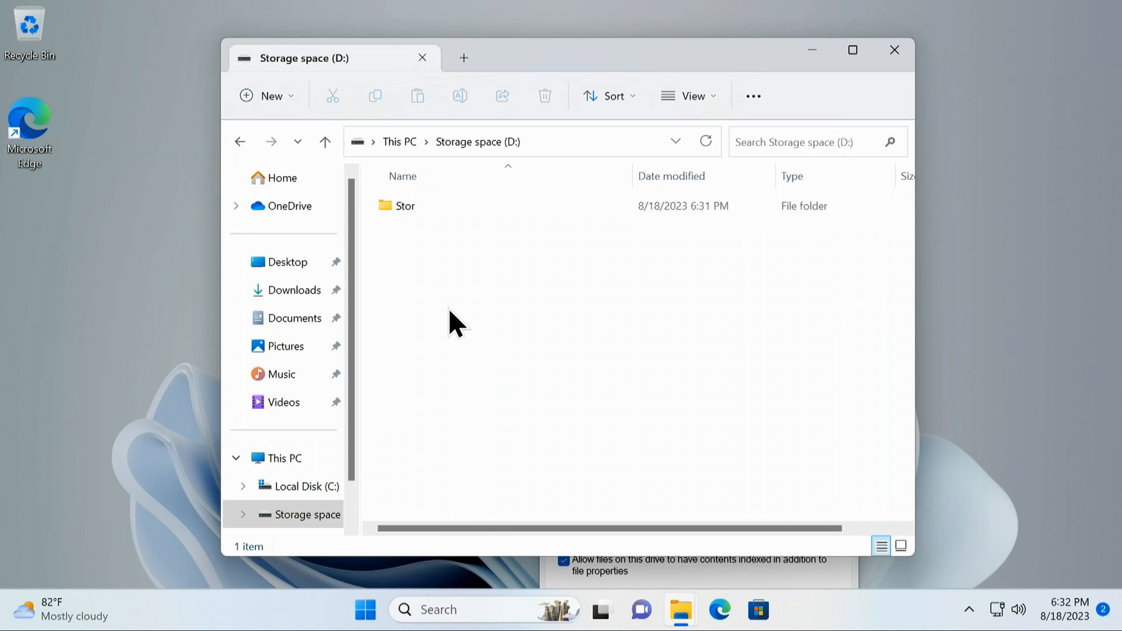
click(406, 205)
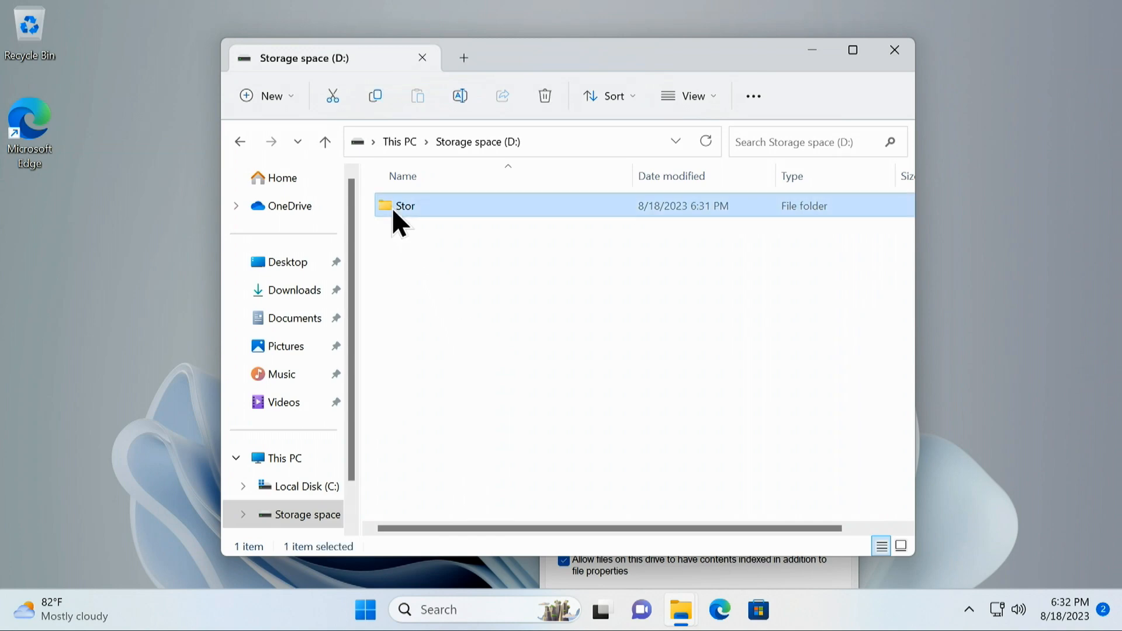
right_click(406, 205)
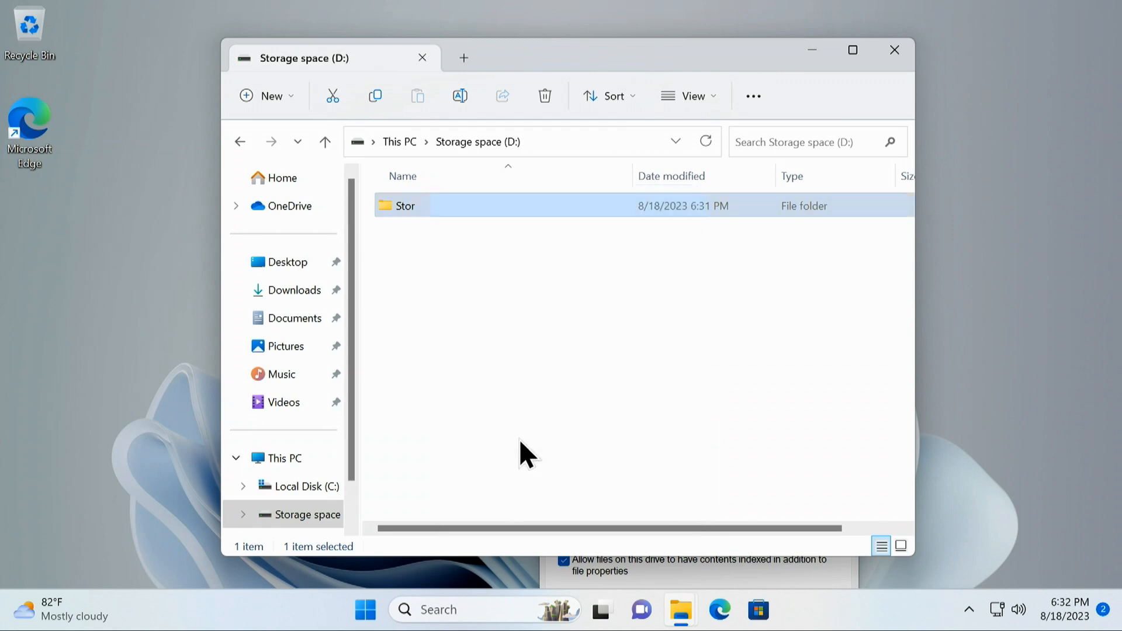
Share the Stor folder via Advanced Sharing with Everyone allowed Full Control
click(514, 193)
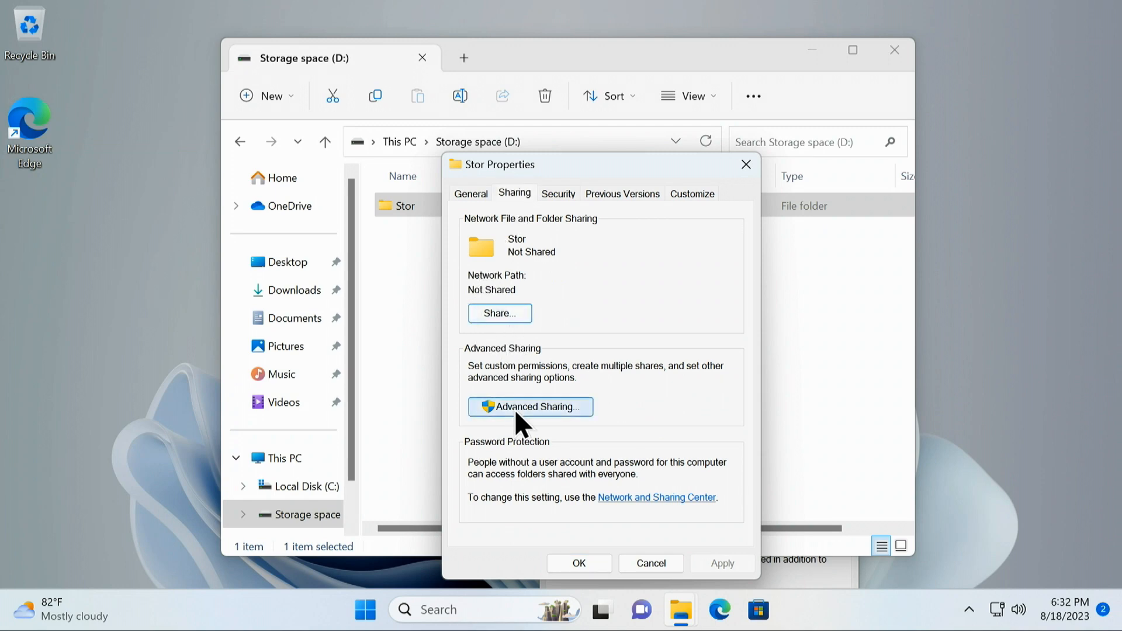
click(531, 407)
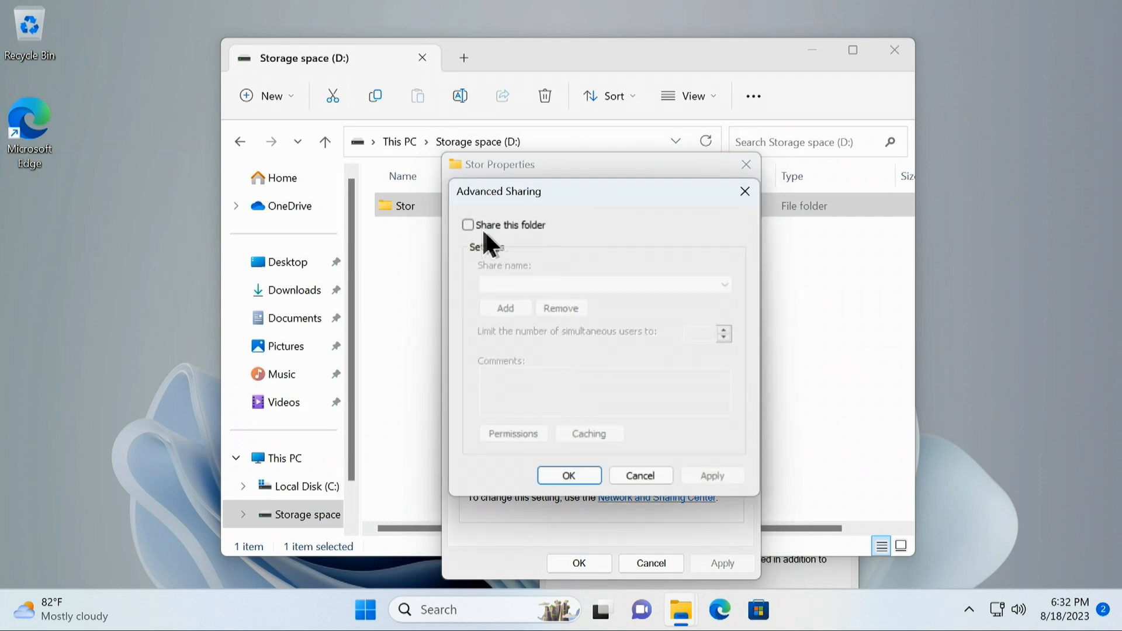
click(467, 225)
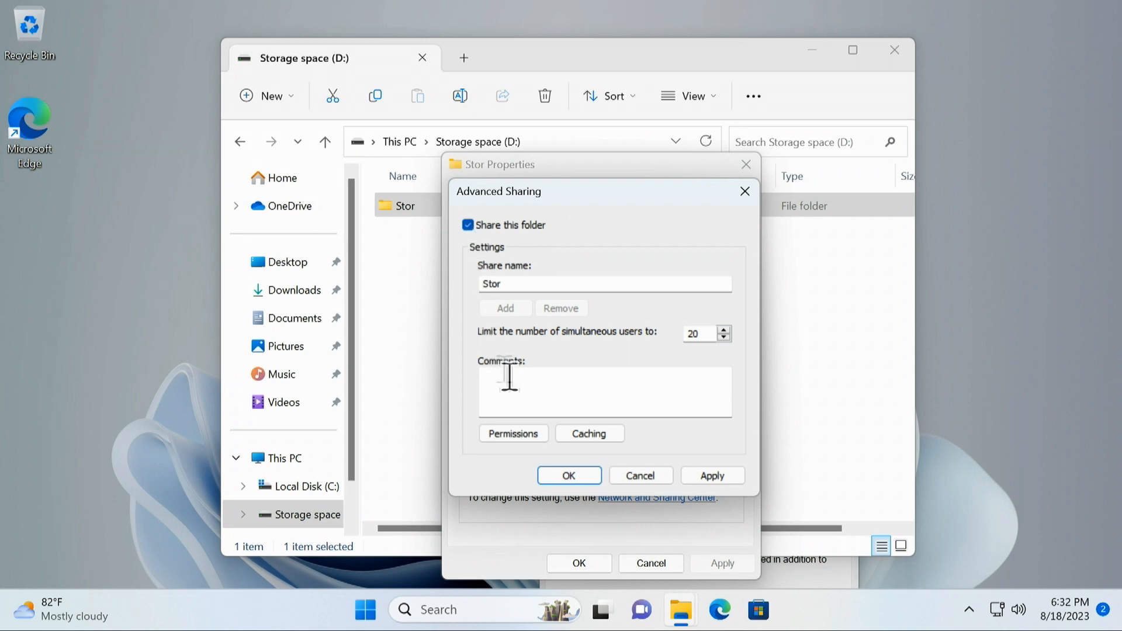
mouse_move(676, 395)
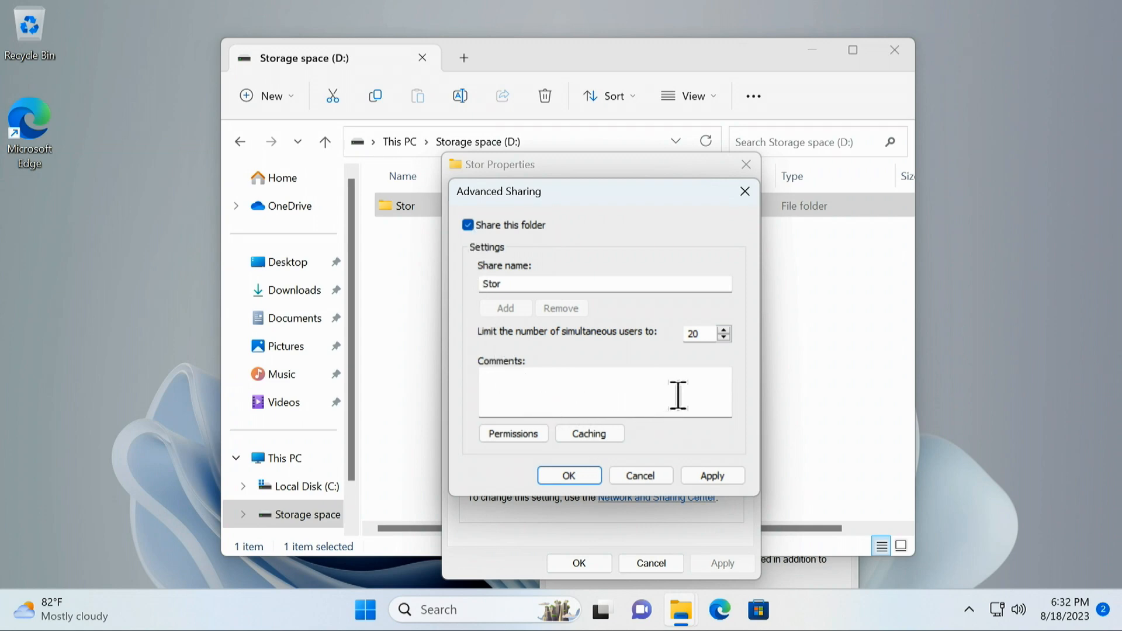
mouse_move(538, 342)
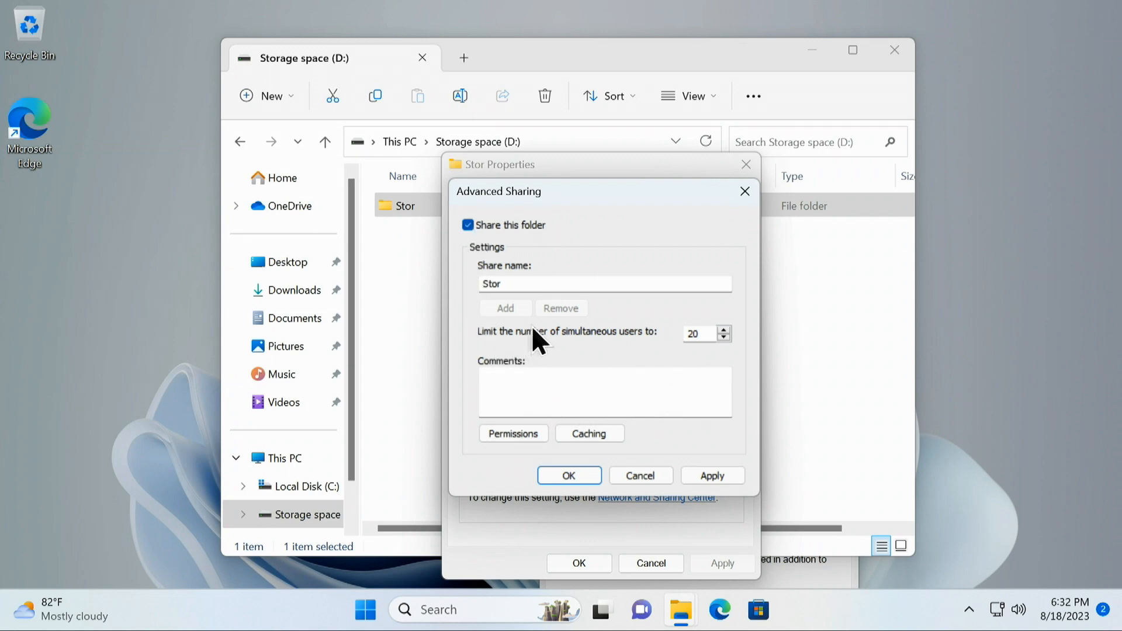
mouse_move(634, 371)
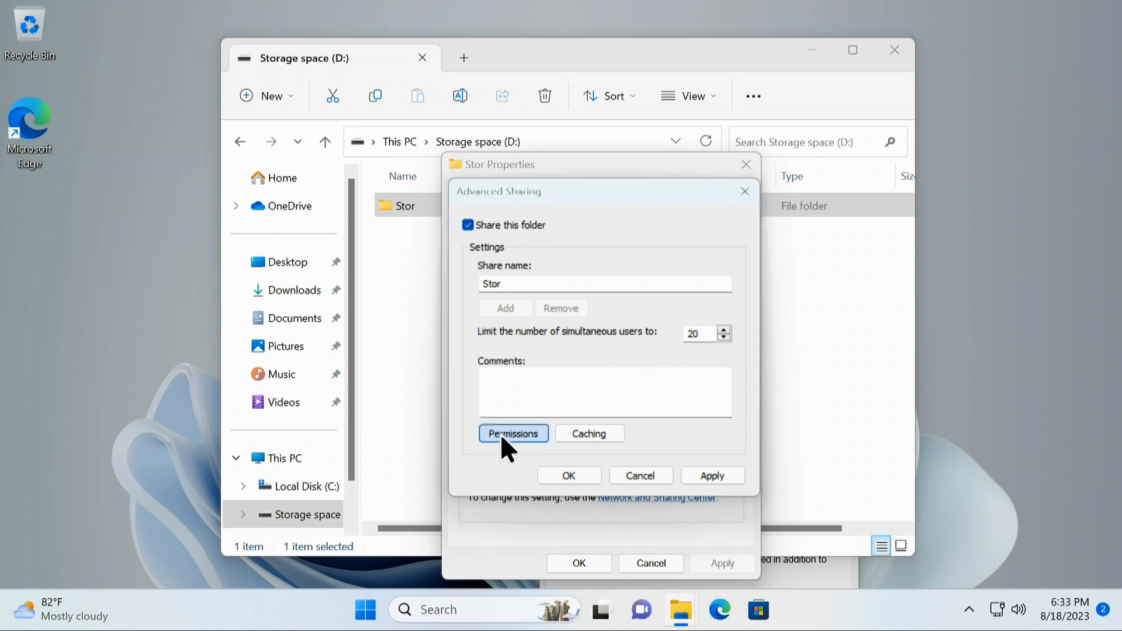
click(512, 434)
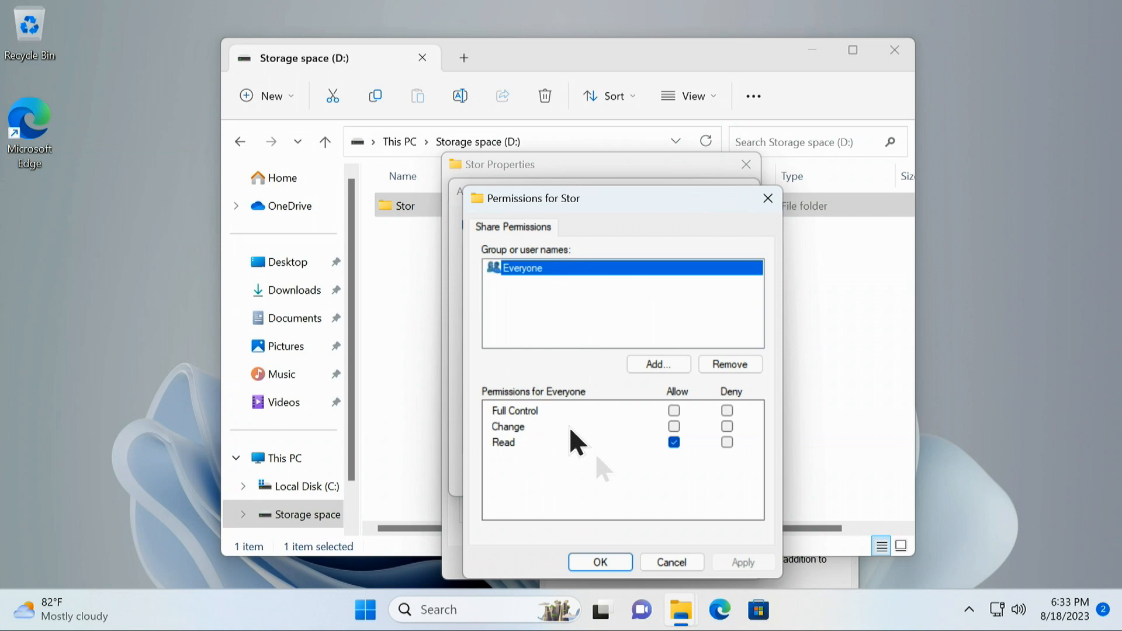
click(673, 411)
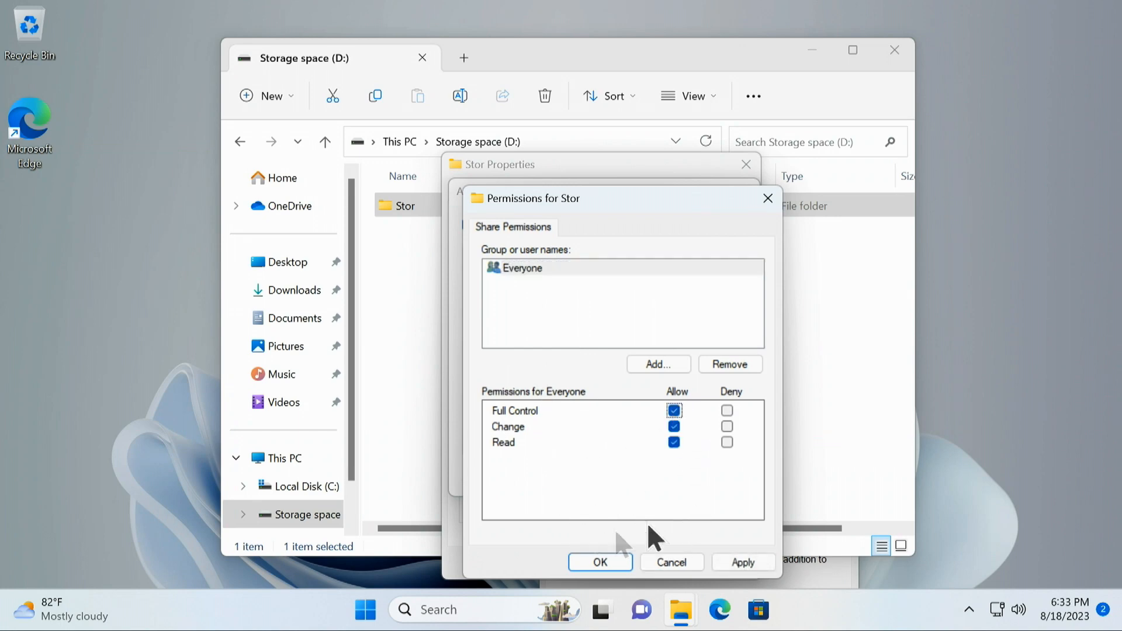
click(522, 268)
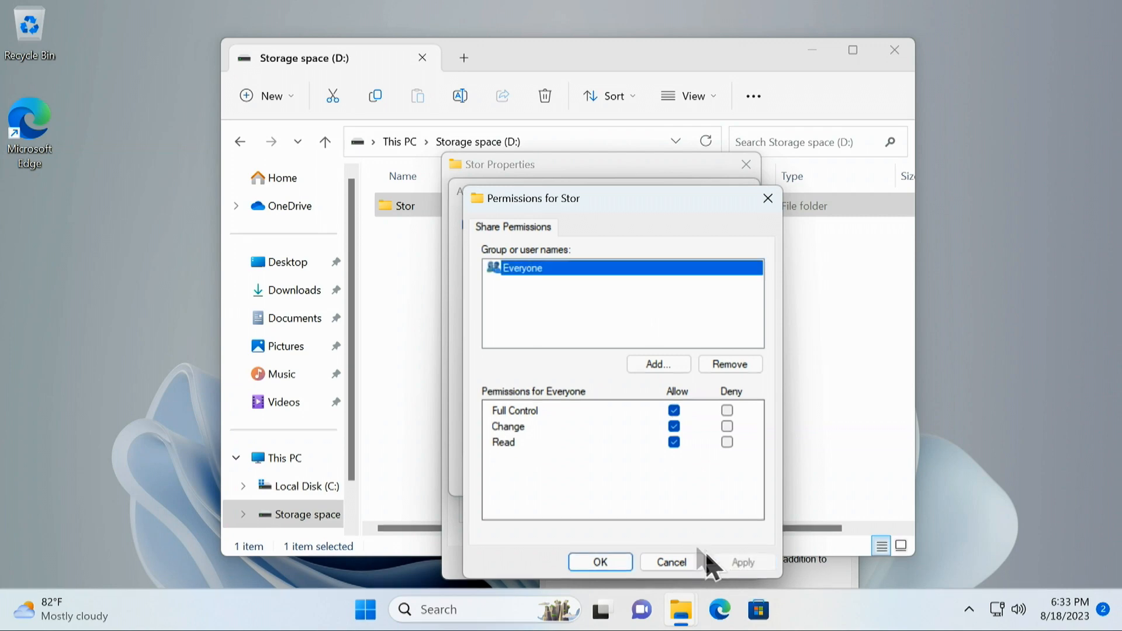
click(599, 563)
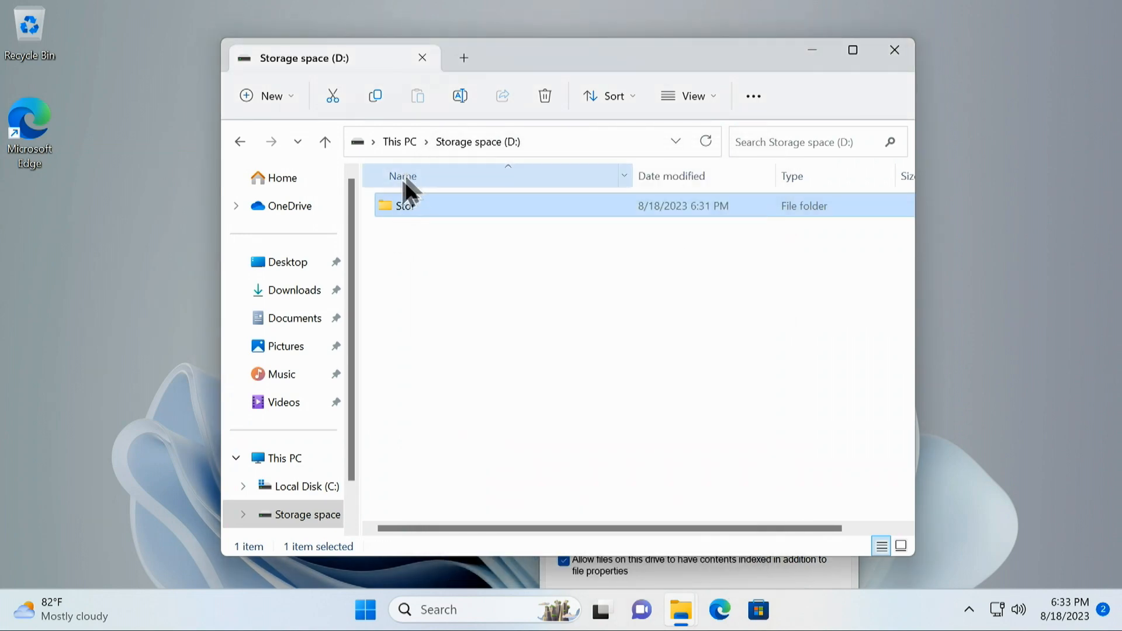
mouse_move(554, 311)
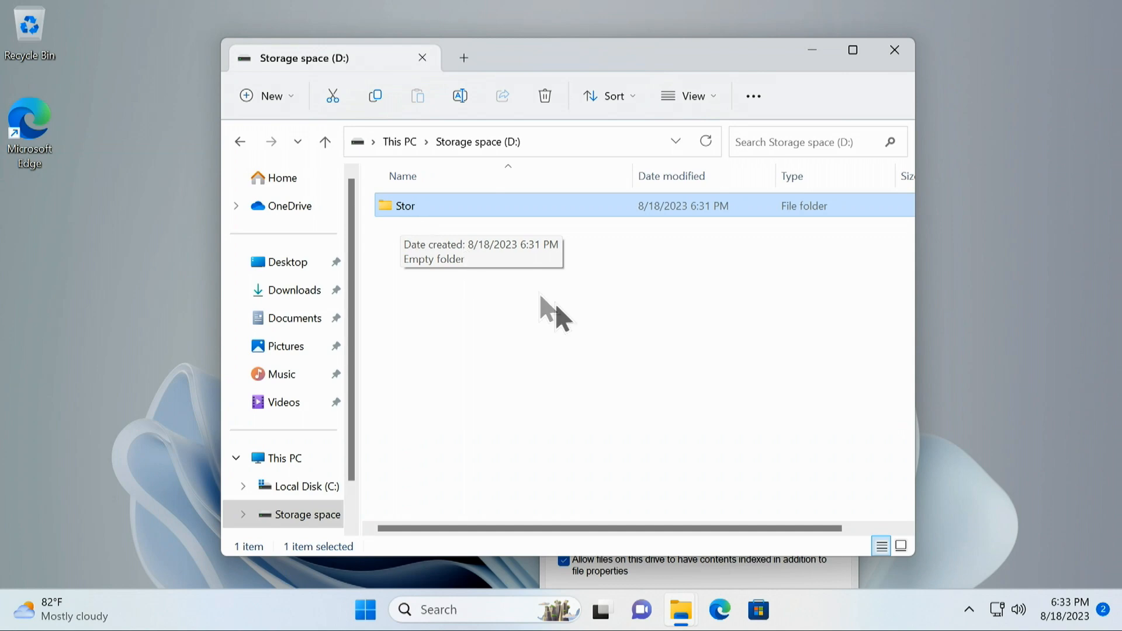
mouse_move(685, 351)
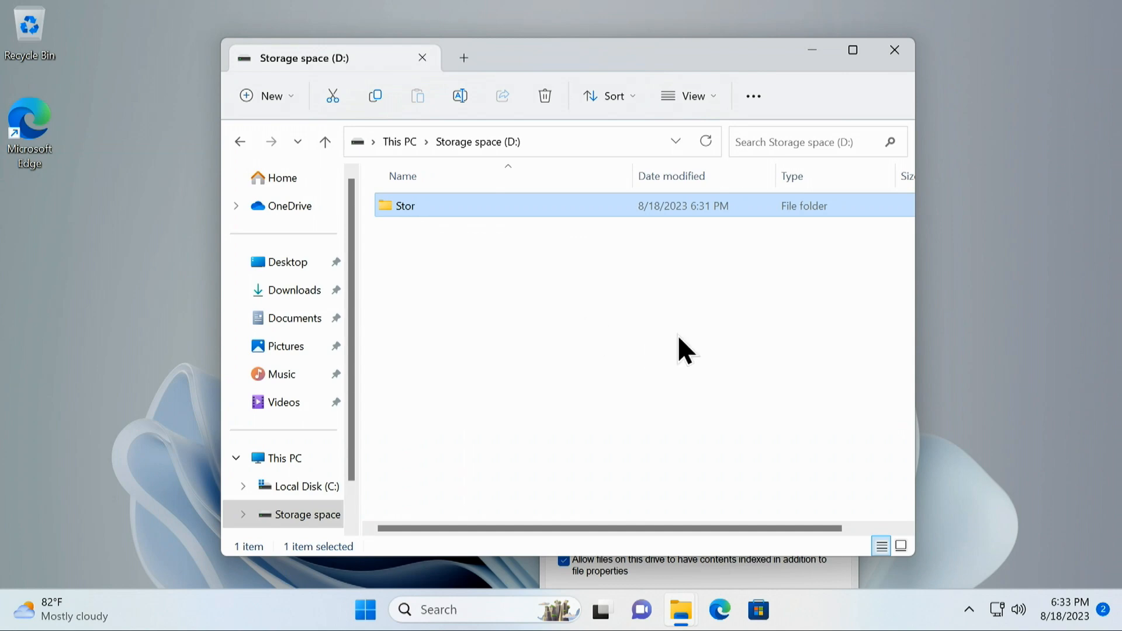
mouse_move(658, 369)
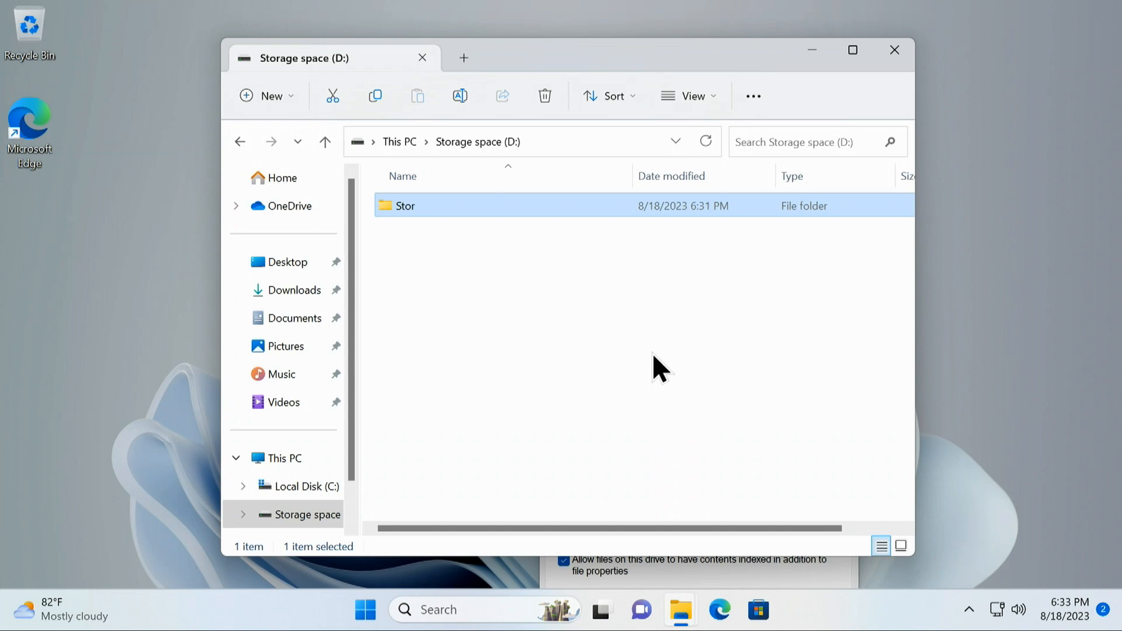
mouse_move(492, 609)
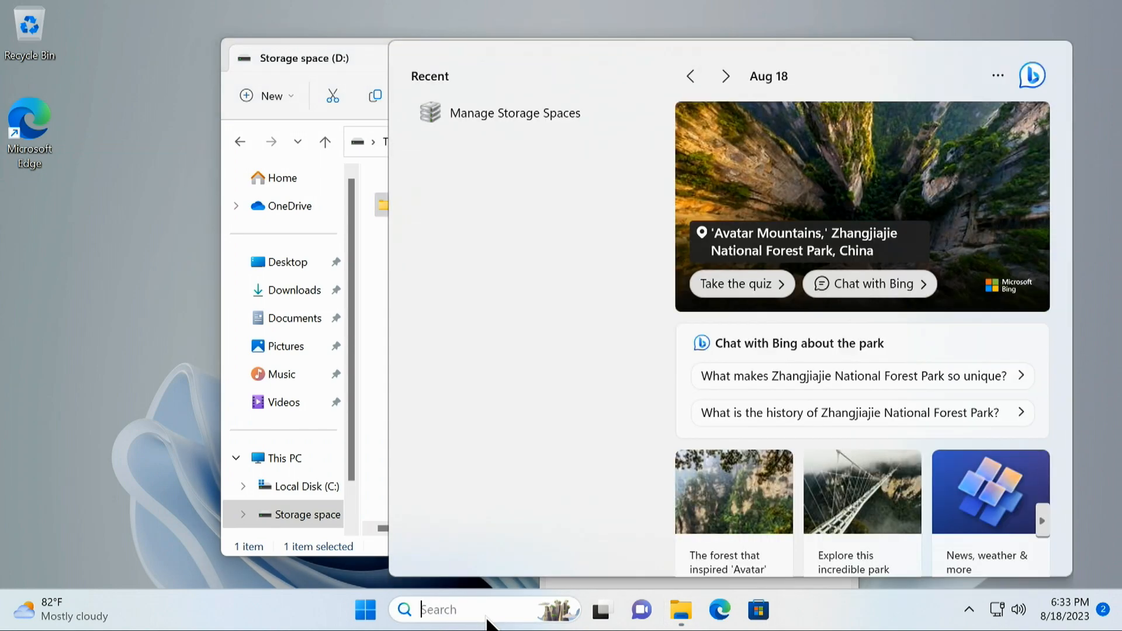
Search for network settings and go to Manage network passwords in Control Panel
text(news)
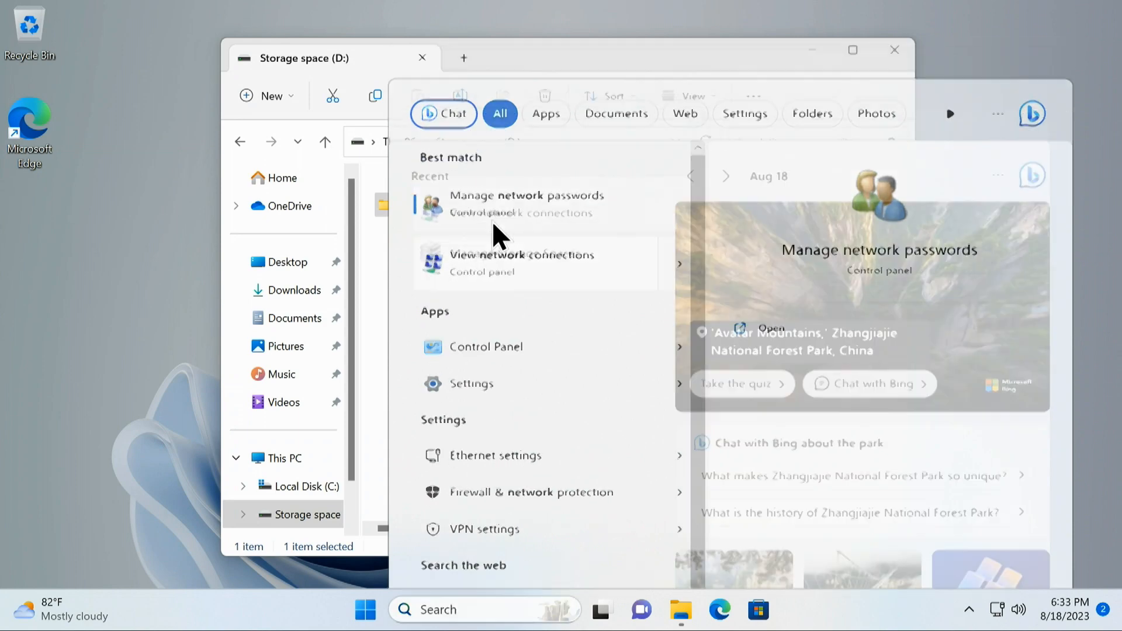
click(522, 262)
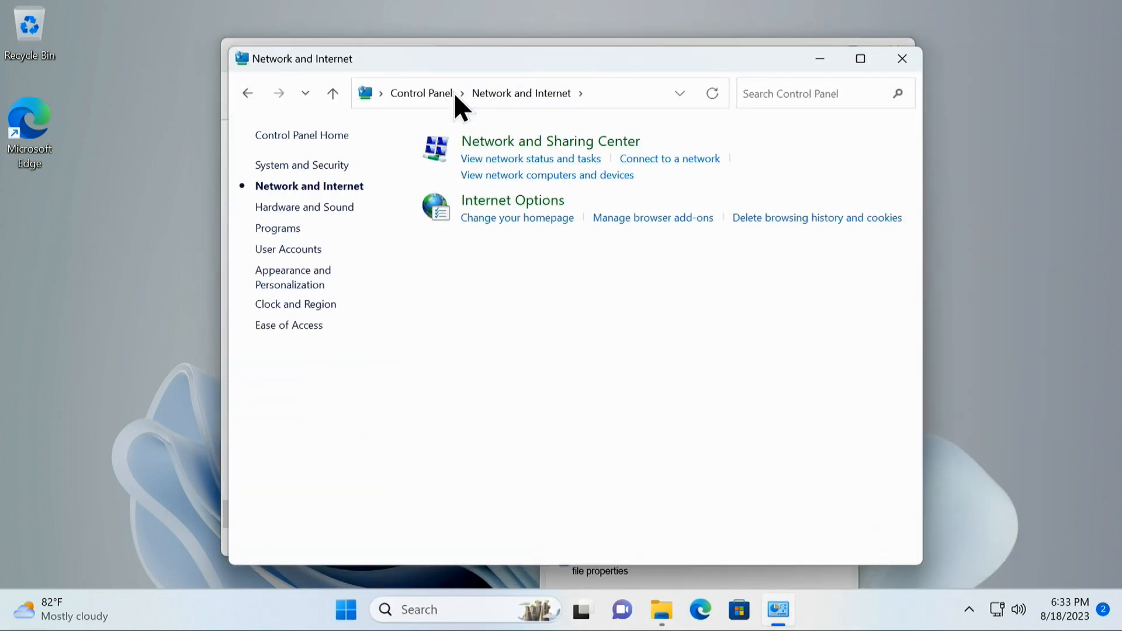
mouse_move(669, 204)
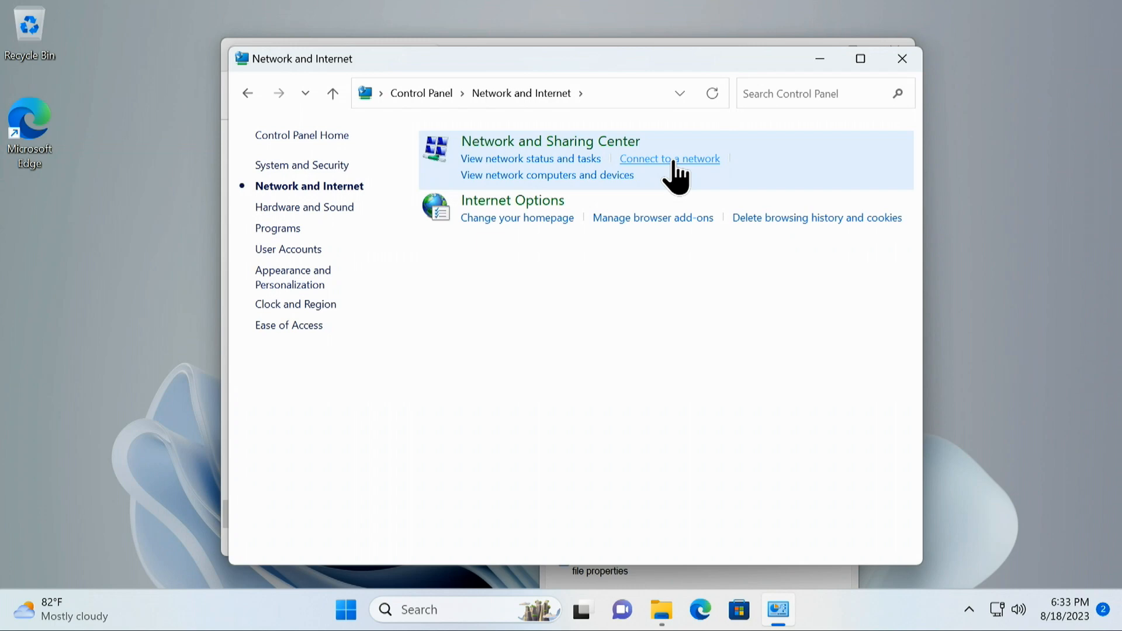
Show the network computers and devices from the Network and Sharing Center
click(1009, 609)
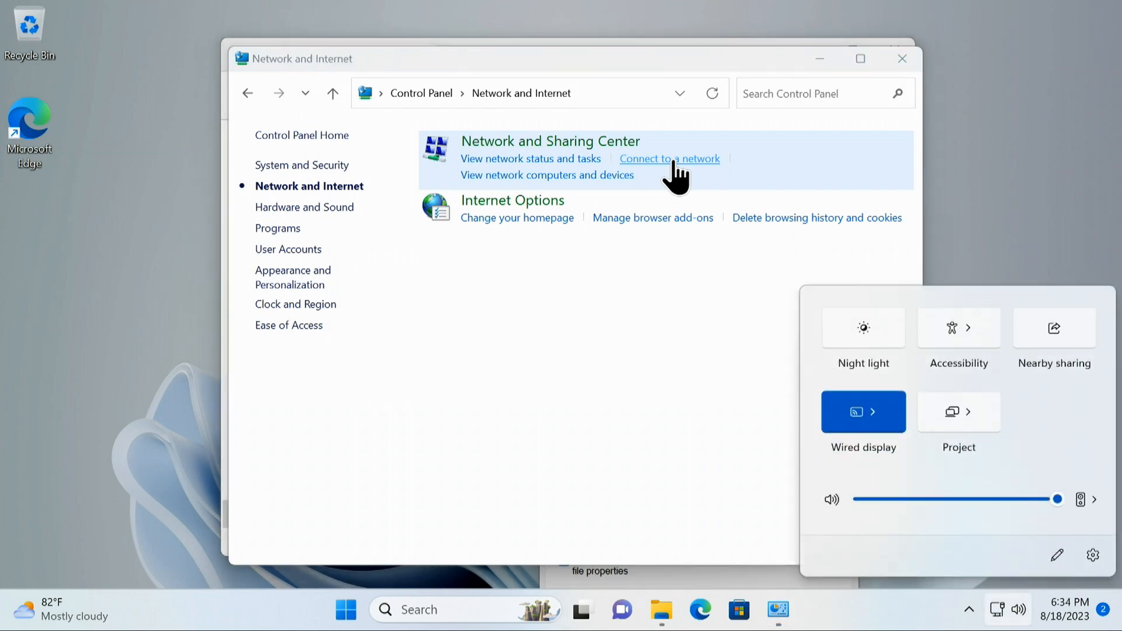
mouse_move(905, 132)
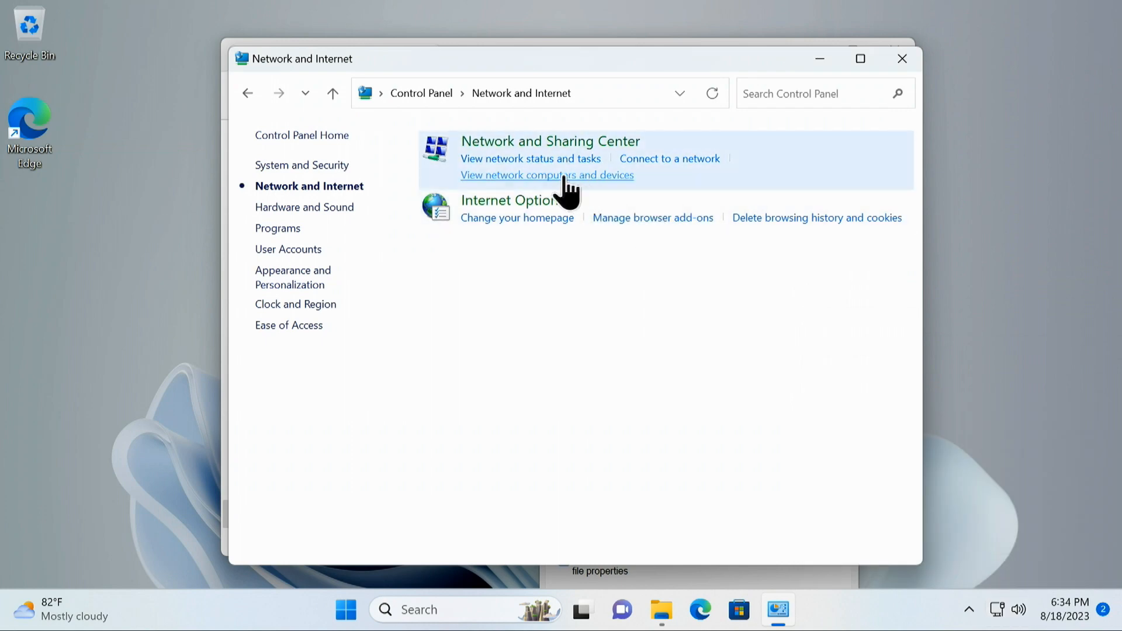
mouse_move(530, 158)
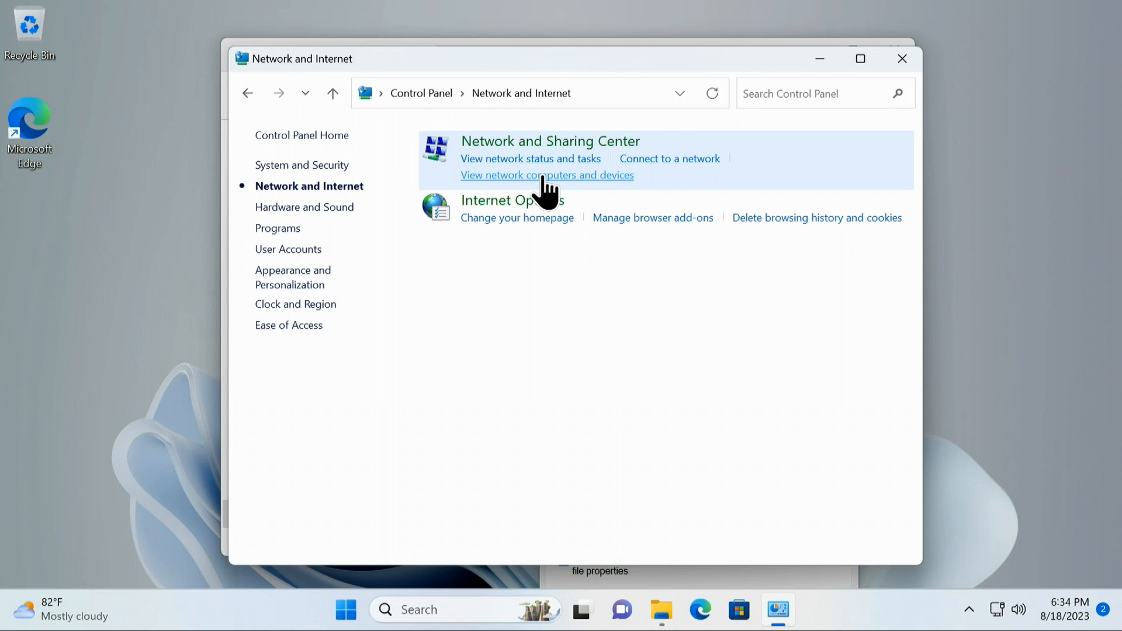
mouse_move(554, 189)
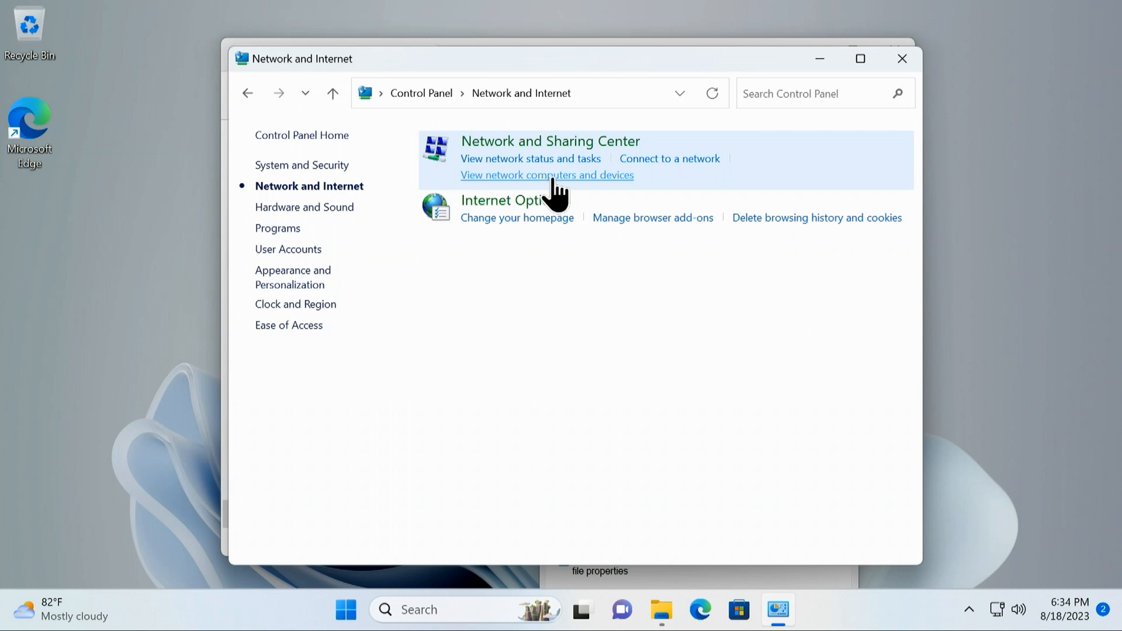
click(546, 174)
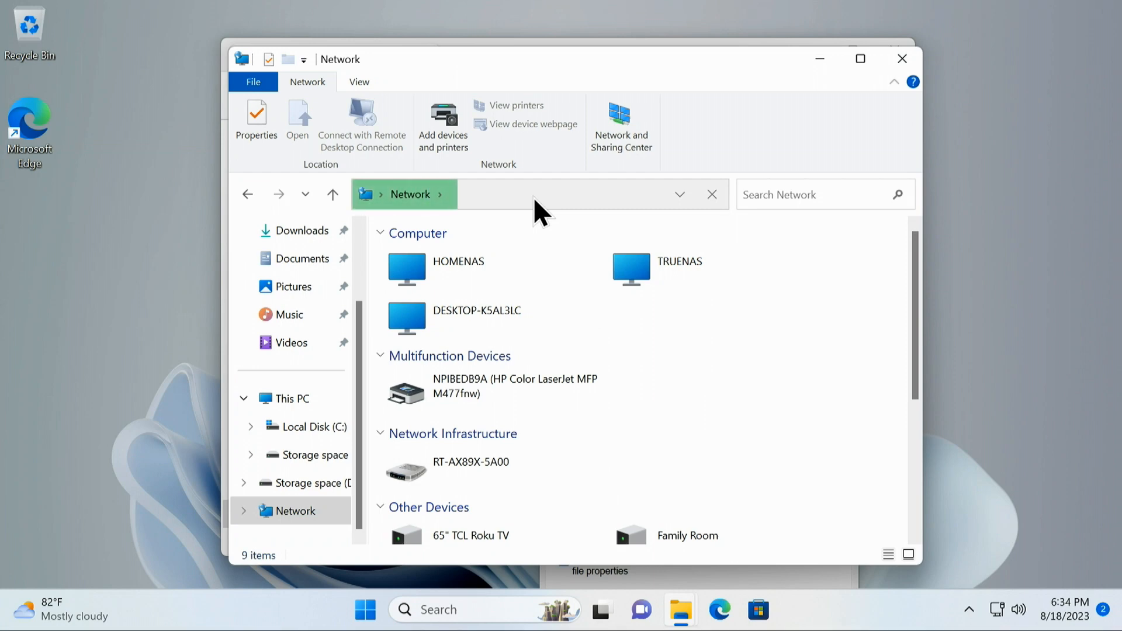
mouse_move(620, 126)
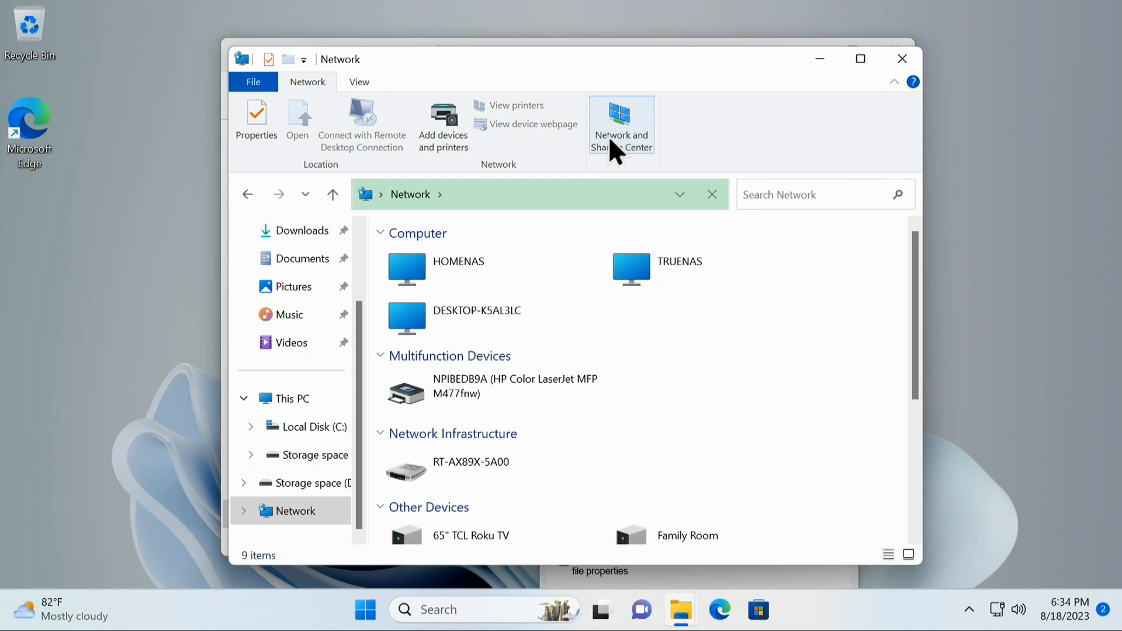
mouse_move(621, 128)
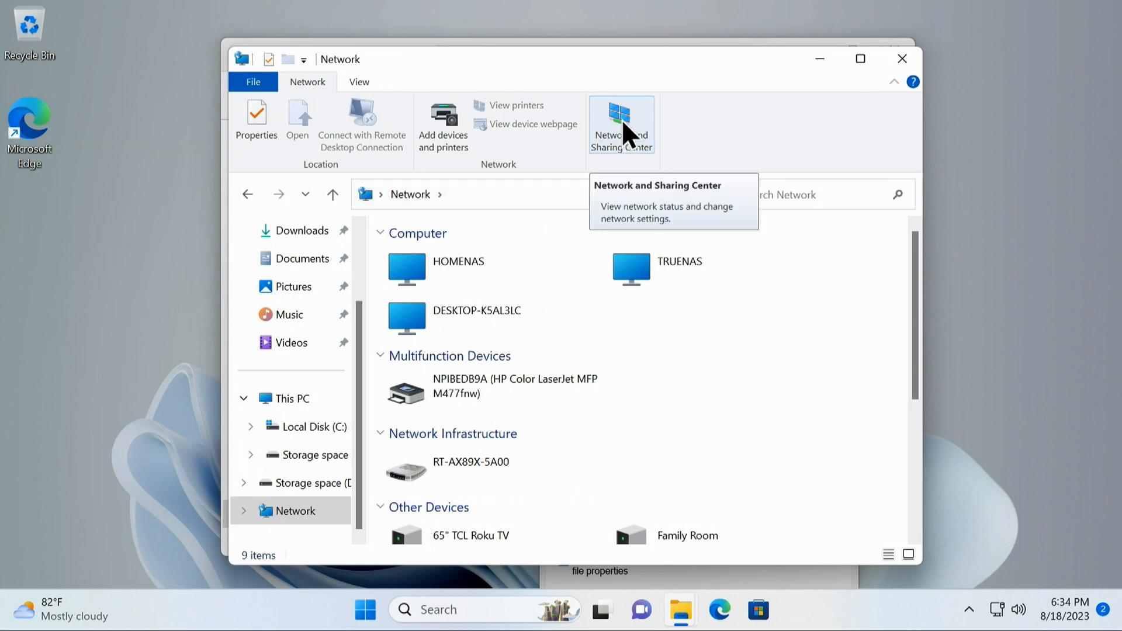
Bring up Advanced sharing settings and collapse the Private networks section
click(621, 125)
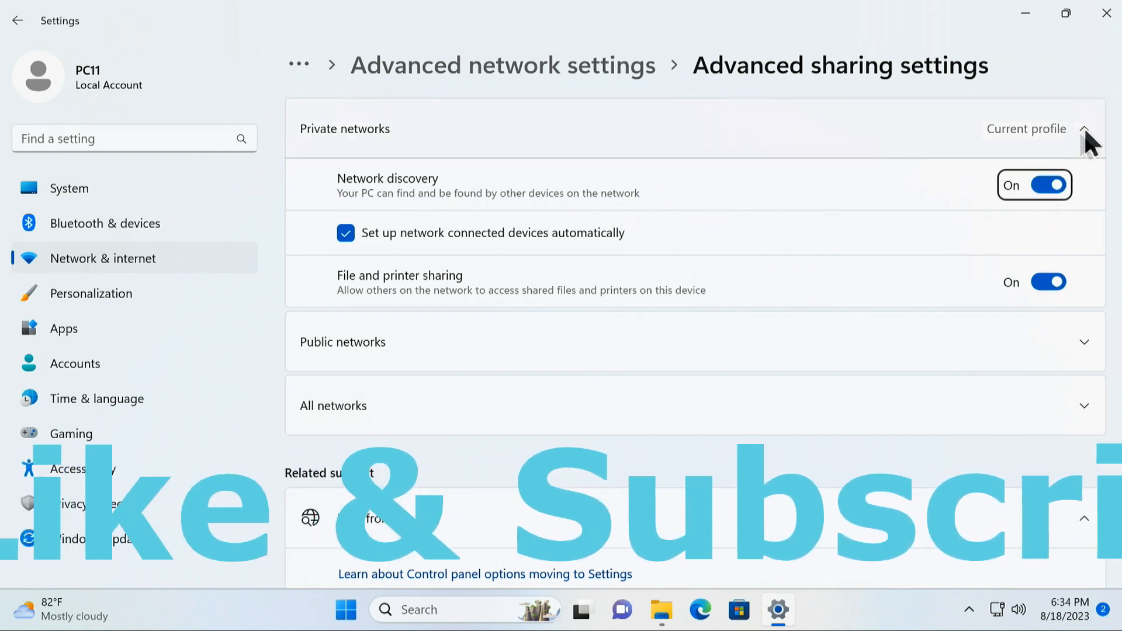
click(1084, 128)
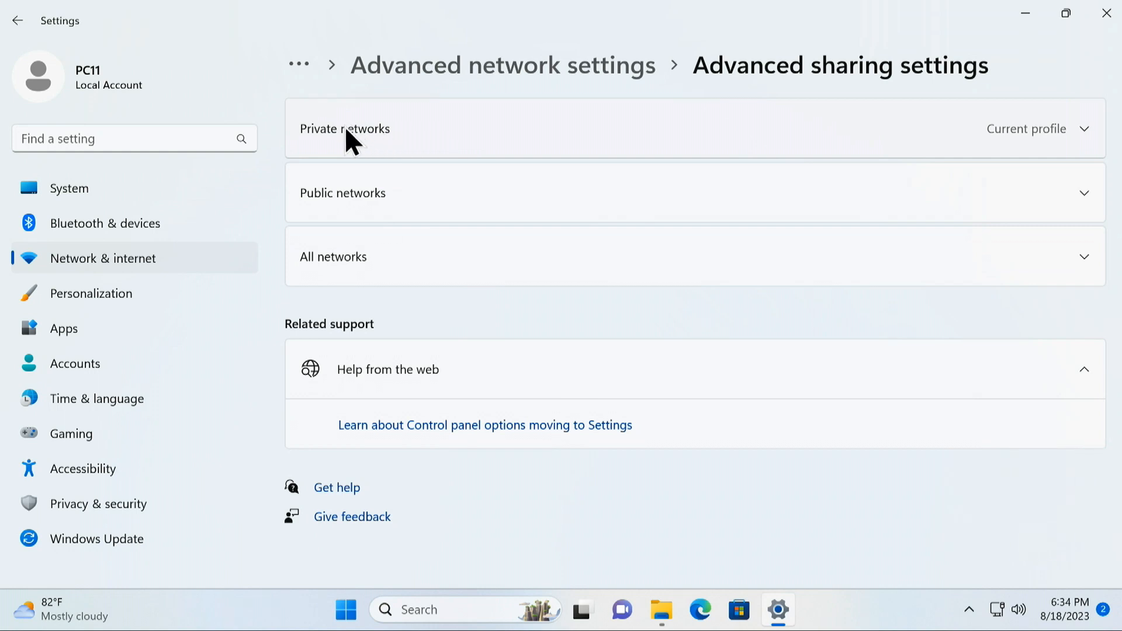
mouse_move(462, 148)
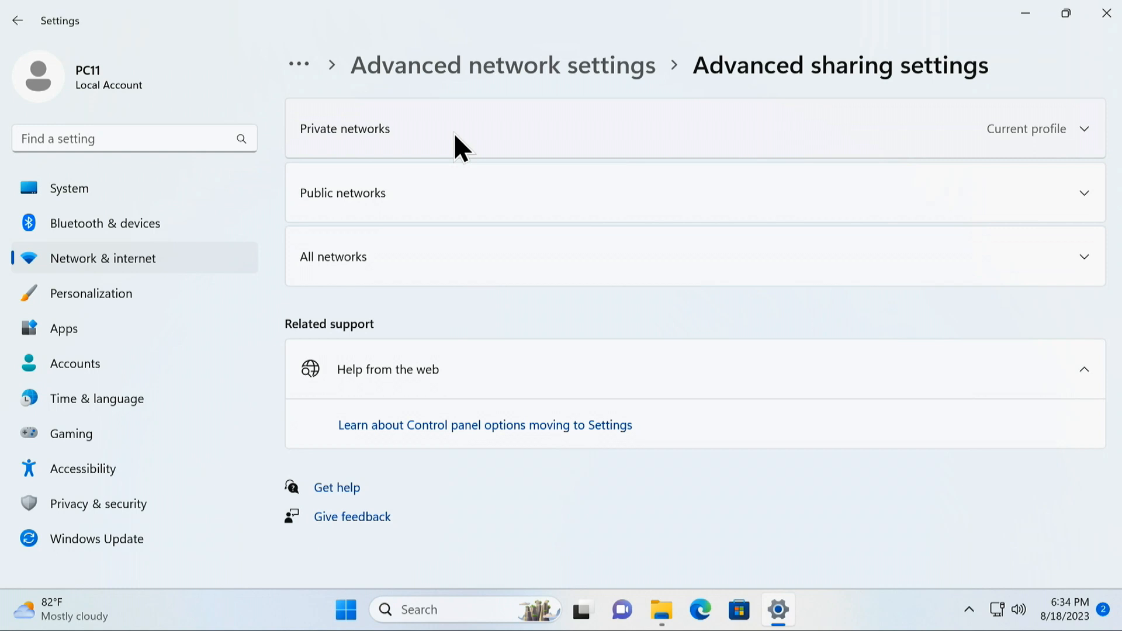
mouse_move(546, 141)
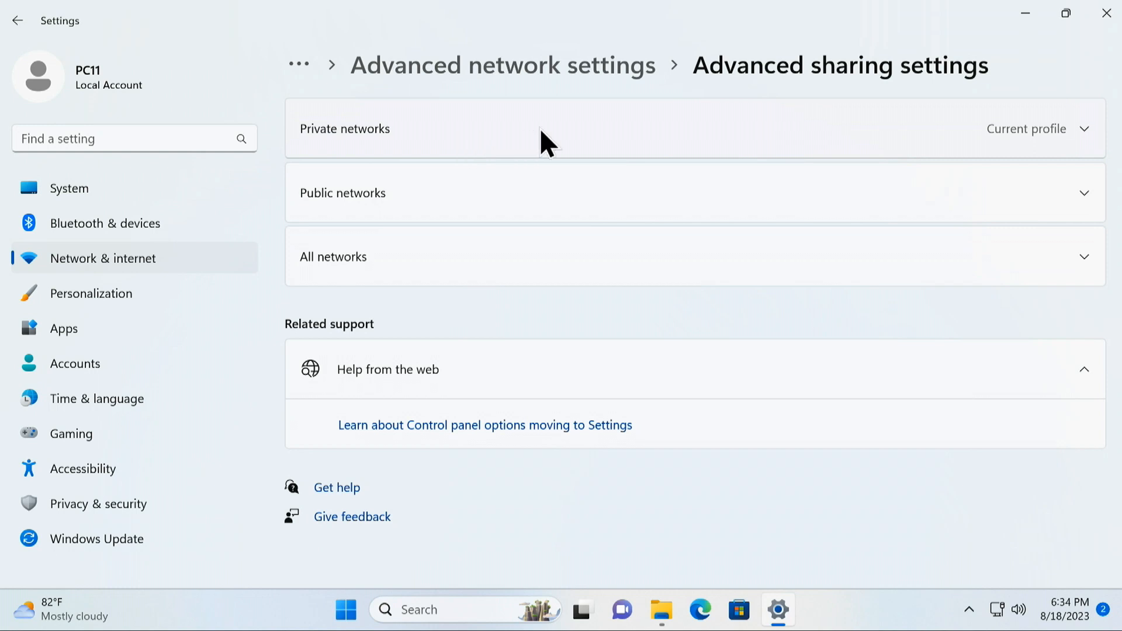
mouse_move(506, 256)
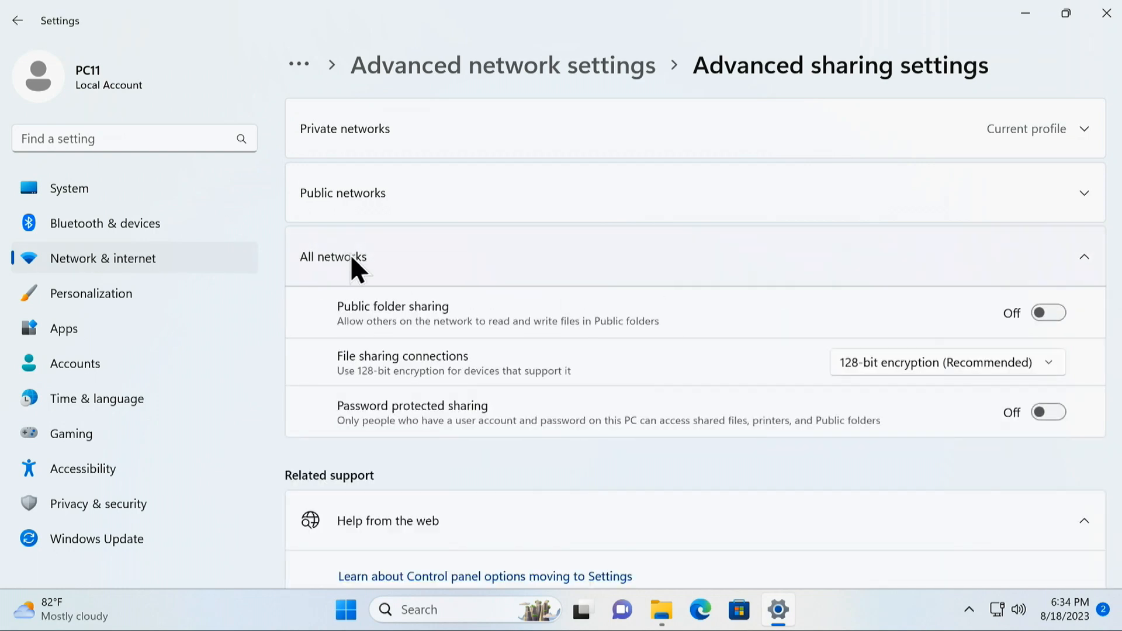
mouse_move(448, 418)
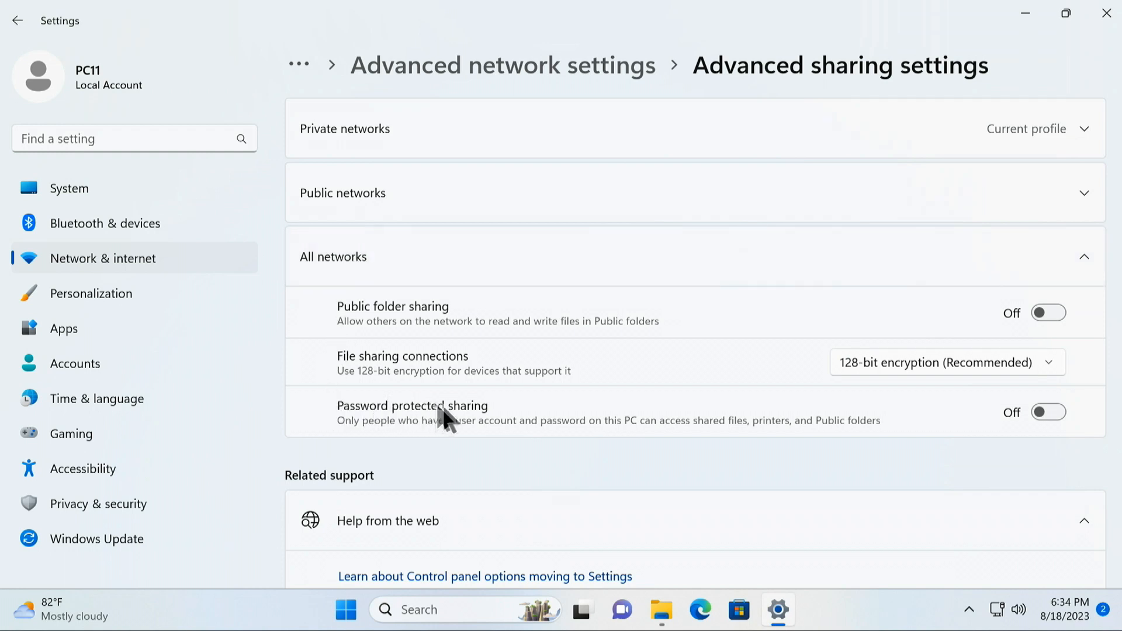
Turn on password protected sharing for all networks
click(1047, 412)
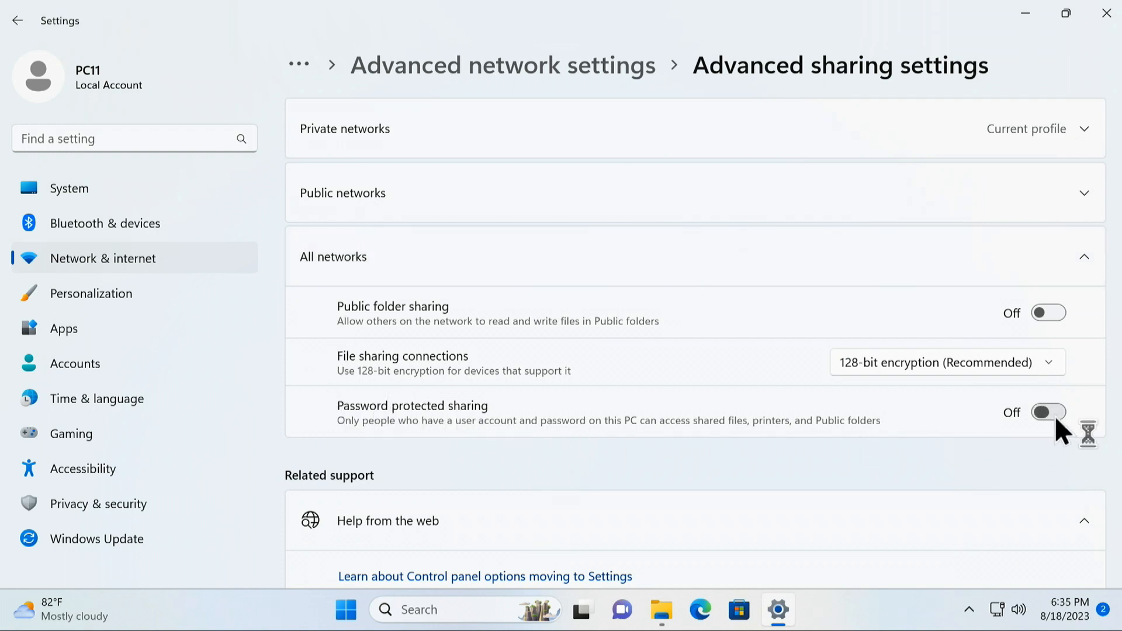
click(1047, 413)
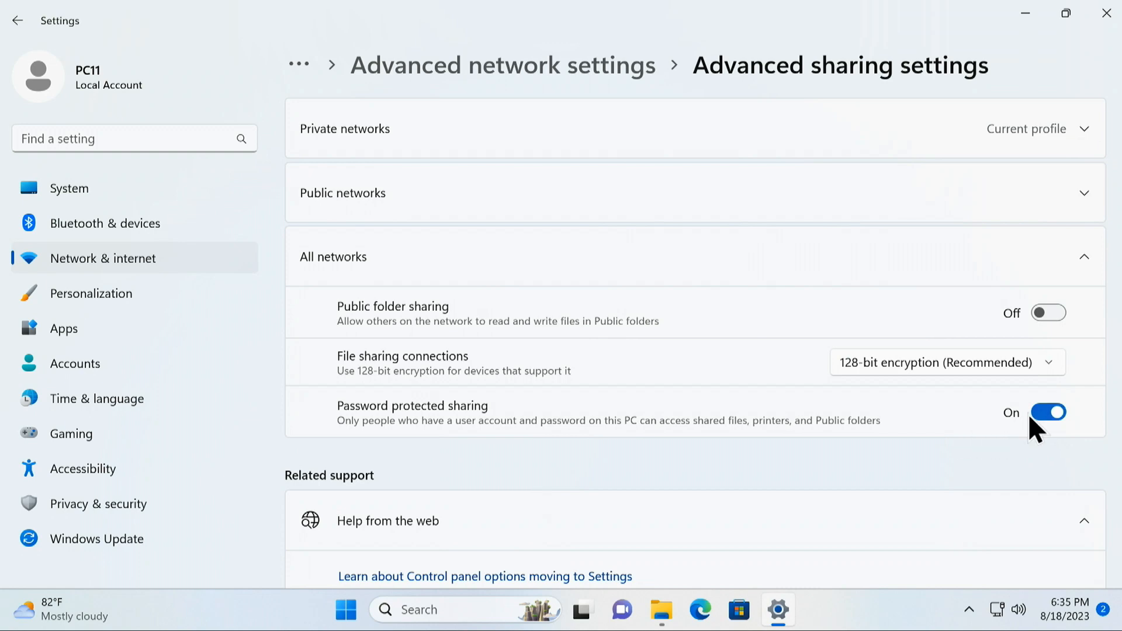
click(1047, 413)
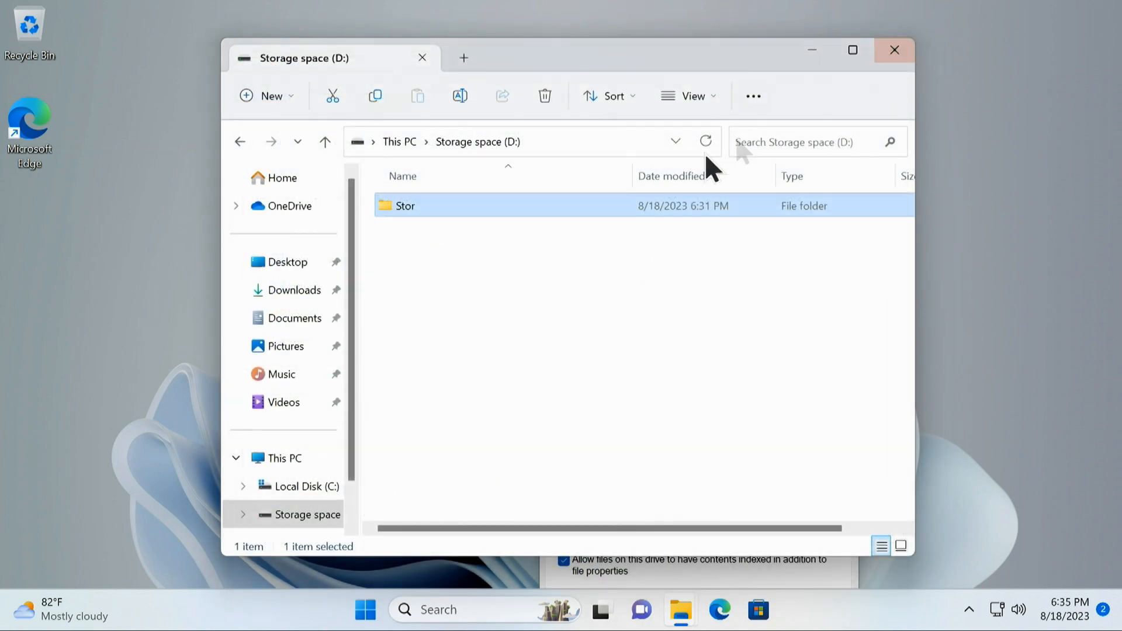
mouse_move(547, 239)
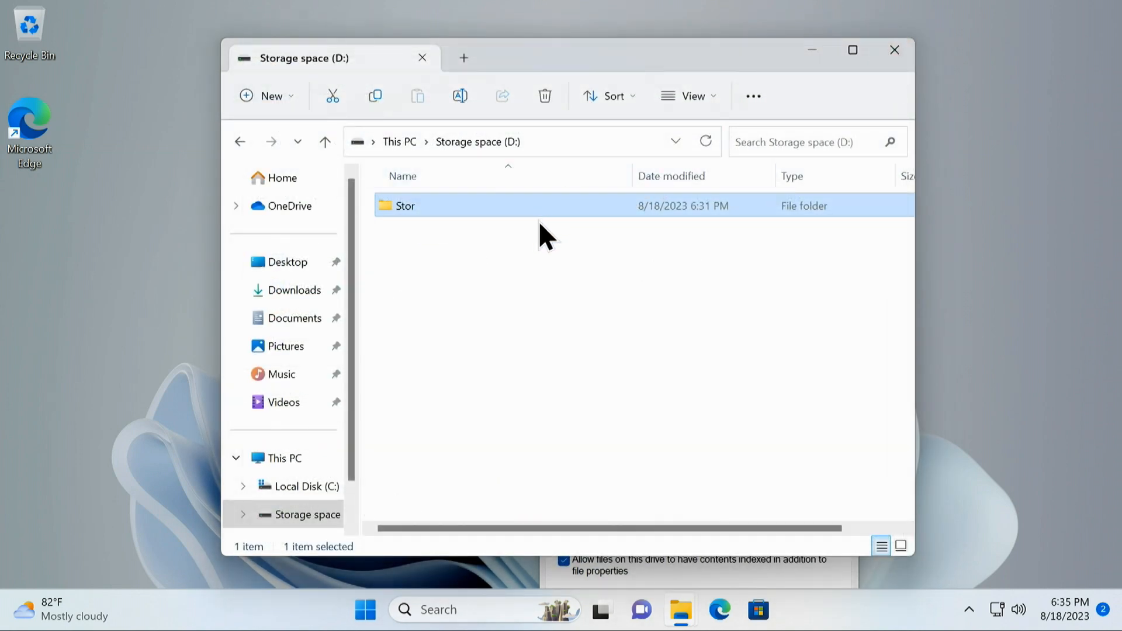
mouse_move(554, 280)
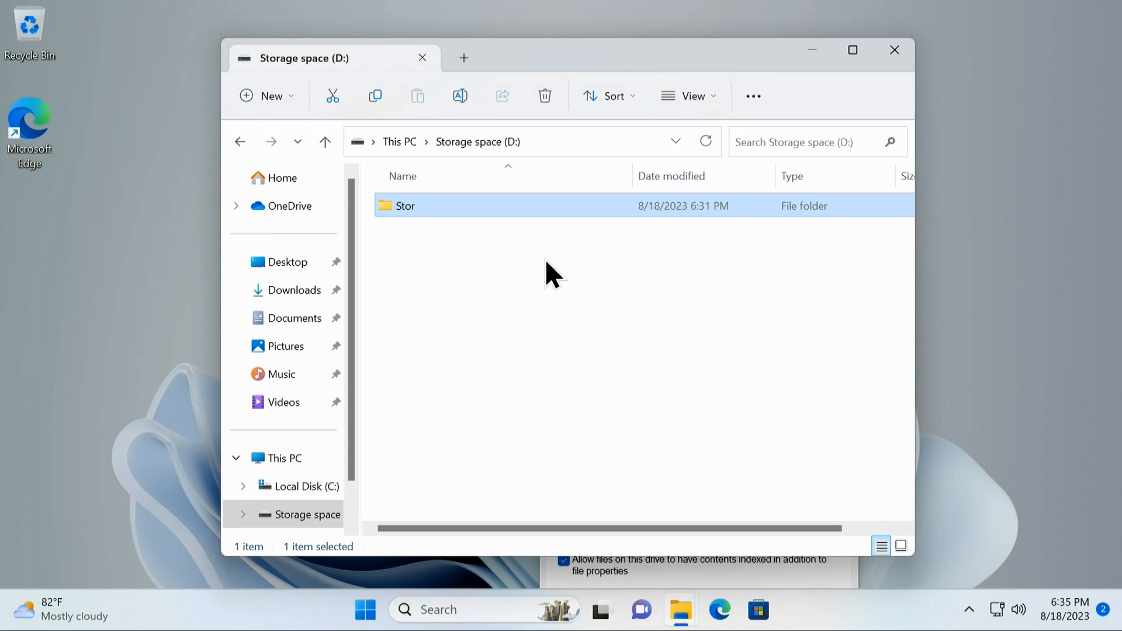
mouse_move(894, 50)
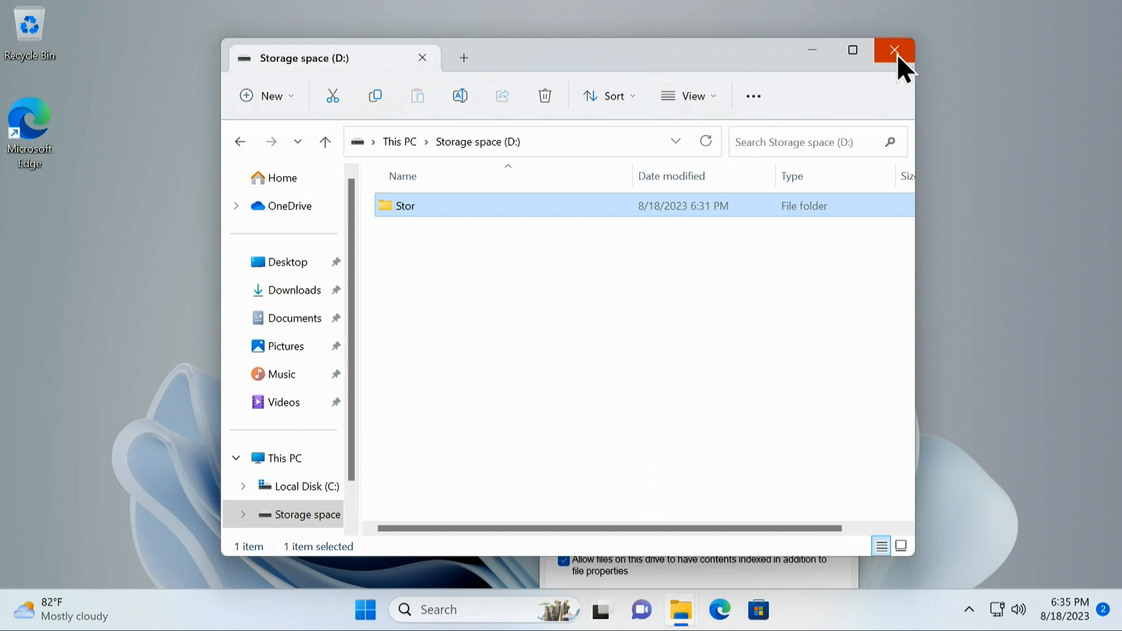
mouse_move(894, 50)
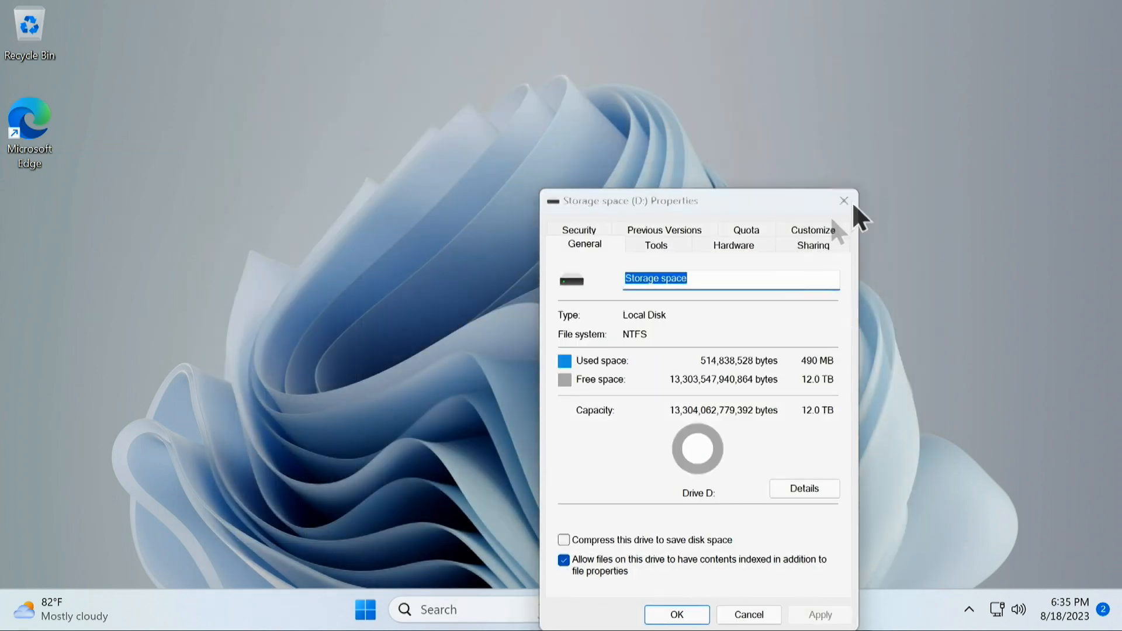
Close the Storage space (D:) Properties dialog, leaving the desktop
click(842, 200)
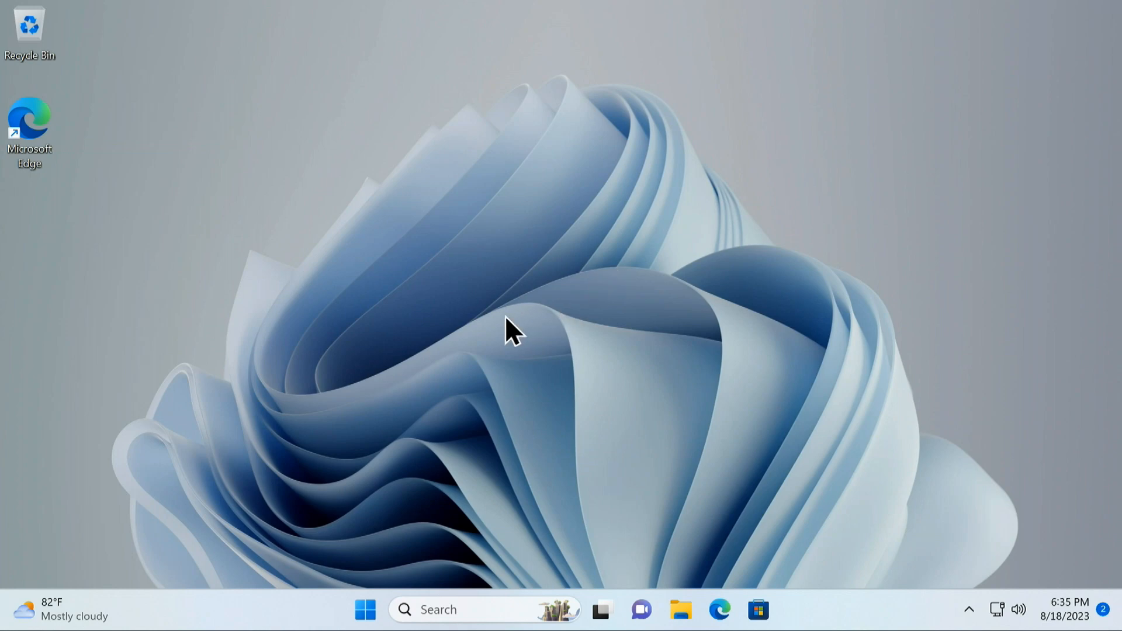
mouse_move(791, 304)
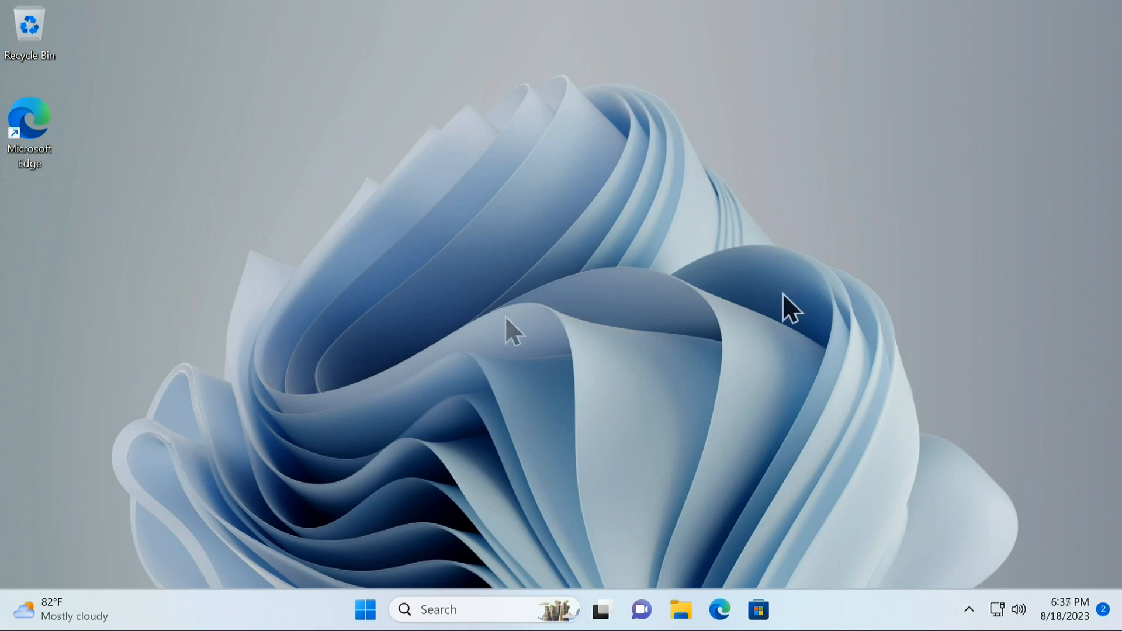
mouse_move(464, 422)
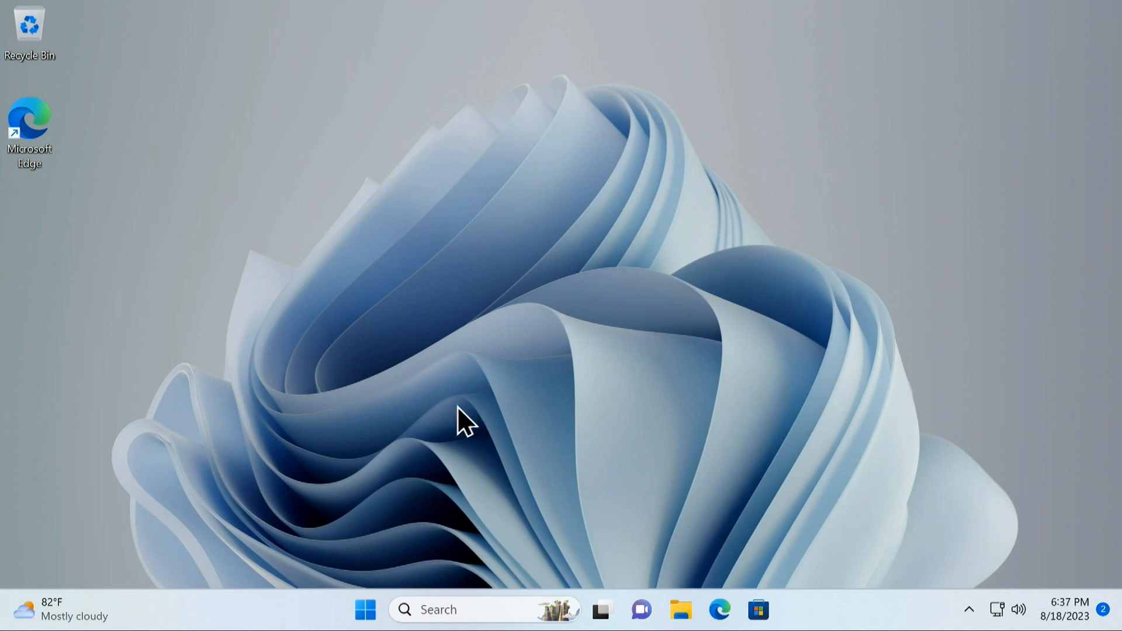
mouse_move(426, 444)
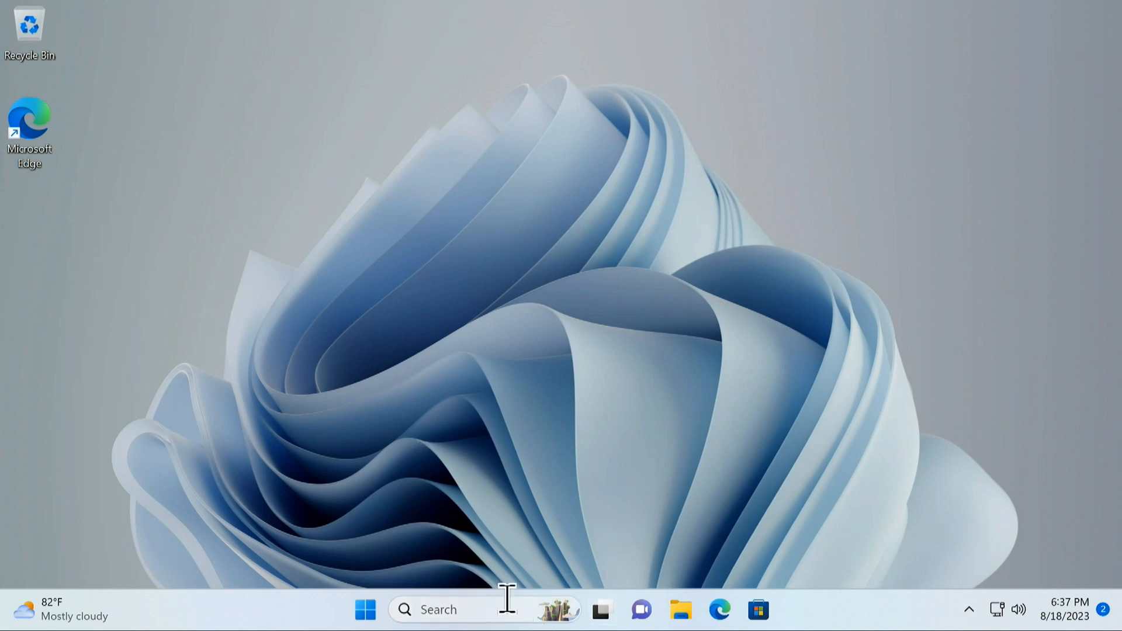
mouse_move(493, 610)
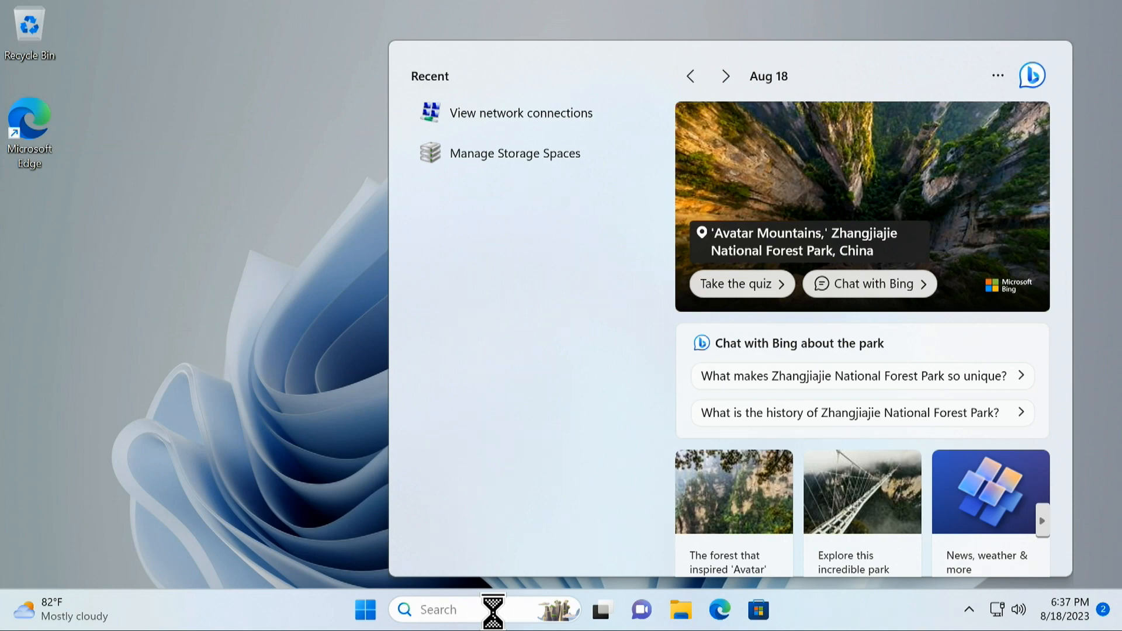
Run ipconfig in Command Prompt and highlight the IPv4 address 192.168.1.210
text(cmd)
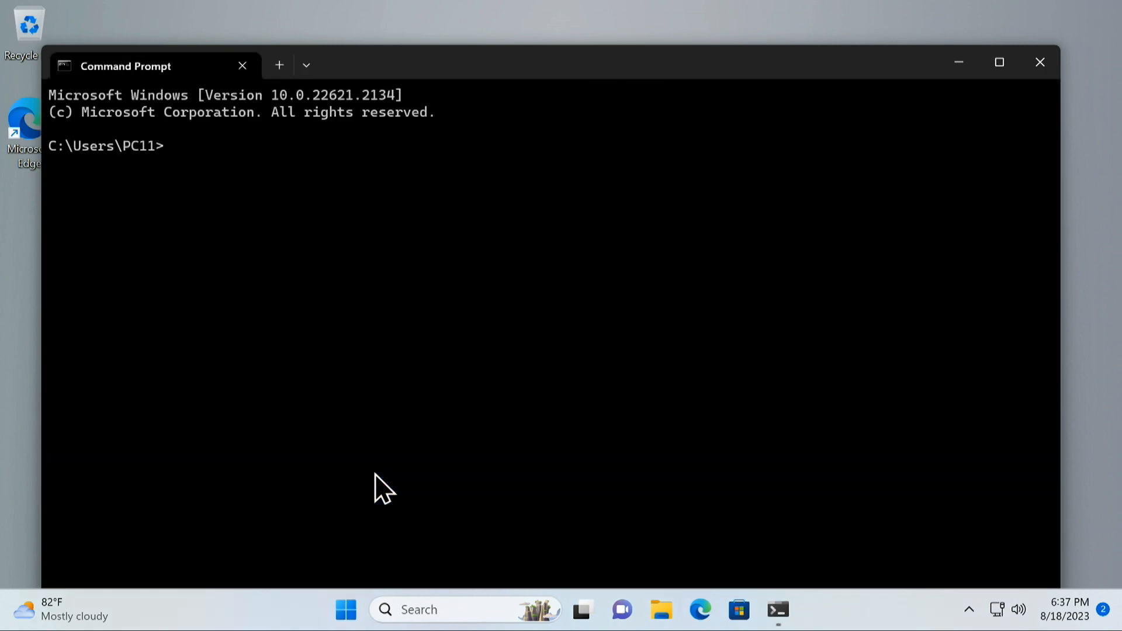
text(ipconfig)
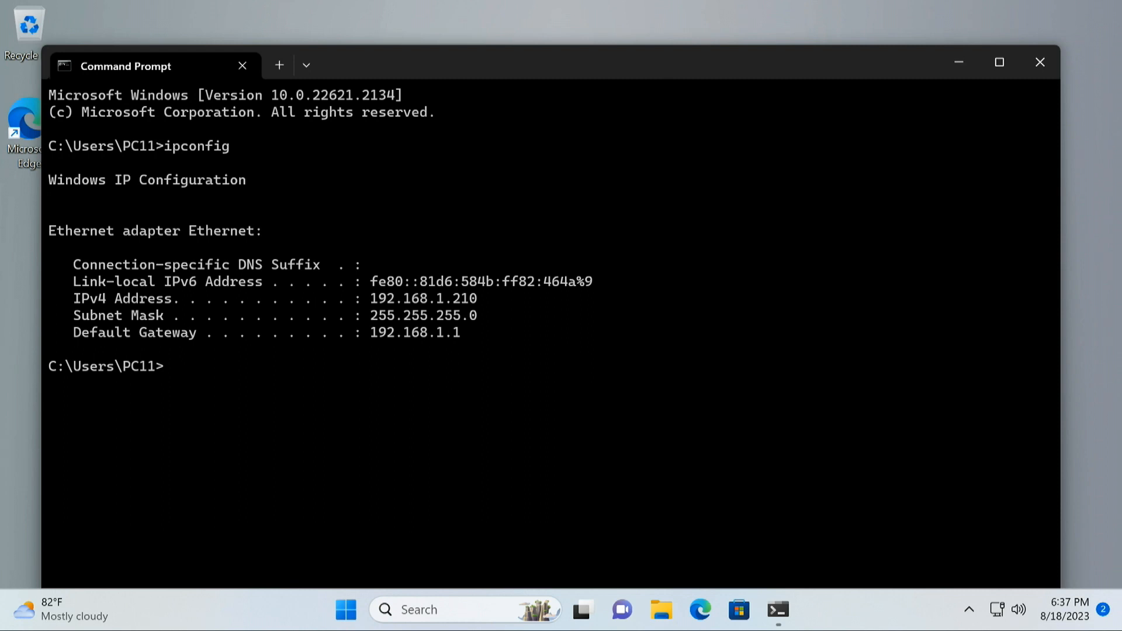
mouse_move(383, 309)
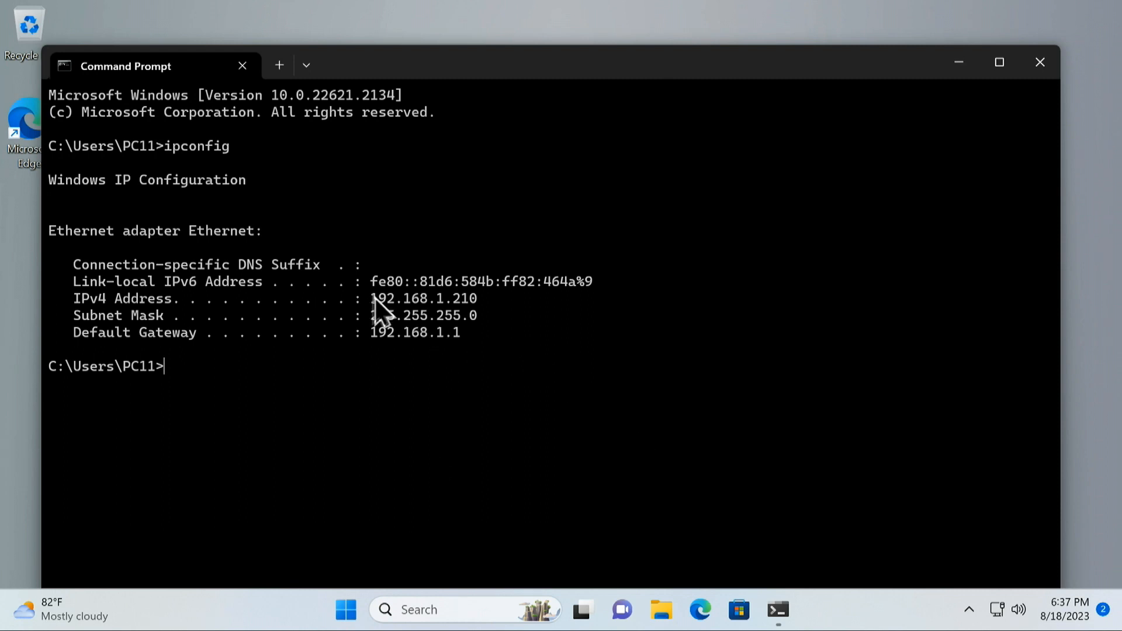
drag(370, 298, 477, 298)
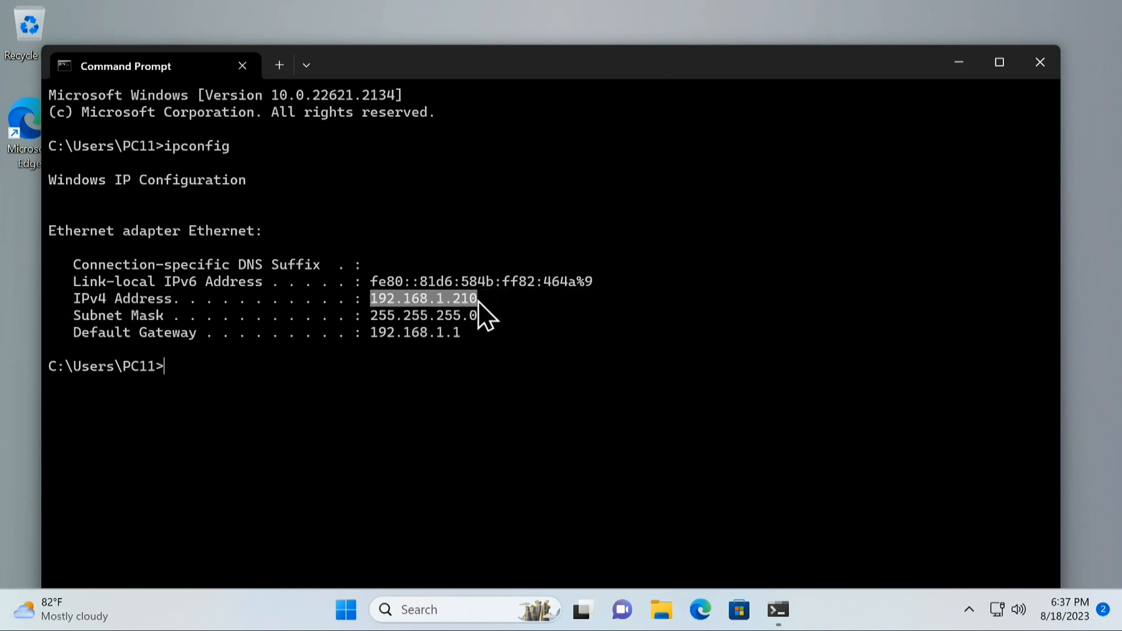
mouse_move(589, 350)
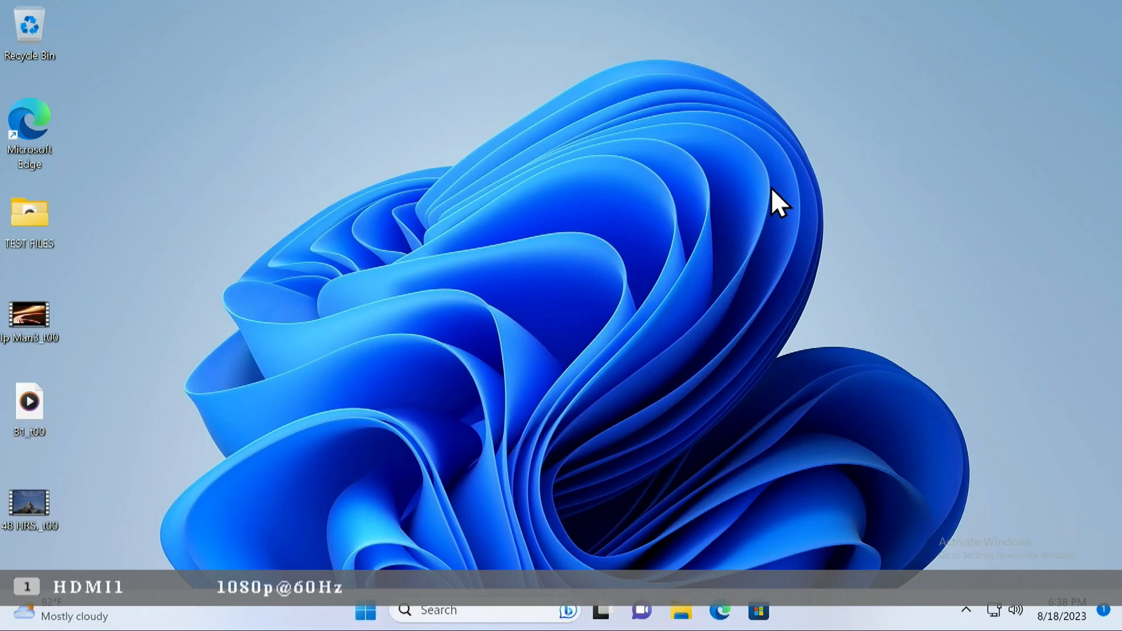
mouse_move(658, 222)
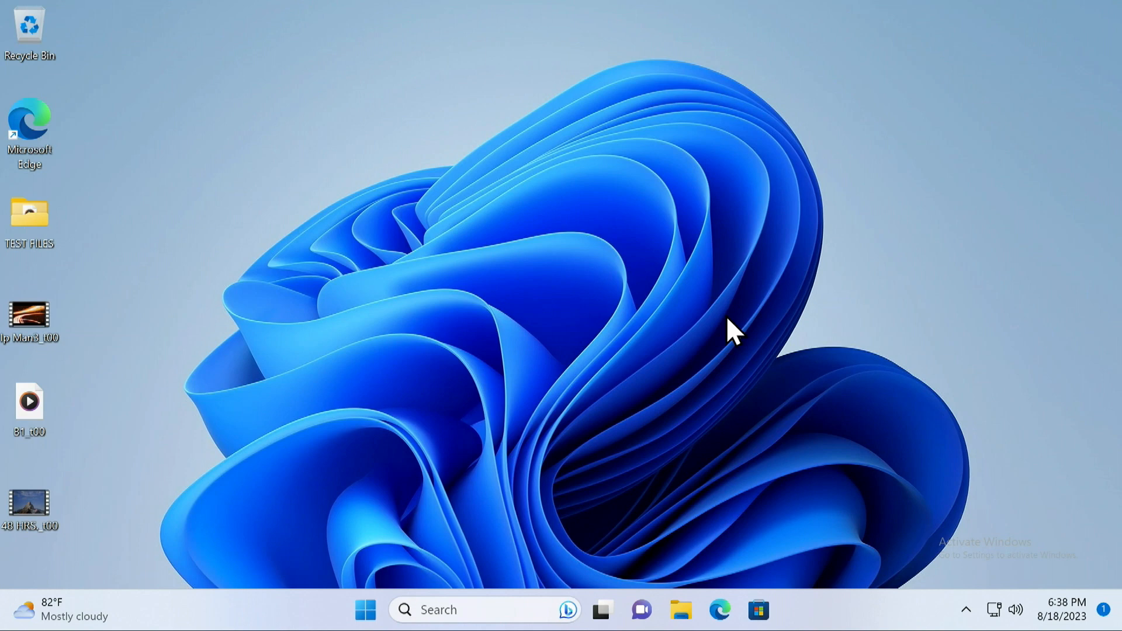
mouse_move(677, 301)
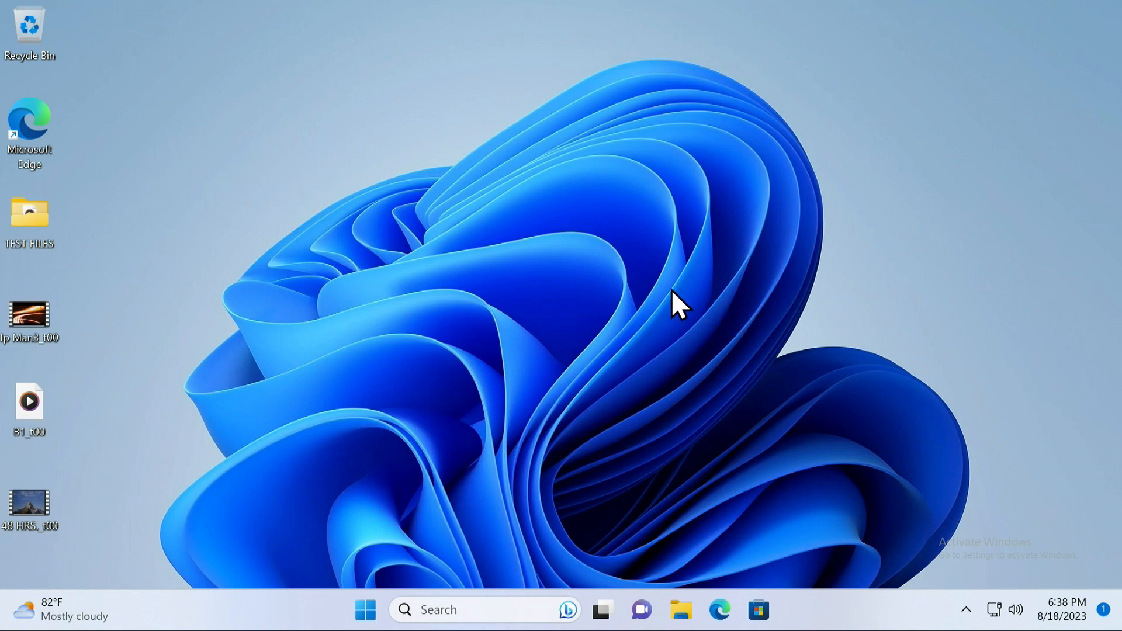
mouse_move(678, 610)
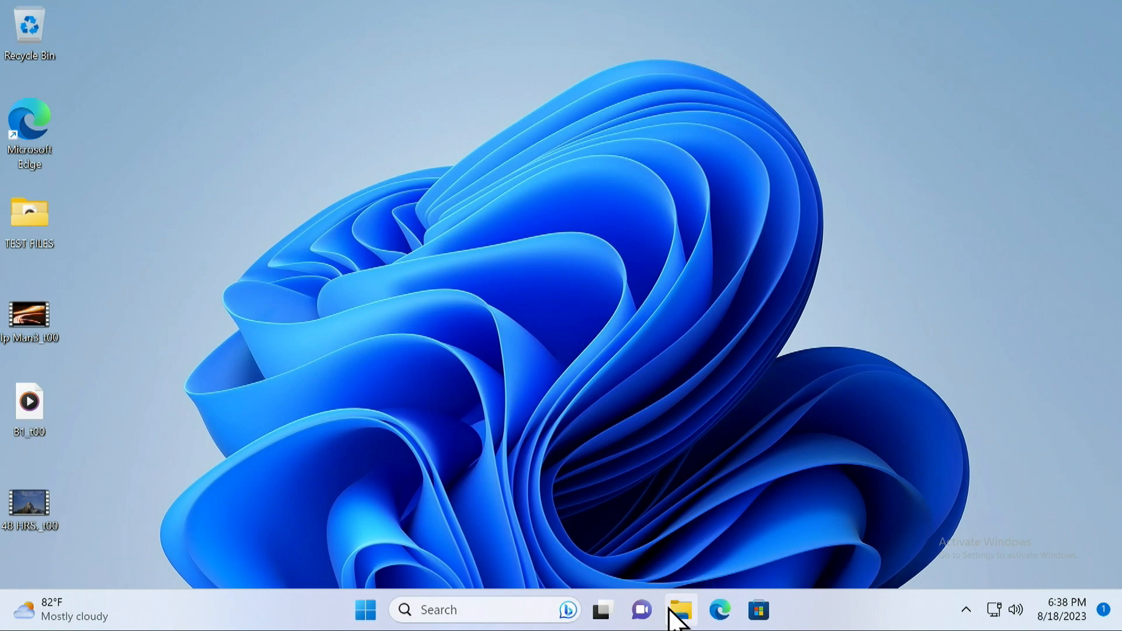
On the other PC, enter \\192.168.1.210\ in File Explorer's Network address bar
click(678, 611)
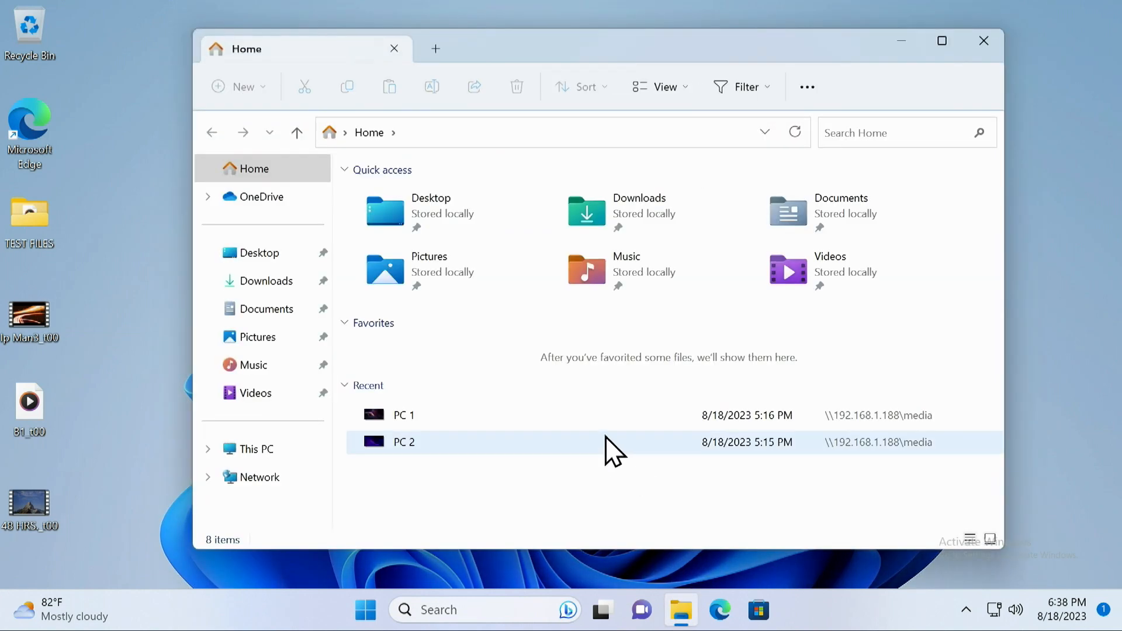
click(260, 477)
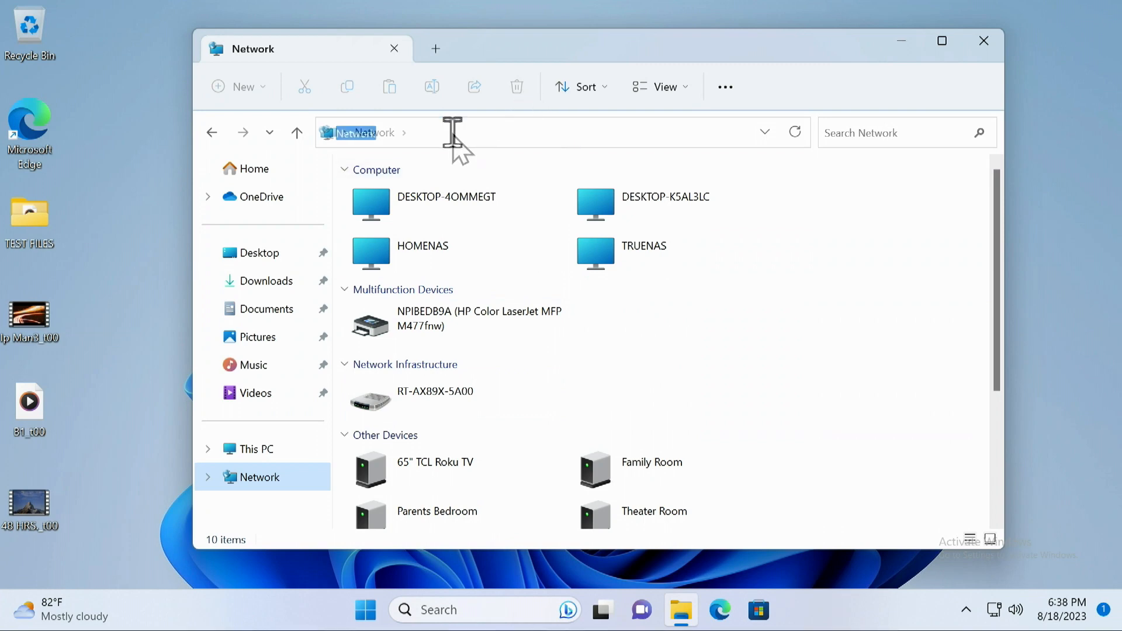
text(\\)
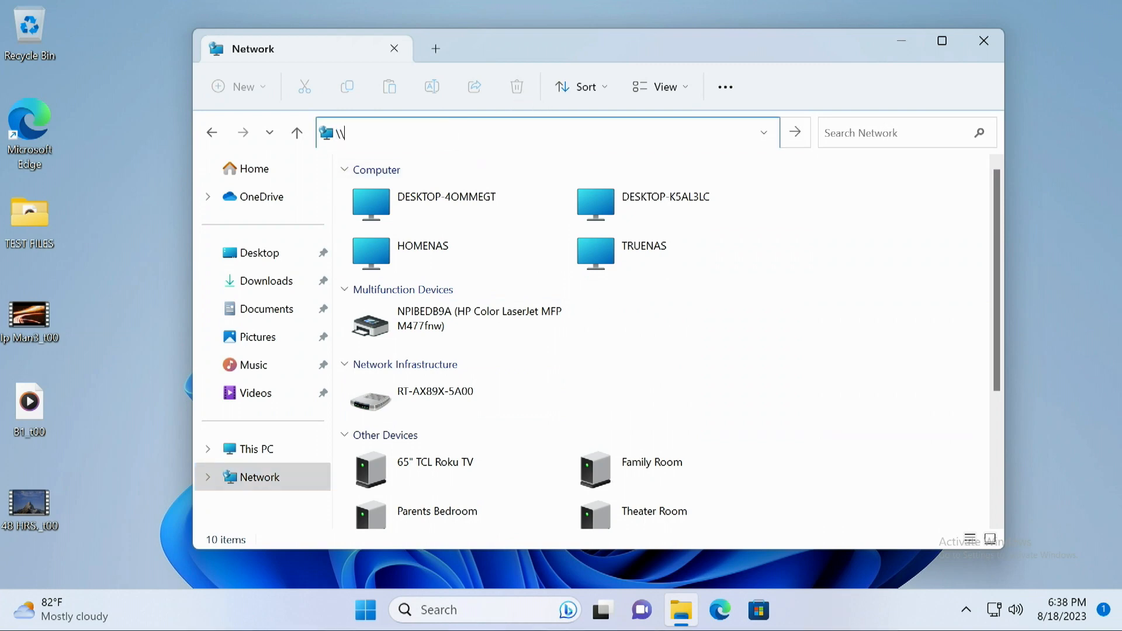
text(192)
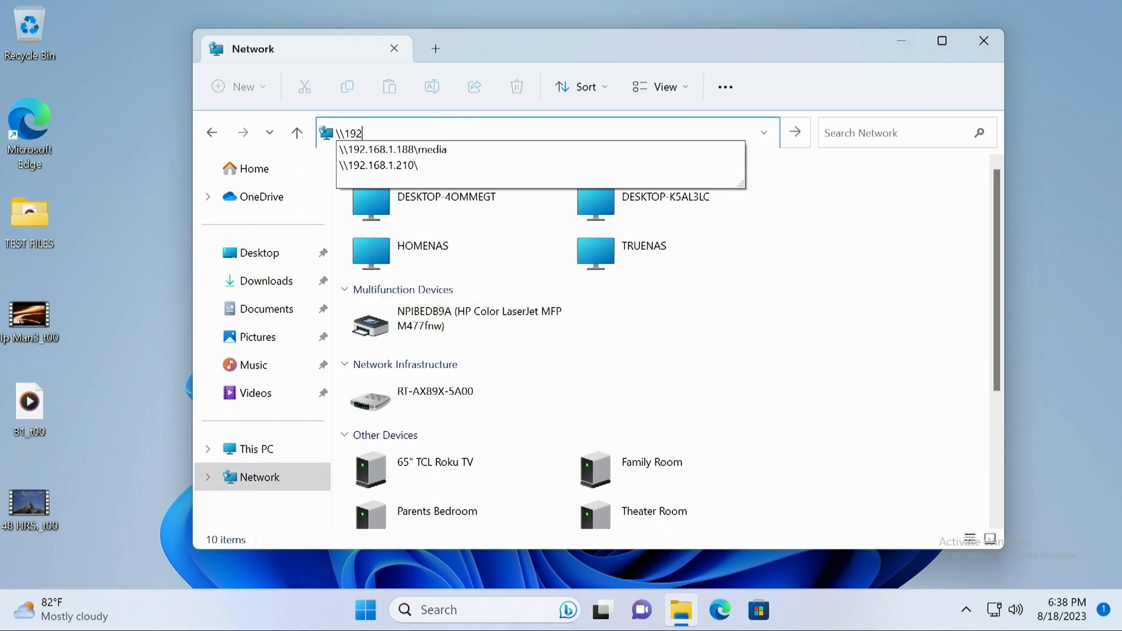
text(.)
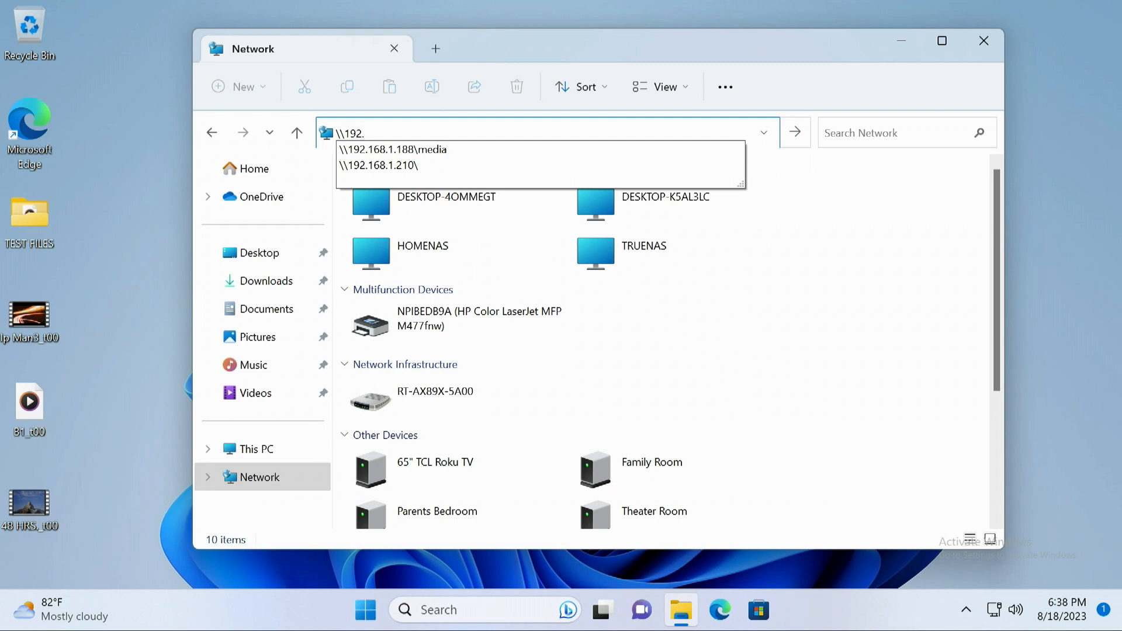
text(168.1.210\)
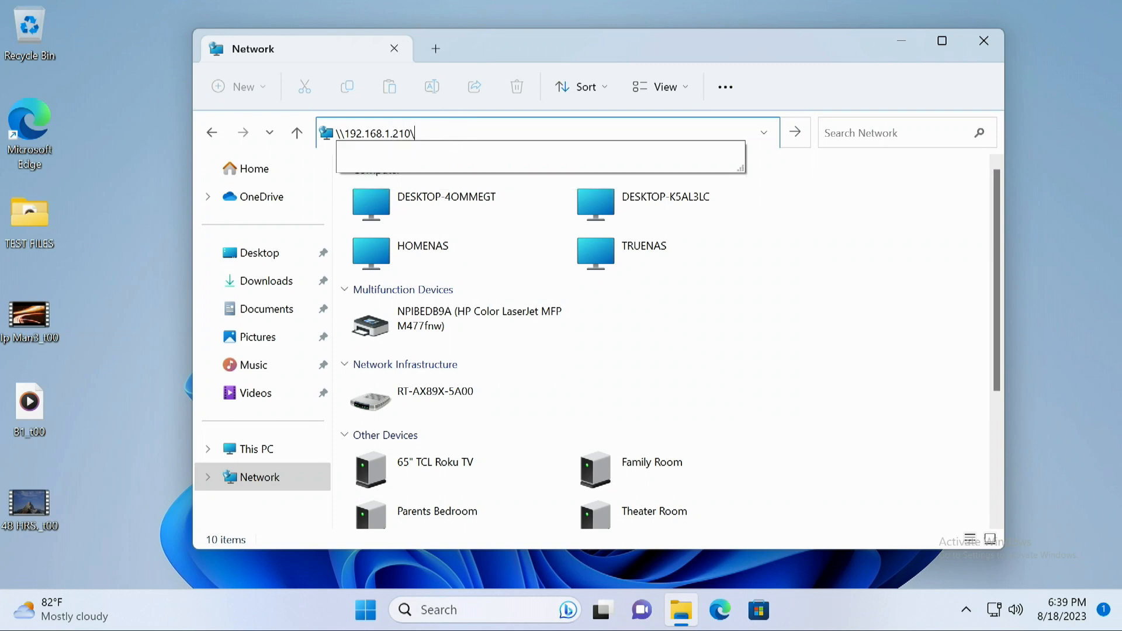
Browse to the shares and map Stor as network drive S:
key(Enter)
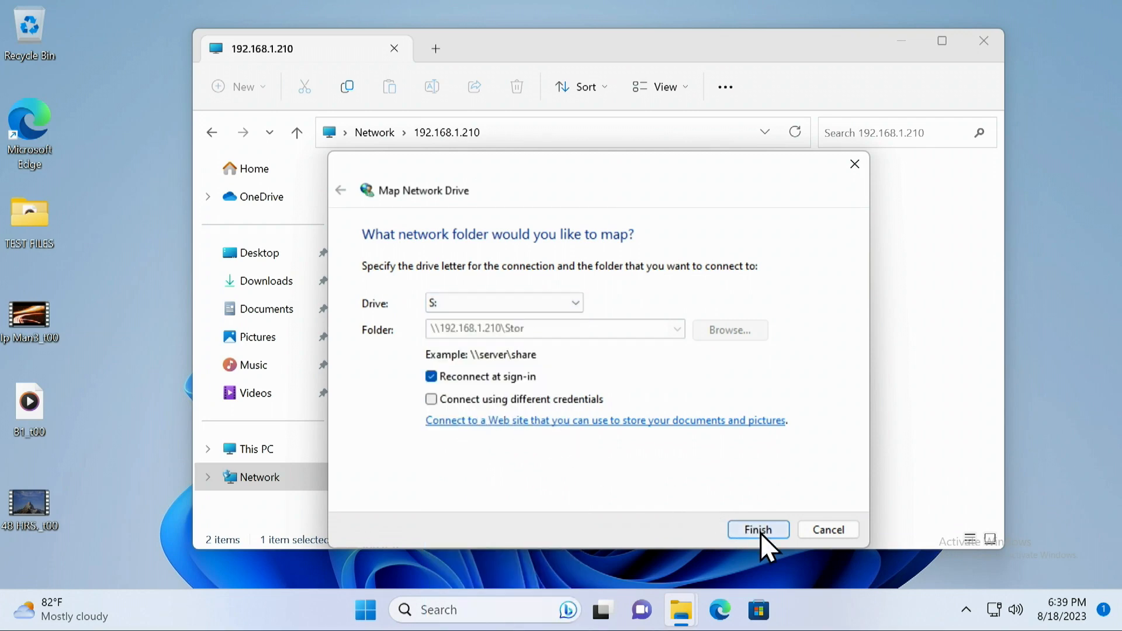
click(757, 529)
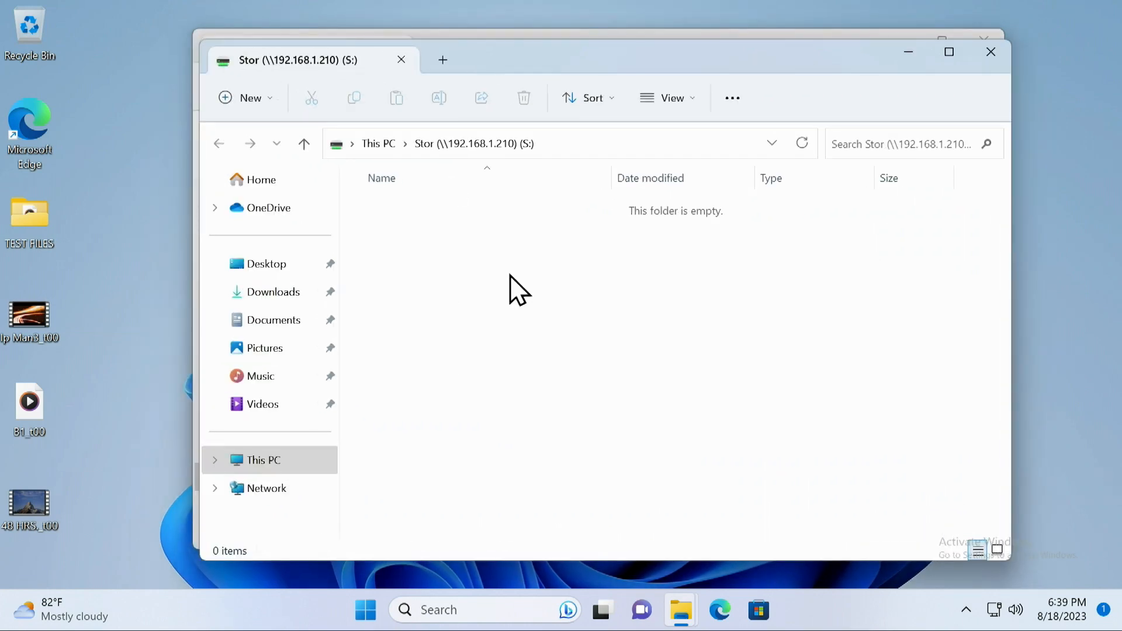
Create a new folder named TEST on drive S:
right_click(515, 290)
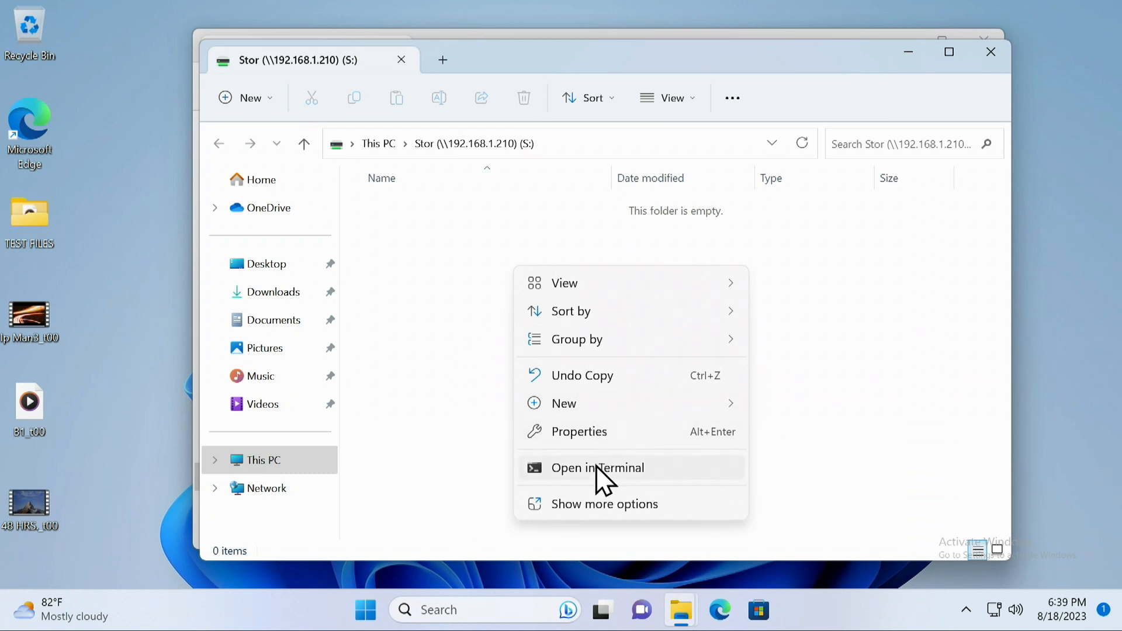
click(564, 404)
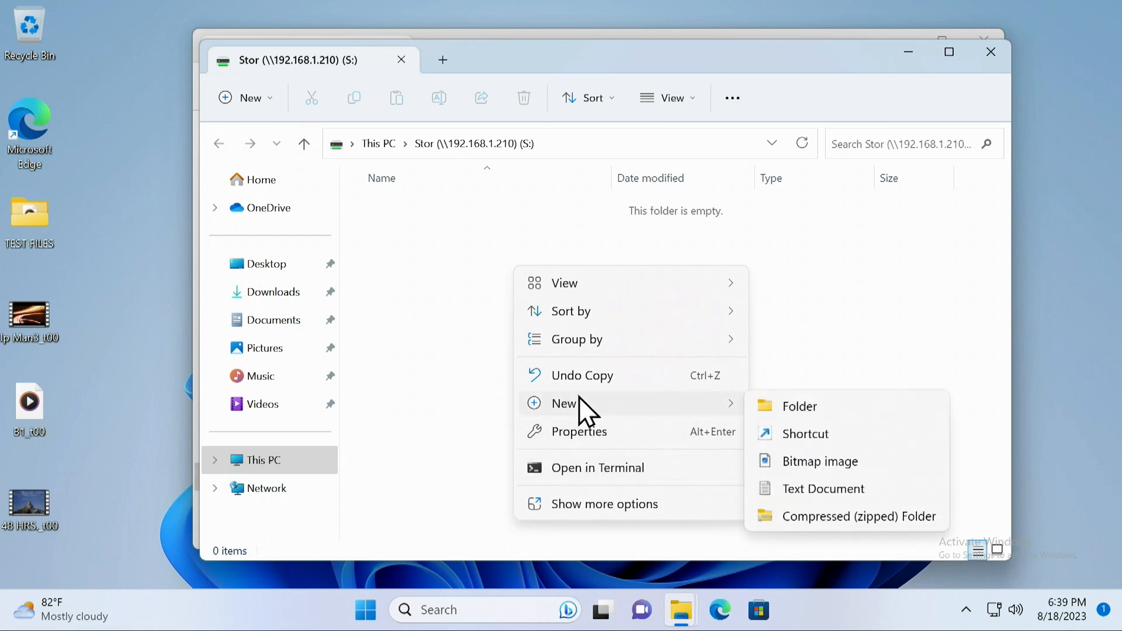
click(799, 406)
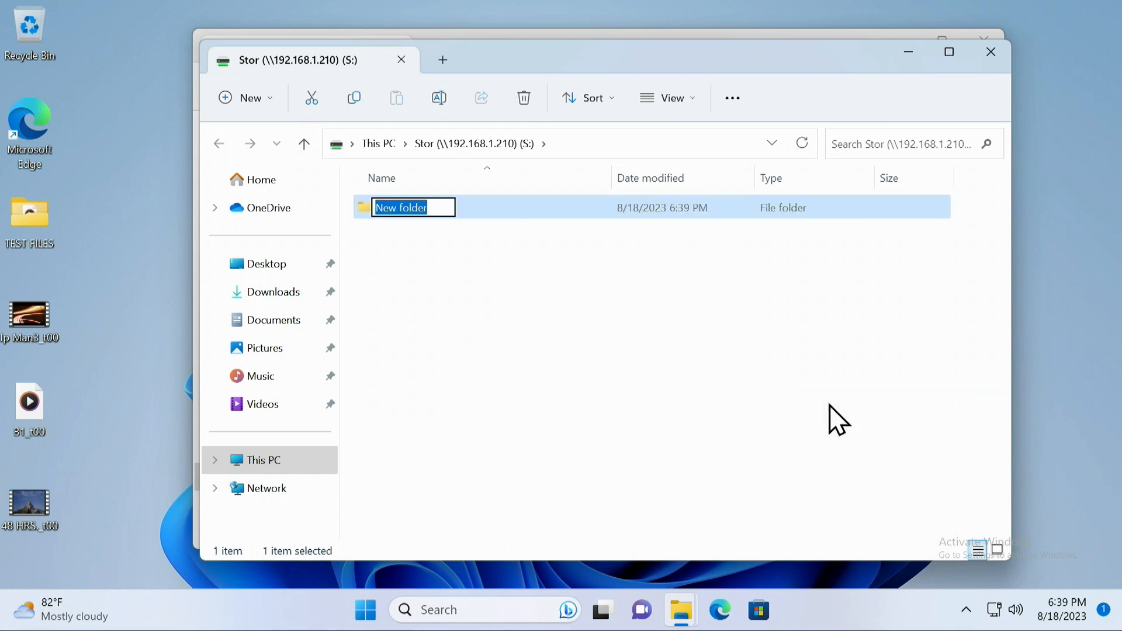
text(TEST)
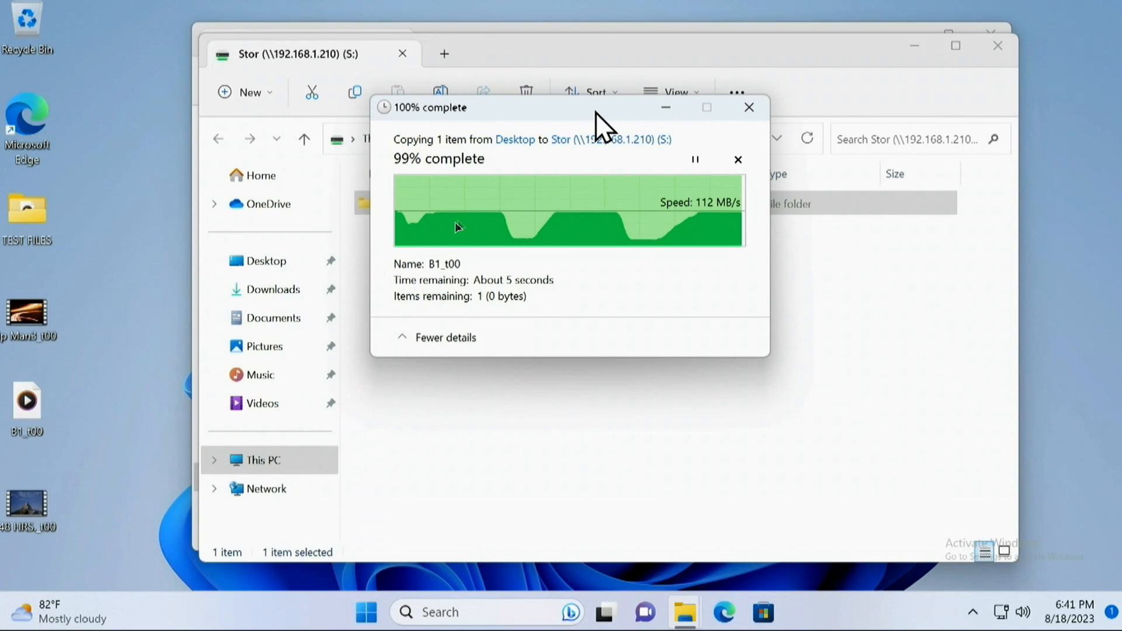
mouse_move(641, 227)
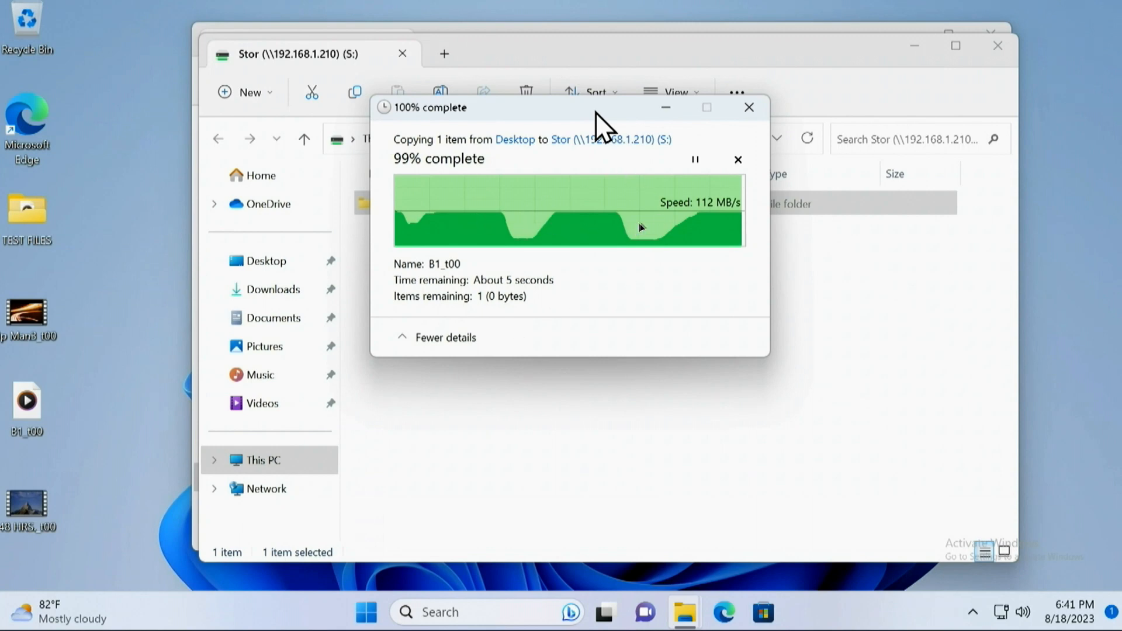
mouse_move(537, 221)
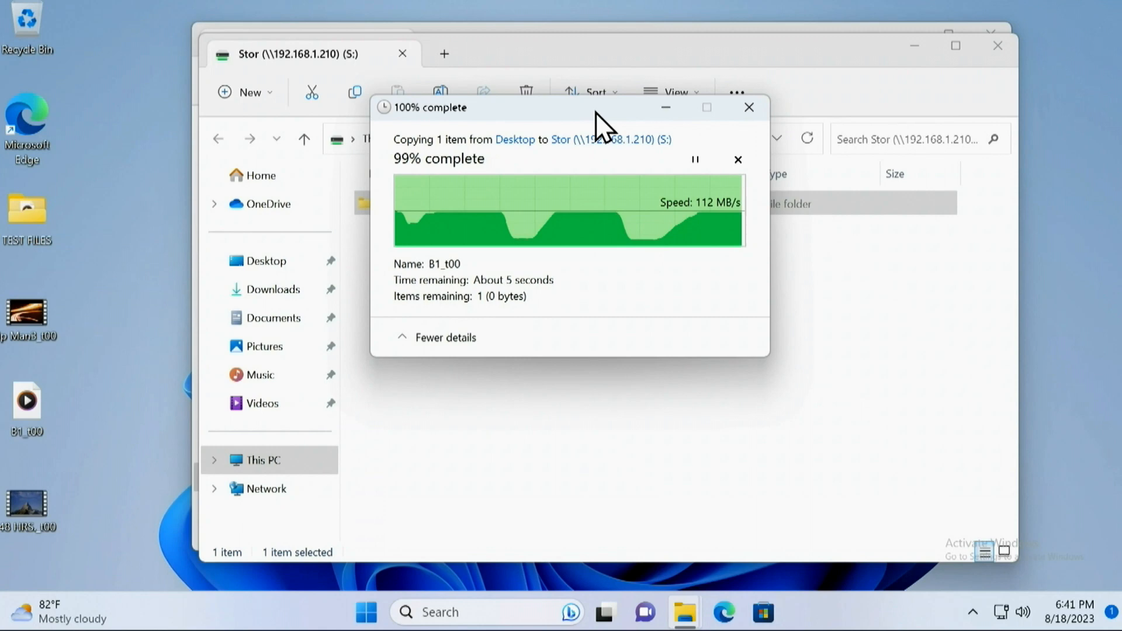
mouse_move(847, 304)
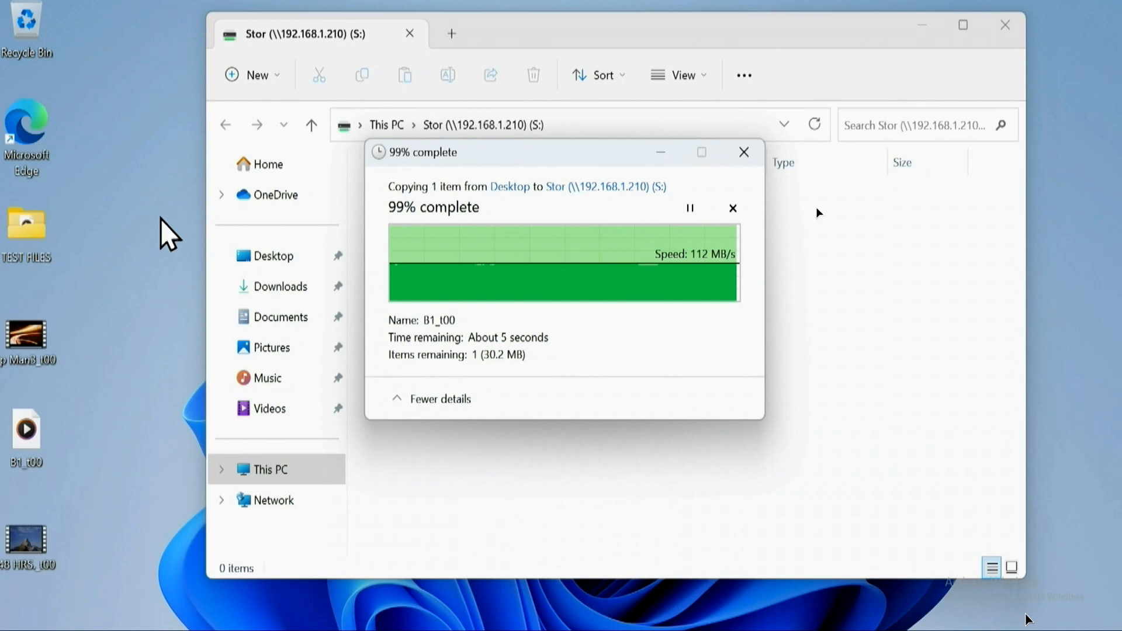
mouse_move(747, 273)
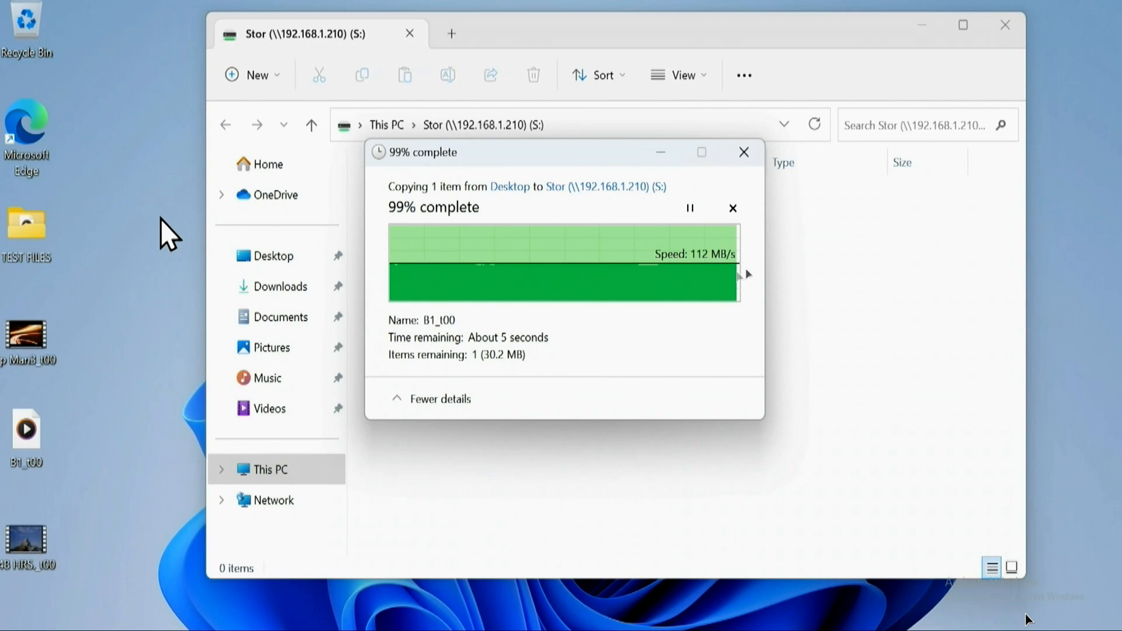
mouse_move(765, 267)
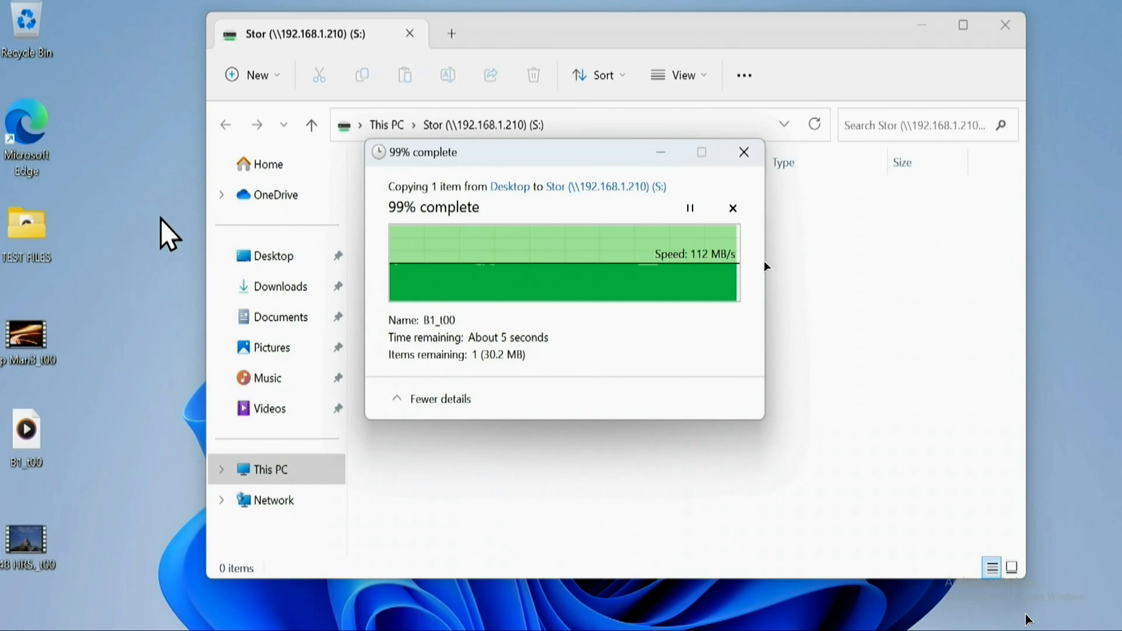